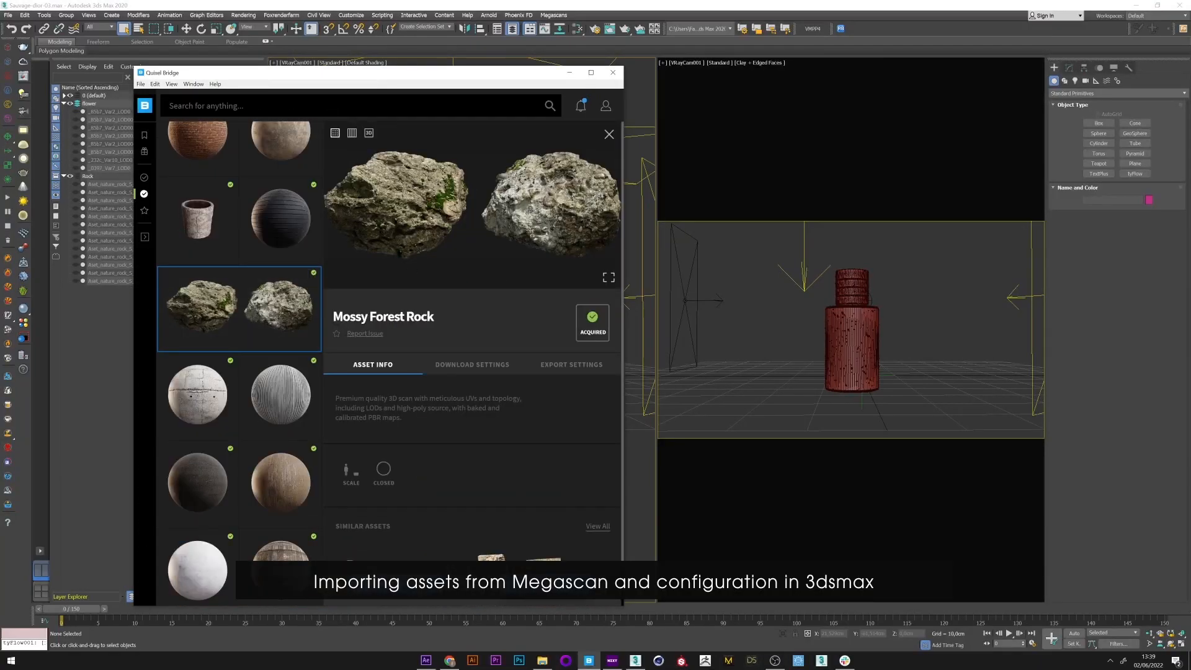
Step: Leave the Bridge download page and bring the Quixel Bridge desktop app forward
{"action": "left_click", "coordinate": [612, 72]}
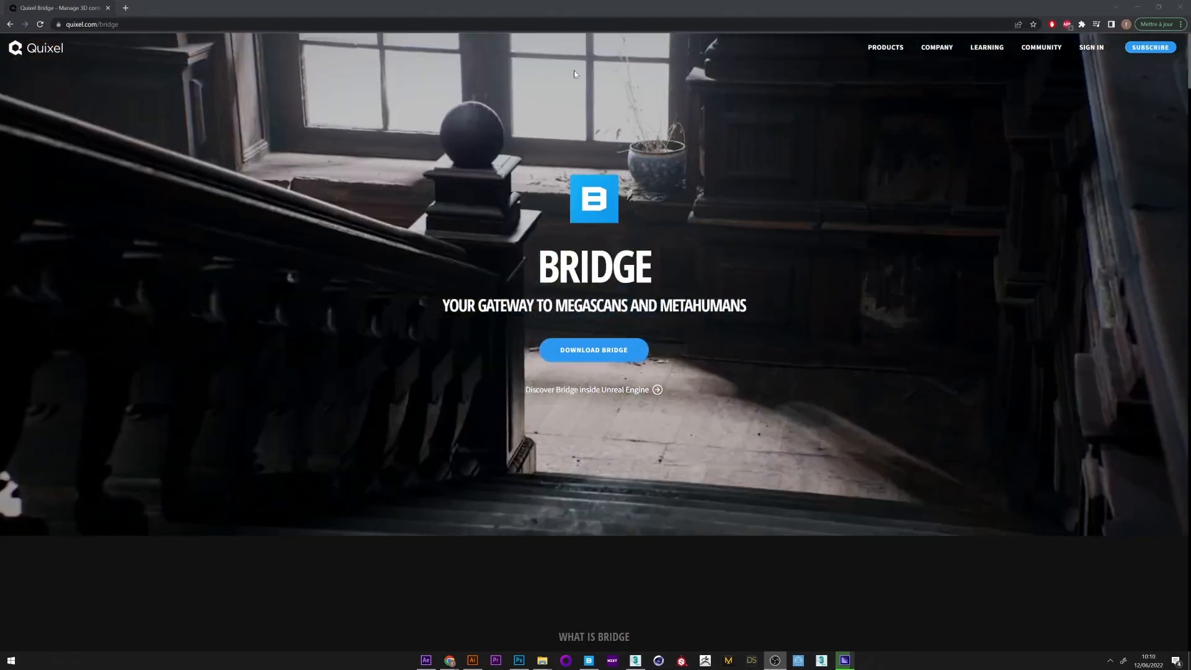
{"action": "mouse_move", "coordinate": [633, 370]}
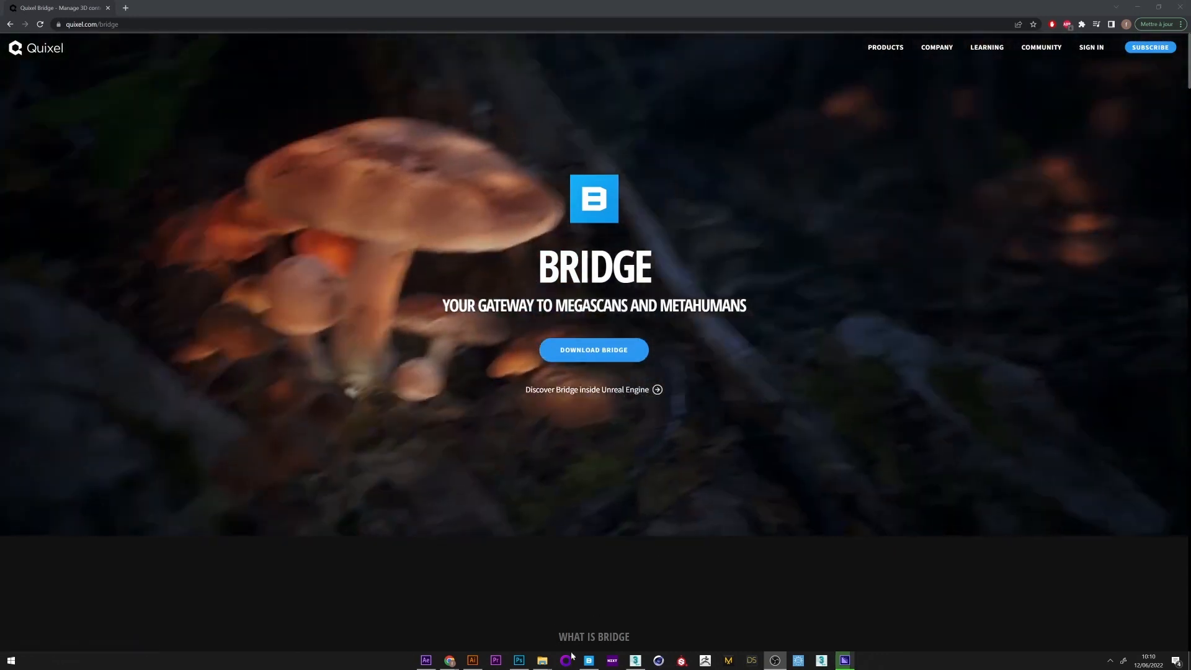
{"action": "left_click", "coordinate": [588, 660]}
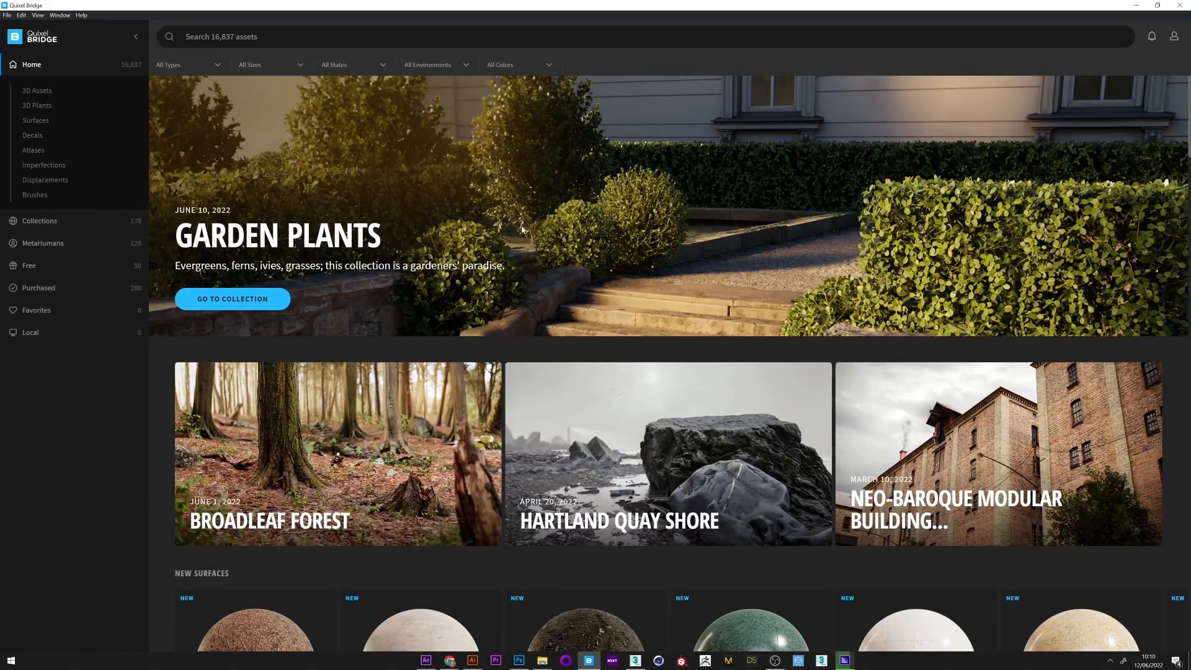
Step: Search Bridge for 'Rock' and browse through the results
{"action": "left_click", "coordinate": [1172, 36]}
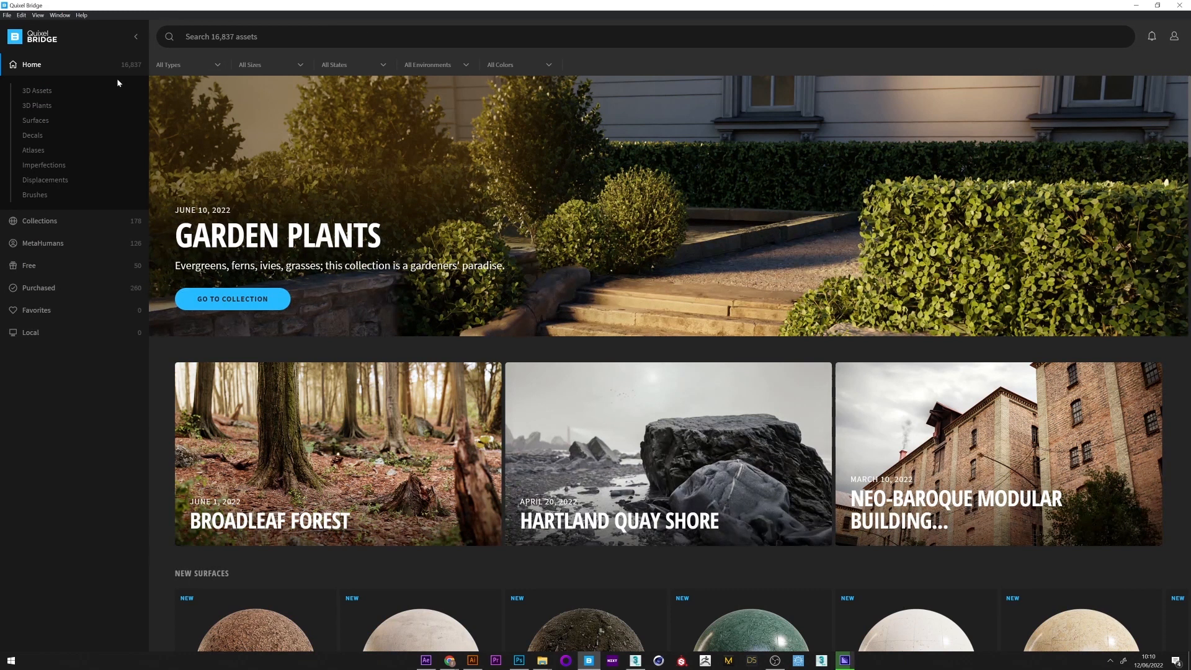
{"action": "mouse_move", "coordinate": [625, 294]}
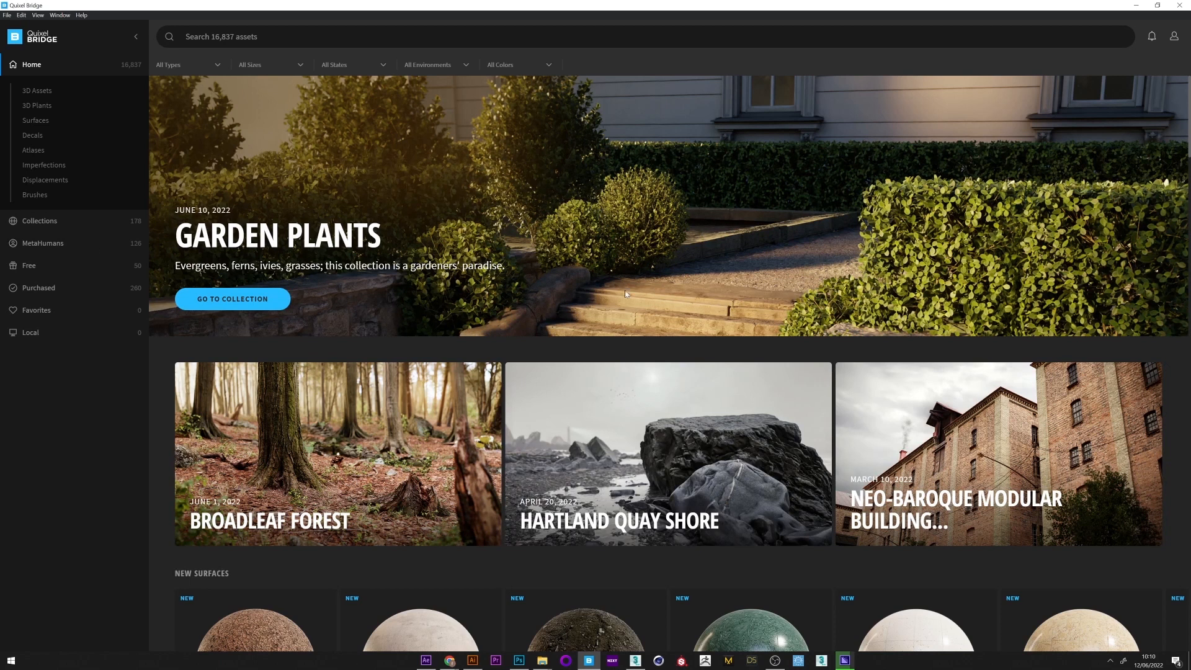
{"action": "scroll", "scroll_direction": "down", "scroll_amount": 3}
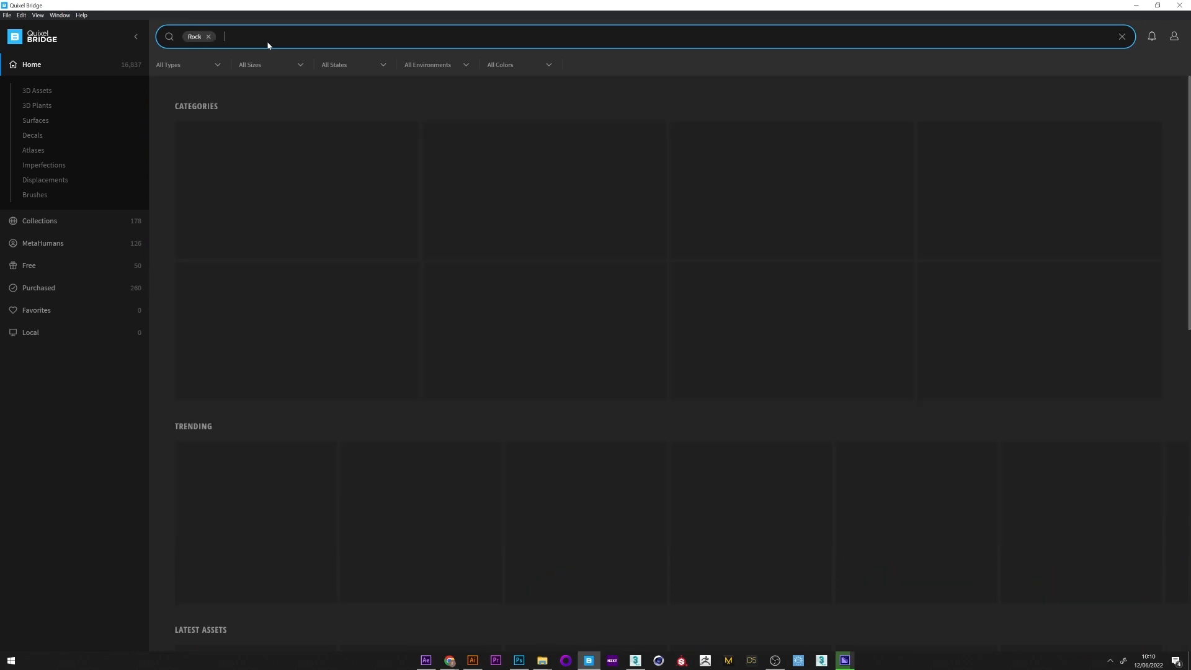
{"action": "scroll", "scroll_direction": "down", "scroll_amount": 3}
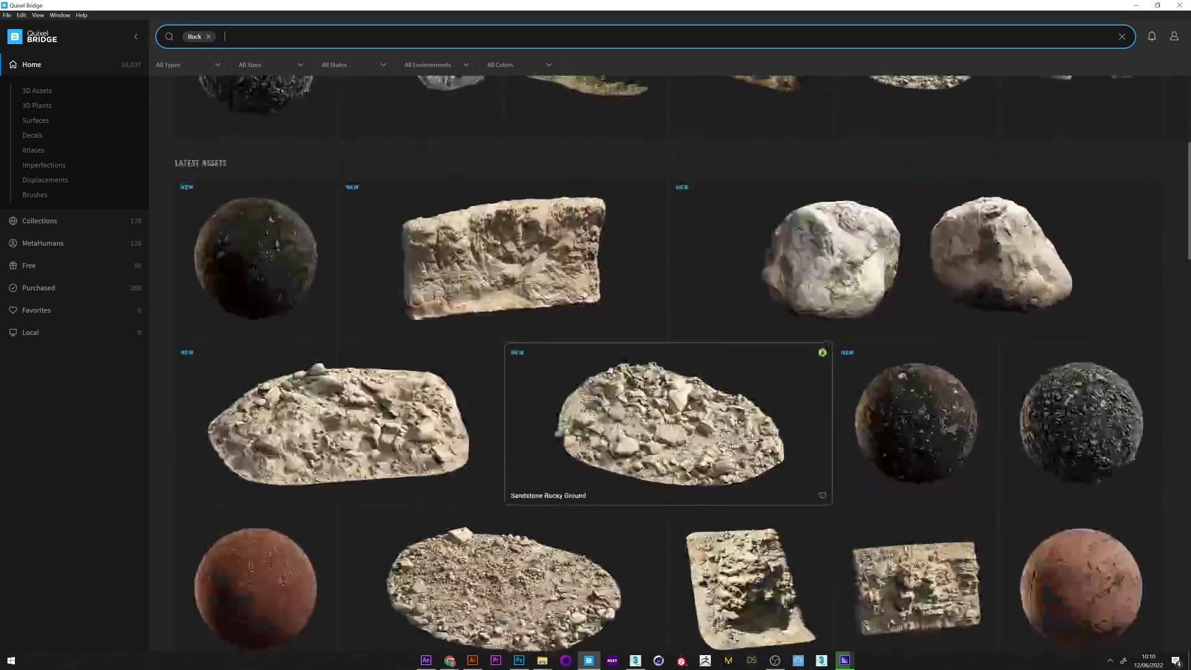
{"action": "scroll", "scroll_direction": "up", "scroll_amount": 3}
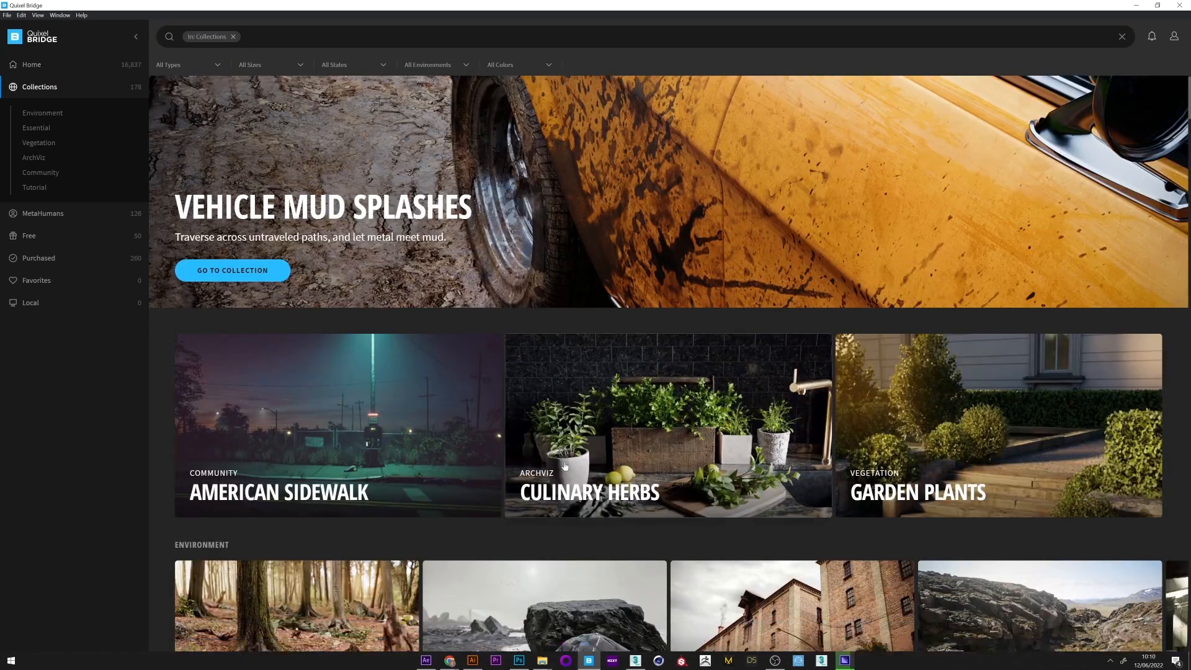
{"action": "scroll", "scroll_direction": "down", "scroll_amount": 3}
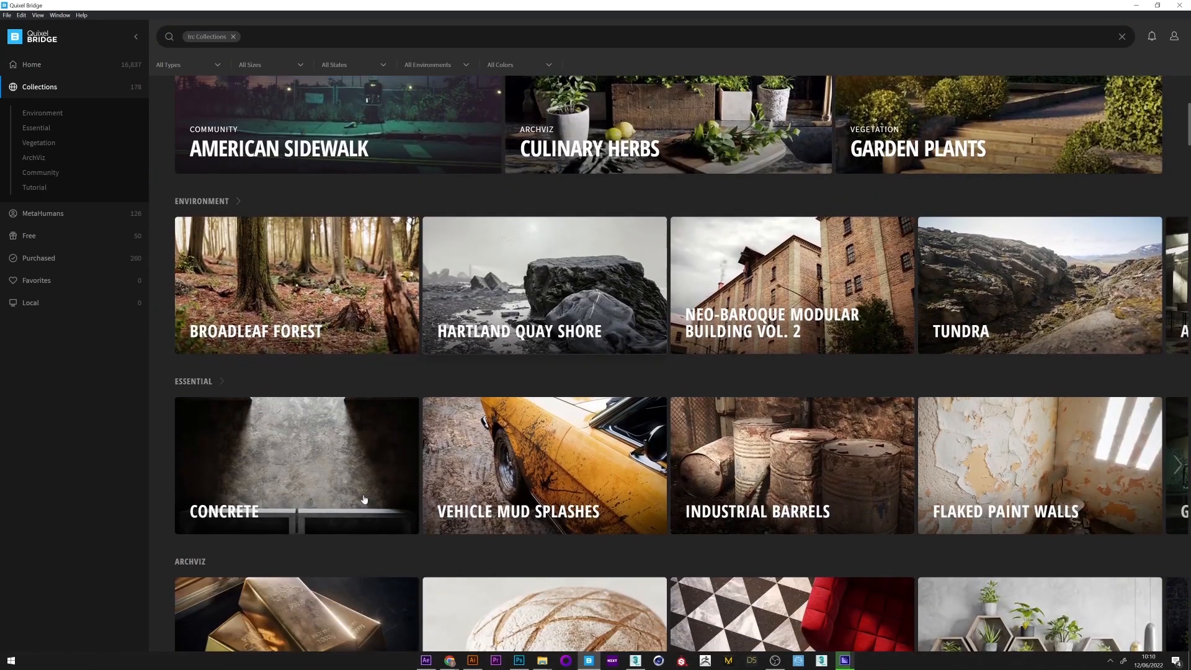
Step: Browse the Hartland Quay Shore collection, then show the Purchased library
{"action": "left_click", "coordinate": [543, 286]}
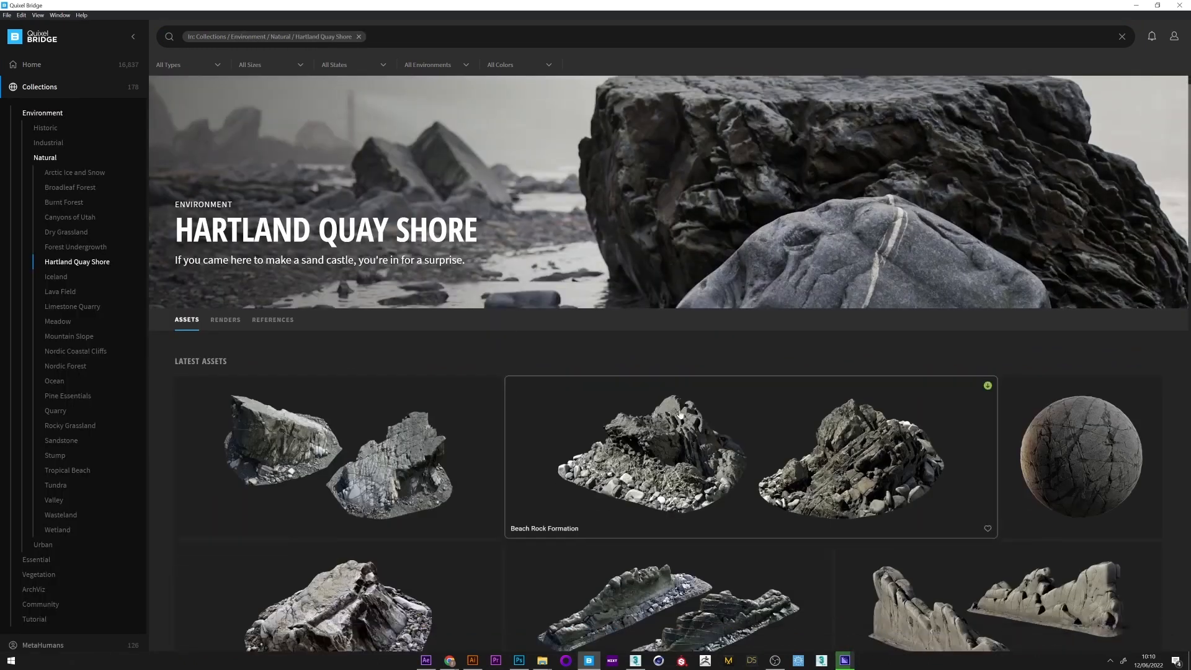
{"action": "scroll", "scroll_direction": "down", "scroll_amount": 3}
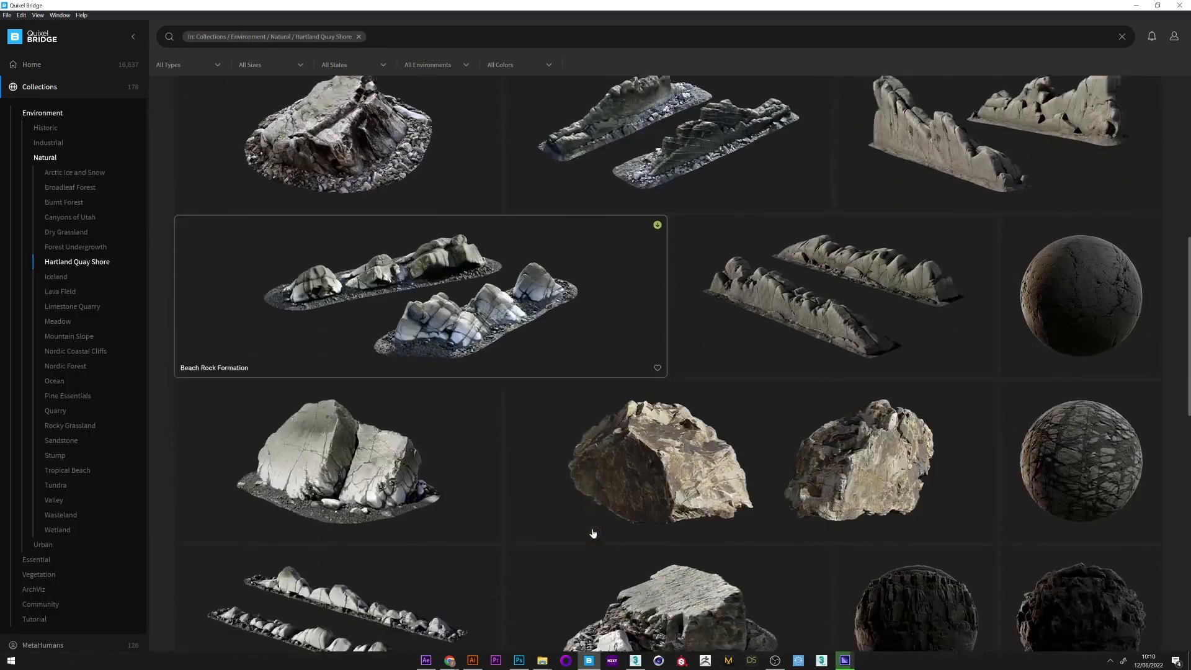
{"action": "scroll", "scroll_direction": "up", "scroll_amount": 3}
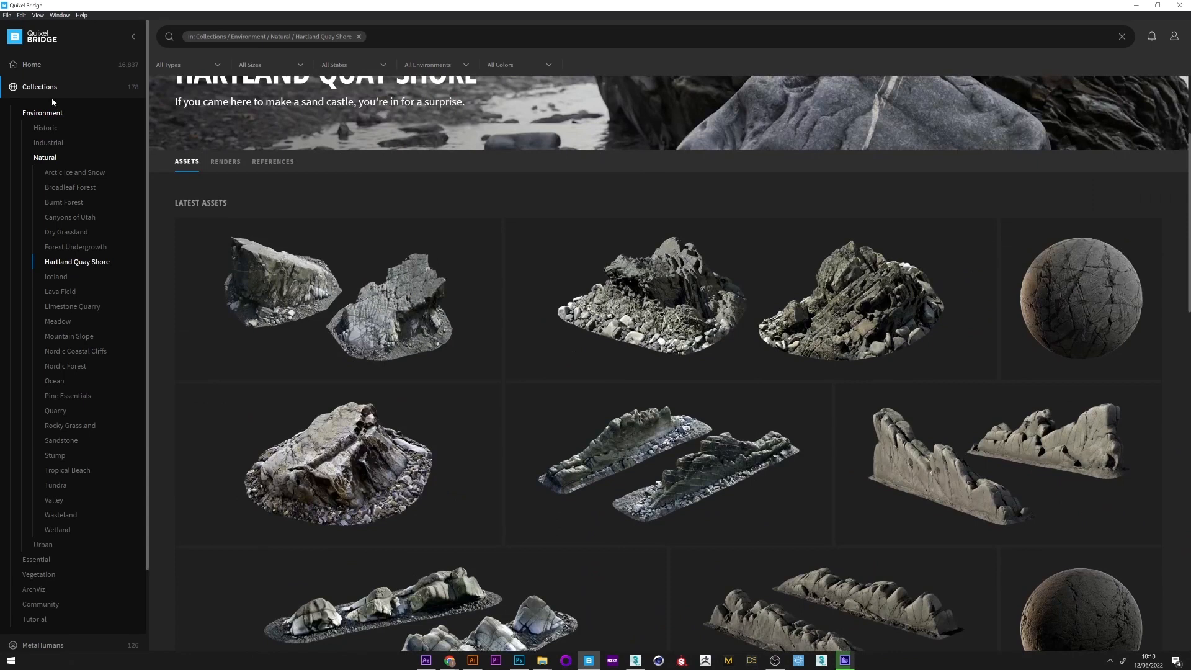
{"action": "left_click", "coordinate": [39, 153]}
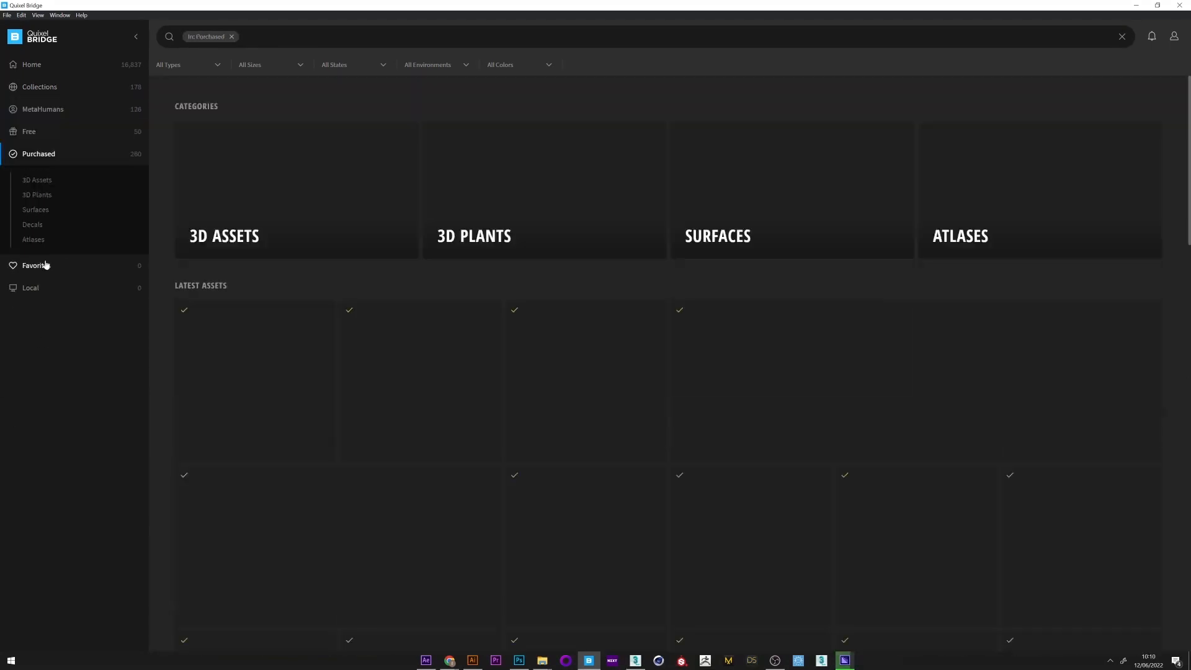
Step: Filter to purchased 3D Assets, preview Mossy Forest Rock in 3D and reach its Export Settings
{"action": "left_click", "coordinate": [36, 180]}
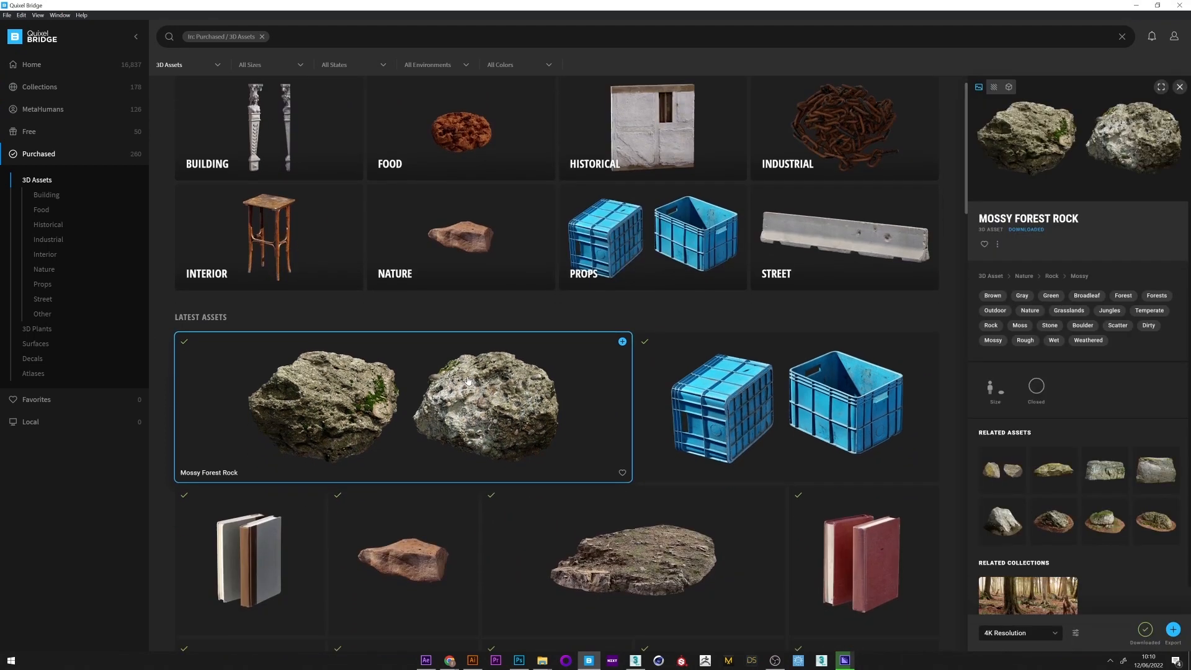
{"action": "mouse_move", "coordinate": [978, 86]}
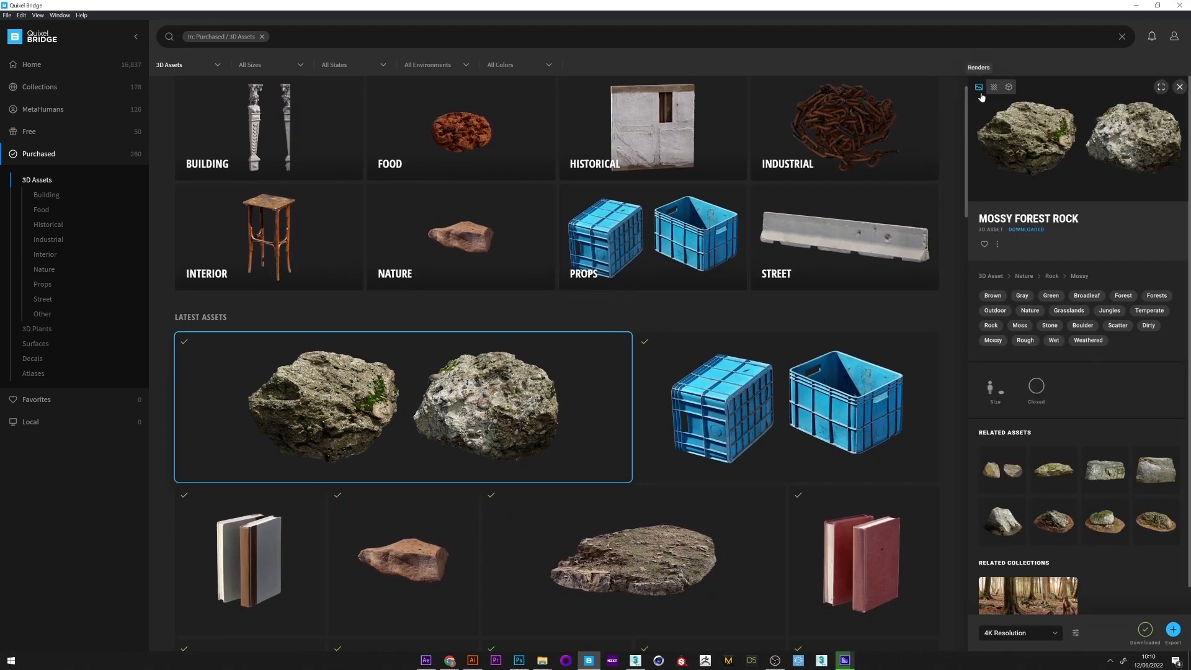
{"action": "left_click", "coordinate": [993, 87]}
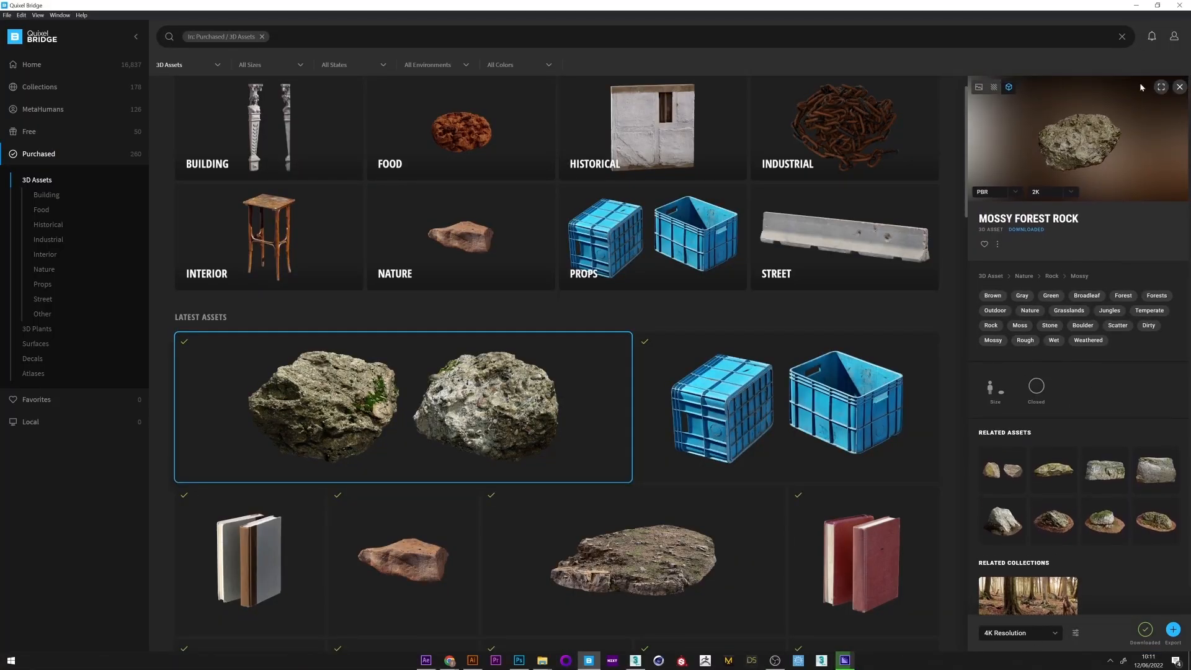
{"action": "left_click", "coordinate": [1020, 633]}
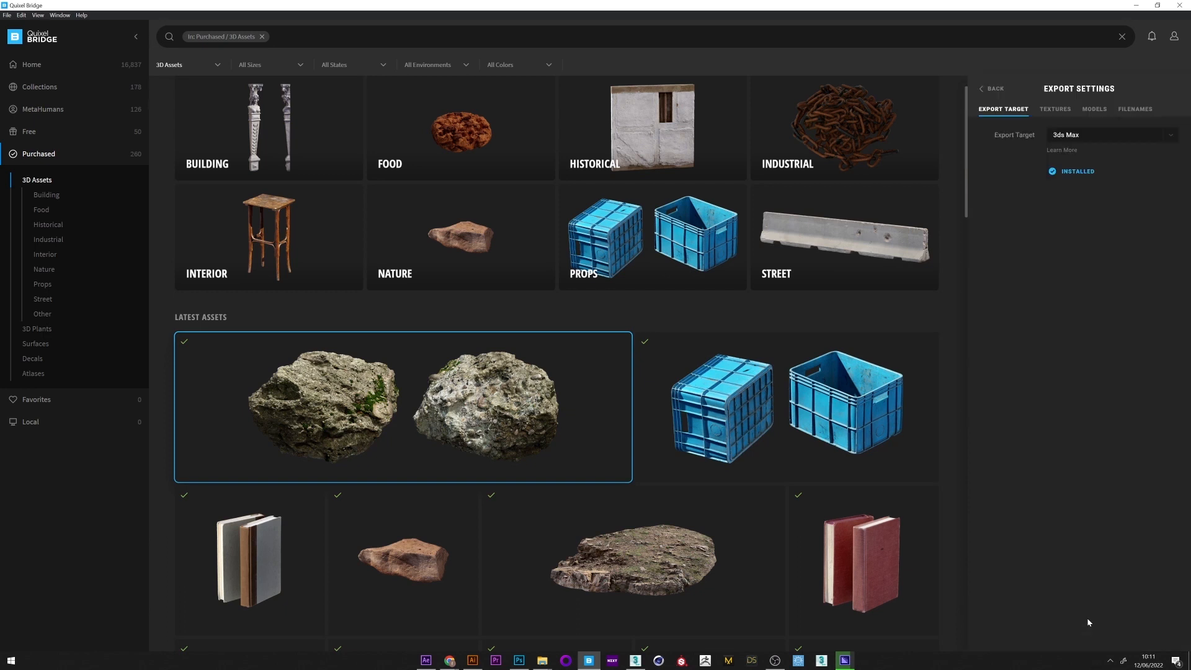
Step: Keep 3ds Max as Export Target and export the Mossy Forest Rock to it
{"action": "left_click", "coordinate": [1109, 134]}
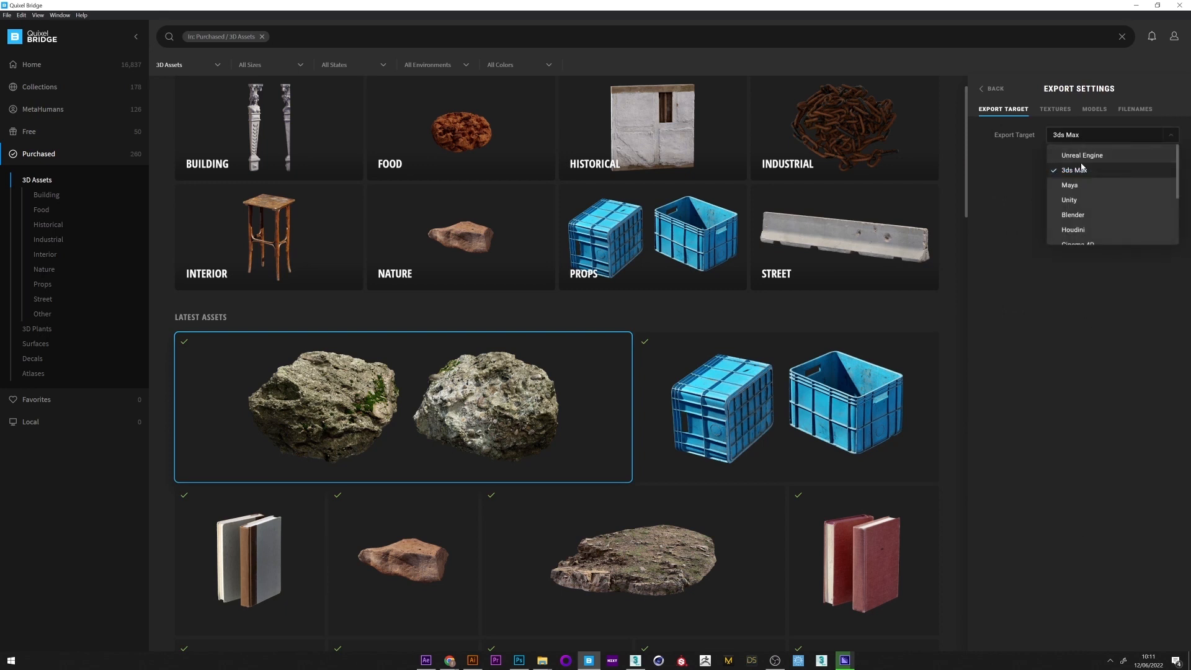
{"action": "mouse_move", "coordinate": [1099, 221]}
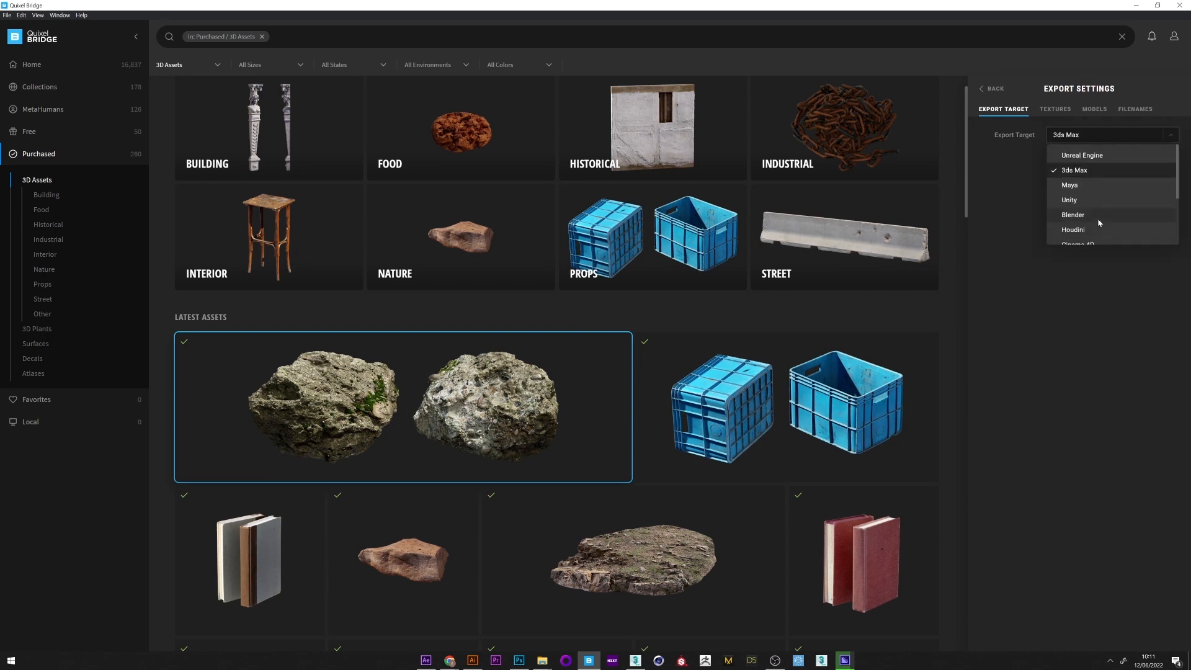
{"action": "left_click", "coordinate": [1075, 170]}
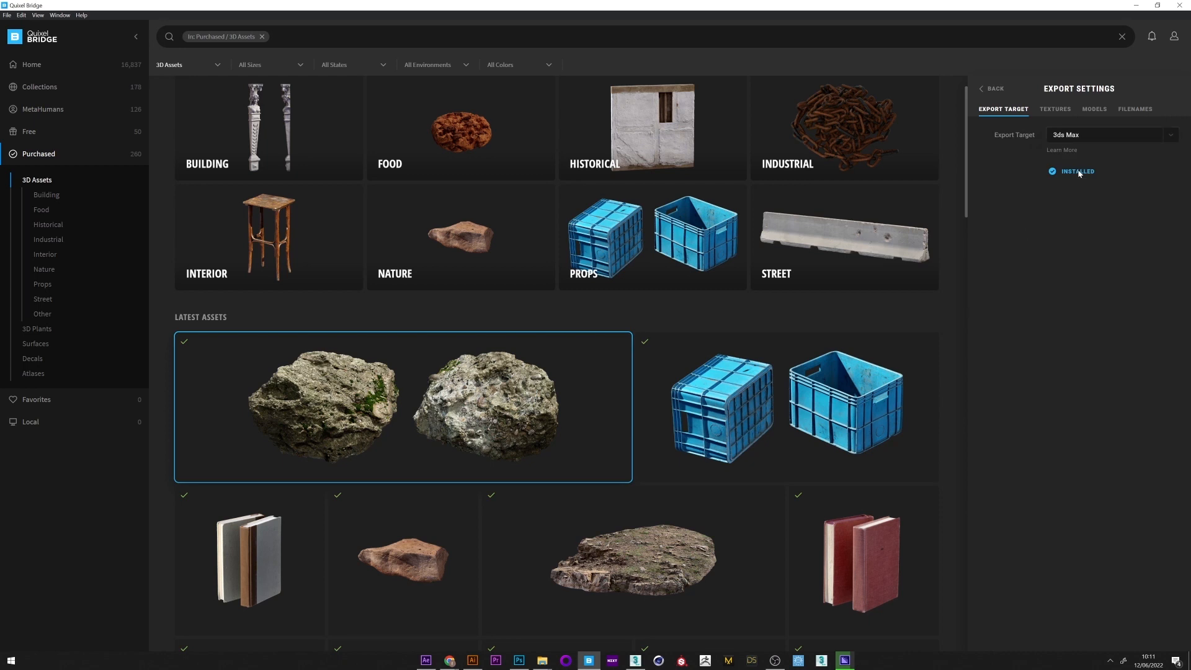
{"action": "mouse_move", "coordinate": [1085, 177]}
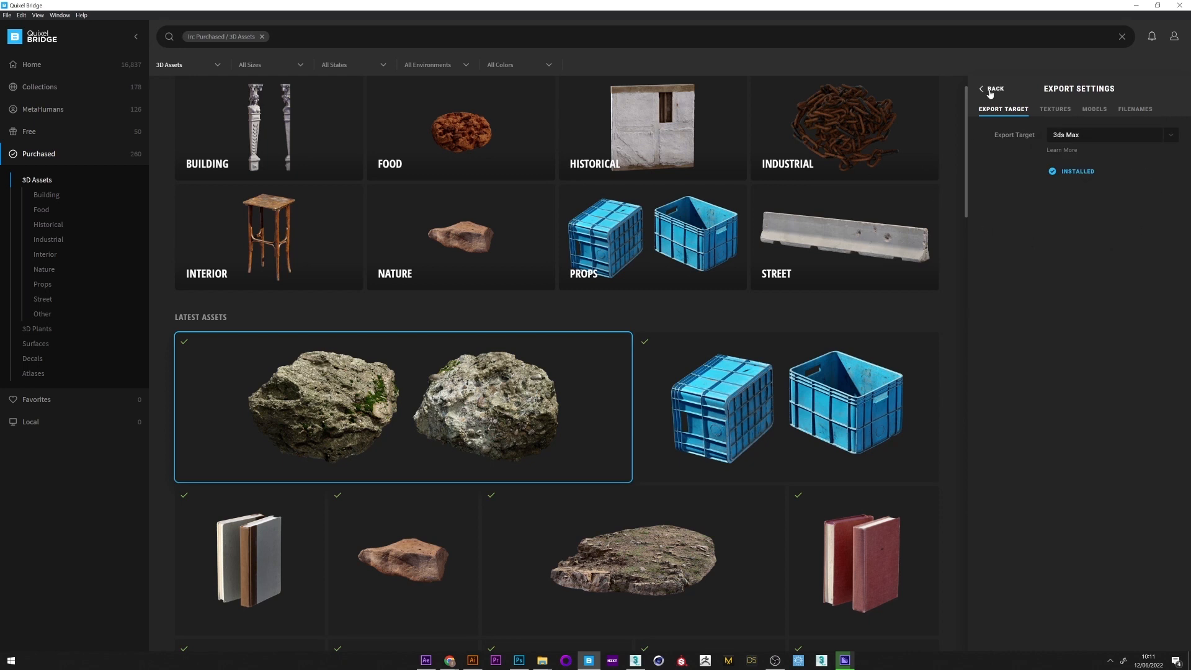
{"action": "left_click", "coordinate": [994, 89]}
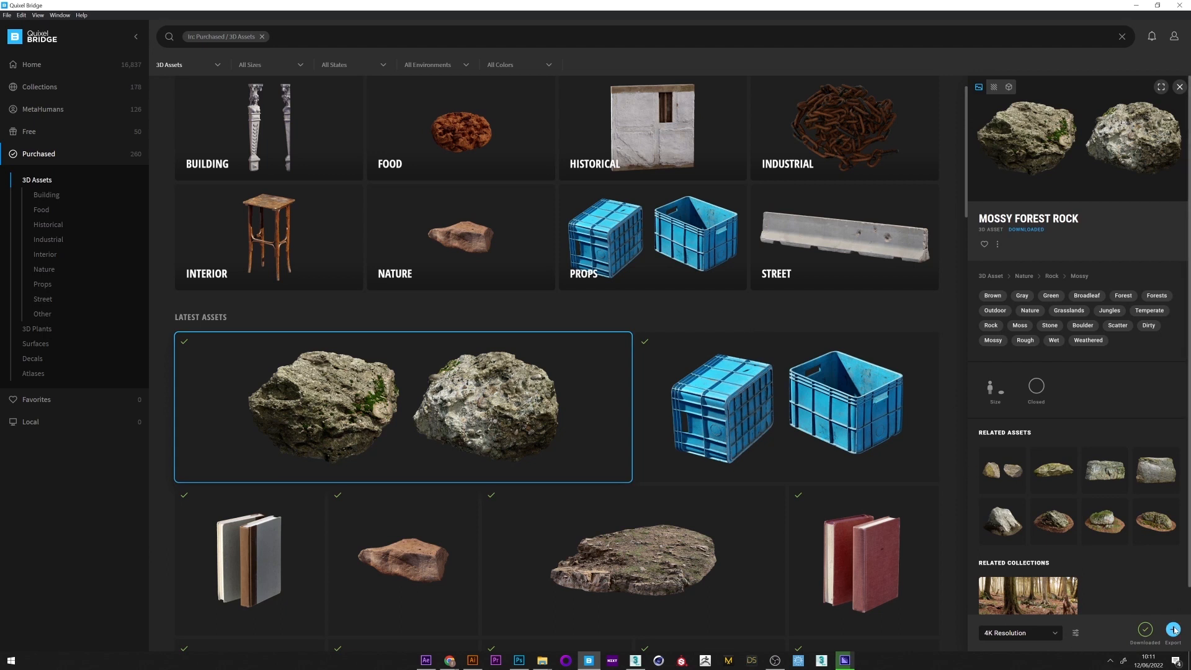
{"action": "left_click", "coordinate": [1173, 630]}
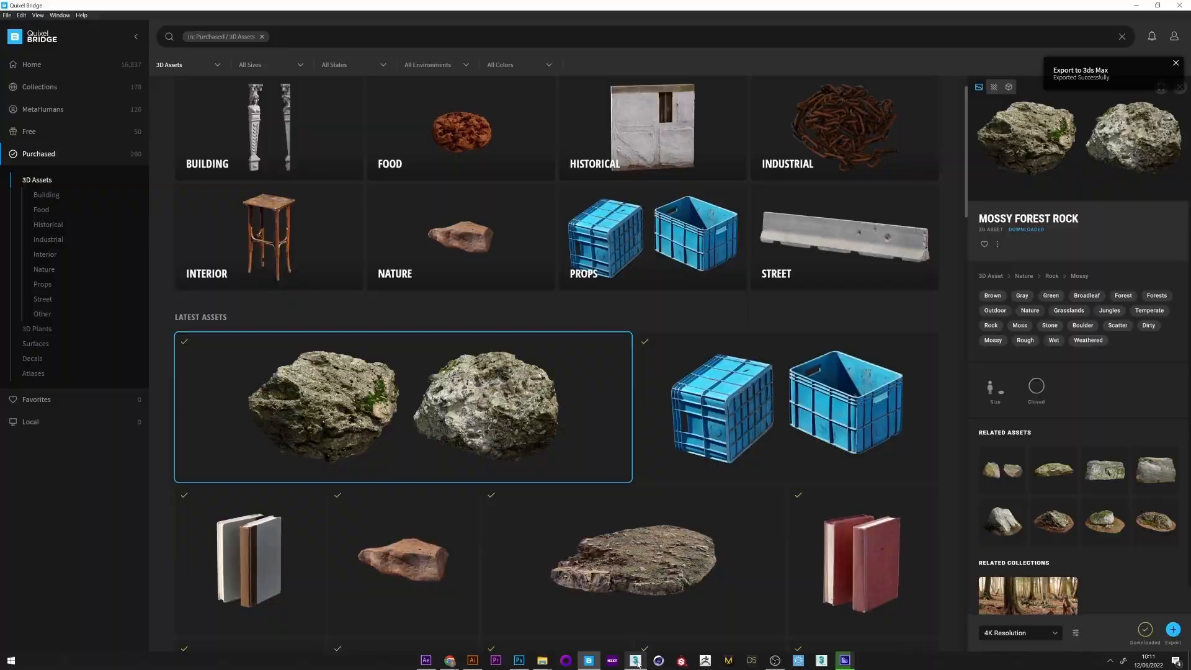
Step: Dismiss the MS LiveLink render-engine error and re-export the rock into the 3ds Max scene
{"action": "left_click", "coordinate": [634, 659]}
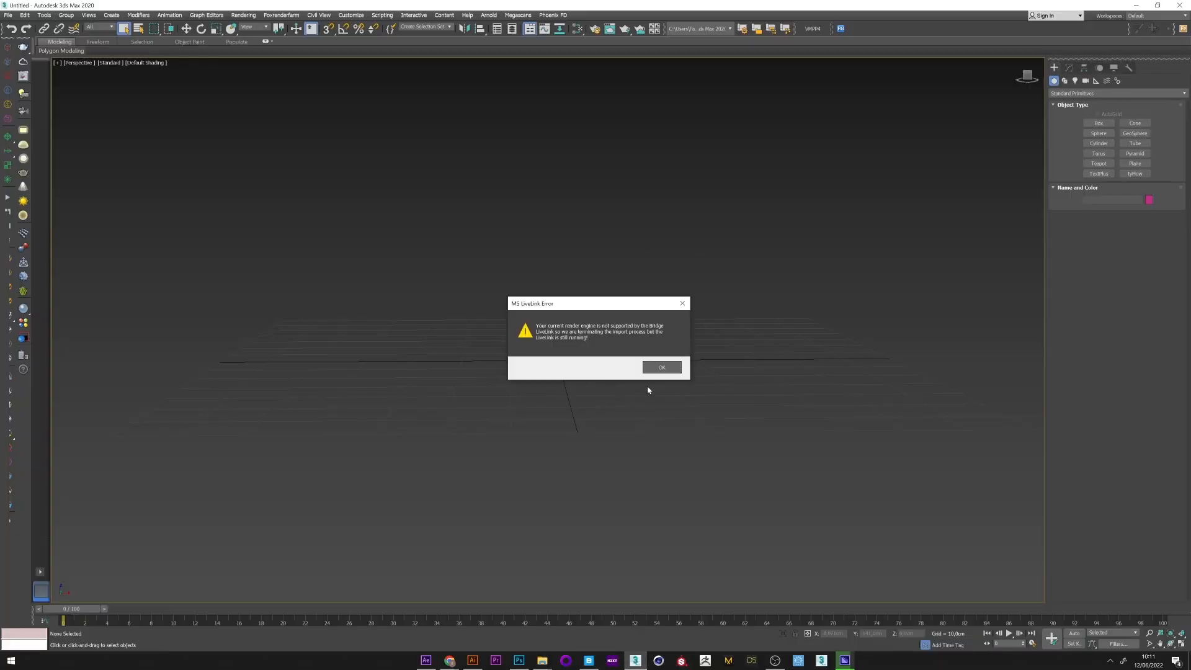
{"action": "mouse_move", "coordinate": [676, 388]}
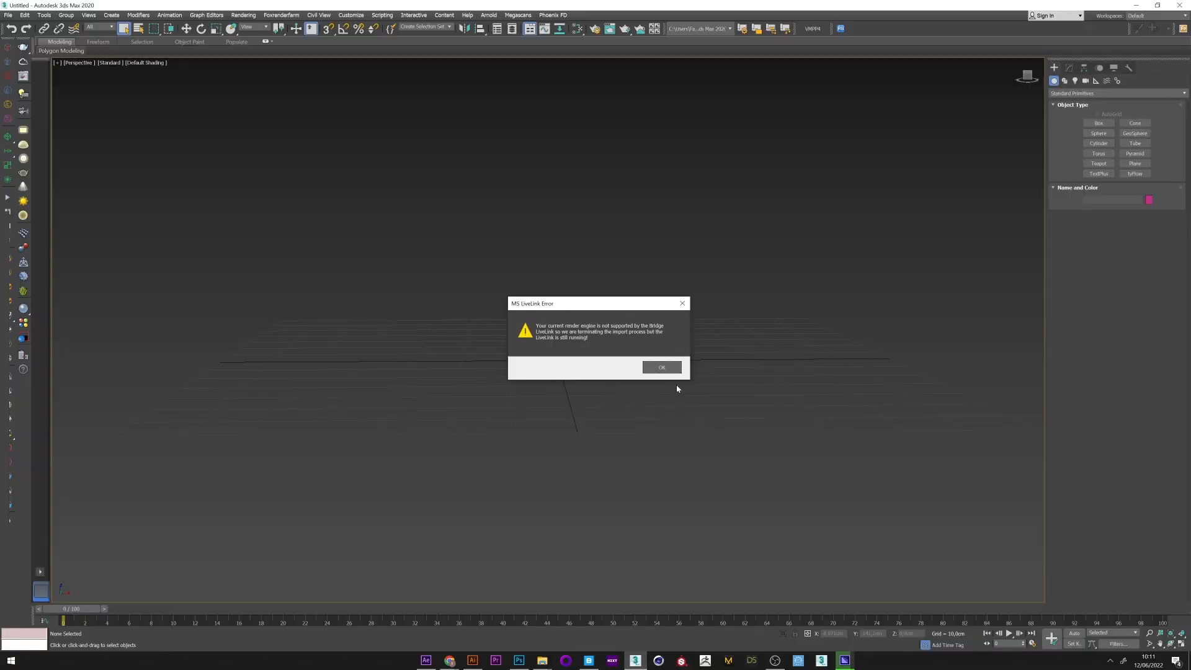
{"action": "left_click", "coordinate": [660, 367]}
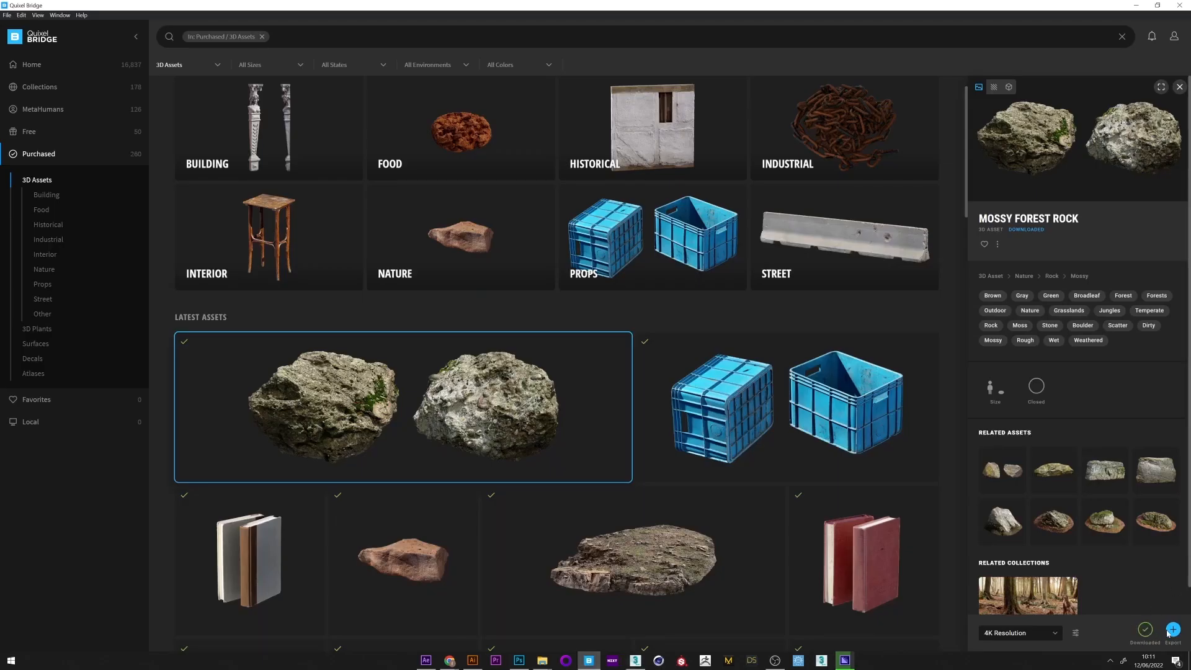
{"action": "left_click", "coordinate": [1173, 630]}
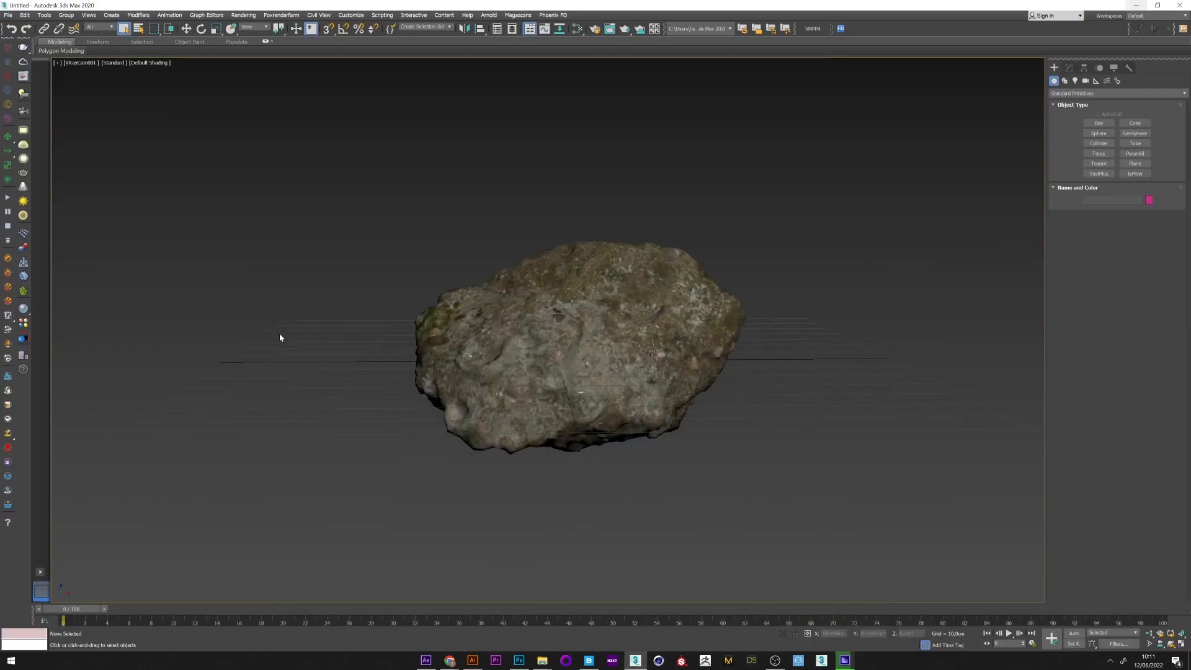
Step: Add a TurboSmooth modifier with raised Iterations to the rock, returning to its Editable Mesh
{"action": "left_click", "coordinate": [577, 342]}
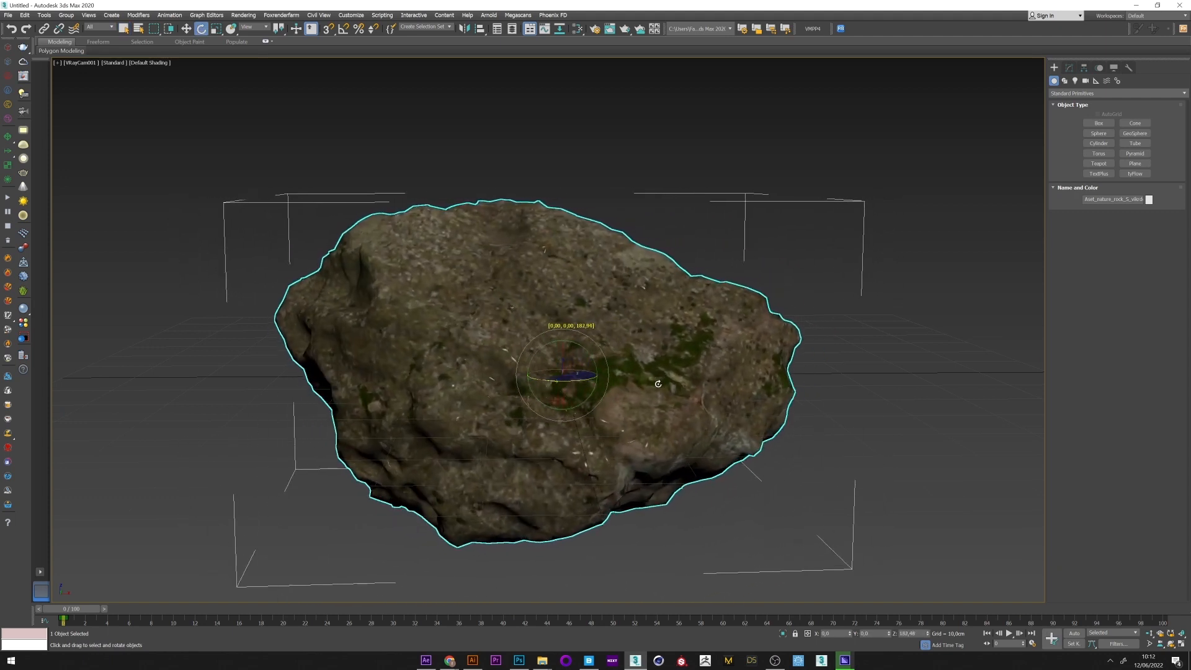
{"action": "left_click", "coordinate": [169, 28]}
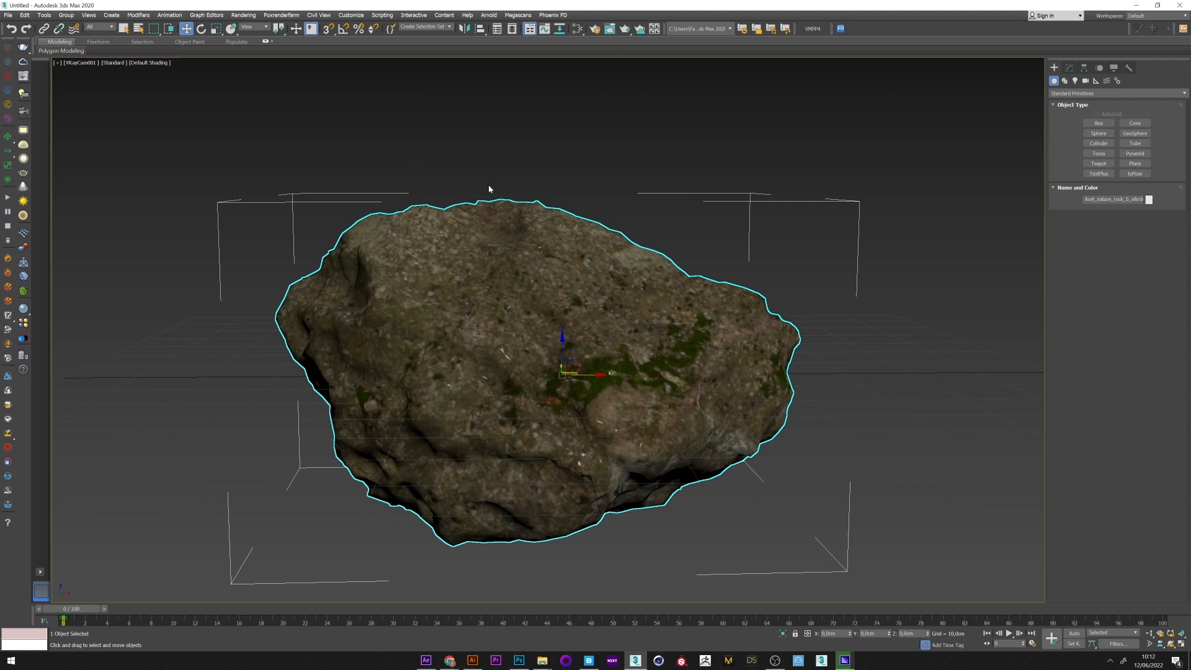
{"action": "left_click", "coordinate": [1066, 67]}
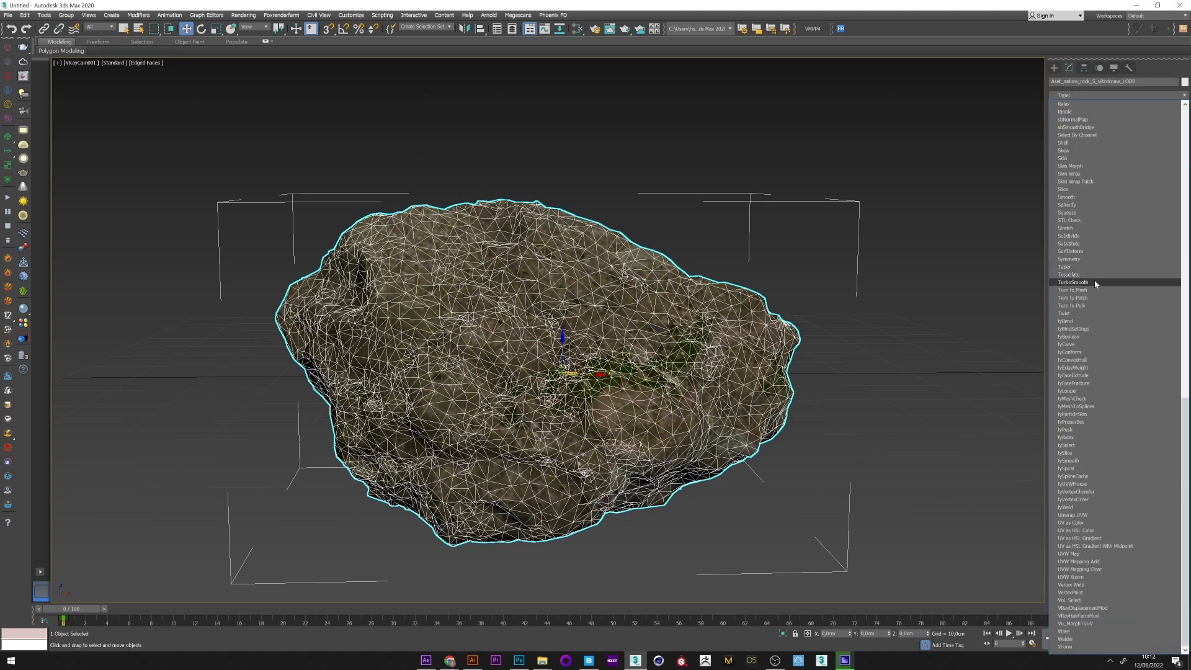
{"action": "left_click", "coordinate": [1071, 282]}
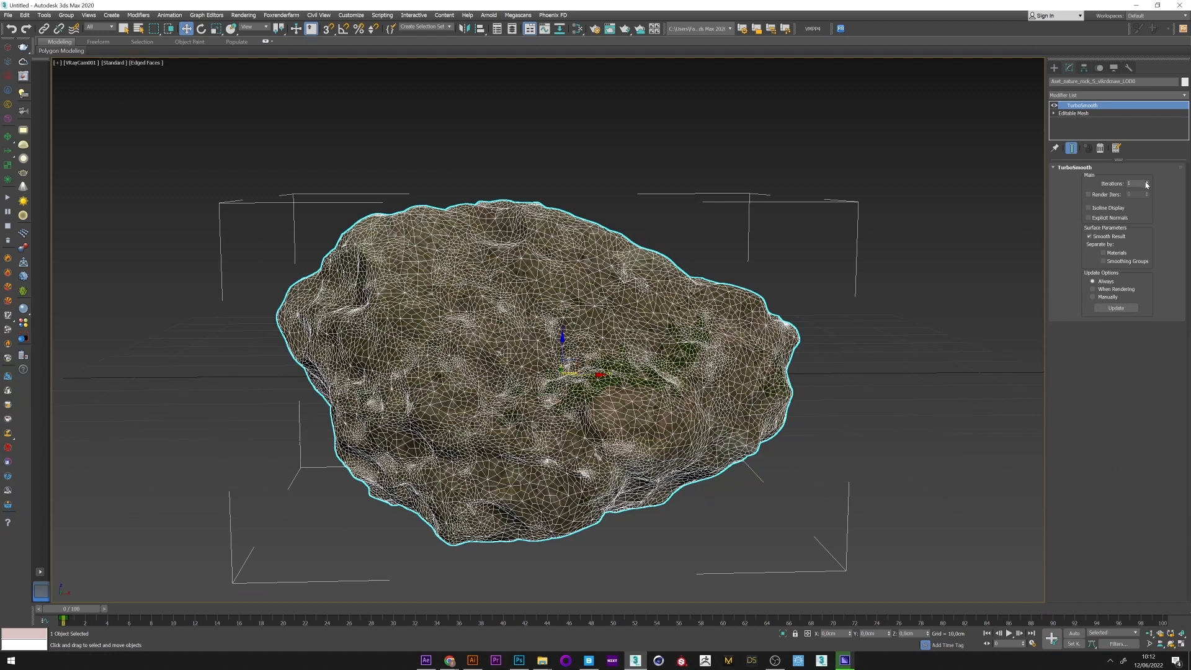
{"action": "left_click", "coordinate": [1146, 181]}
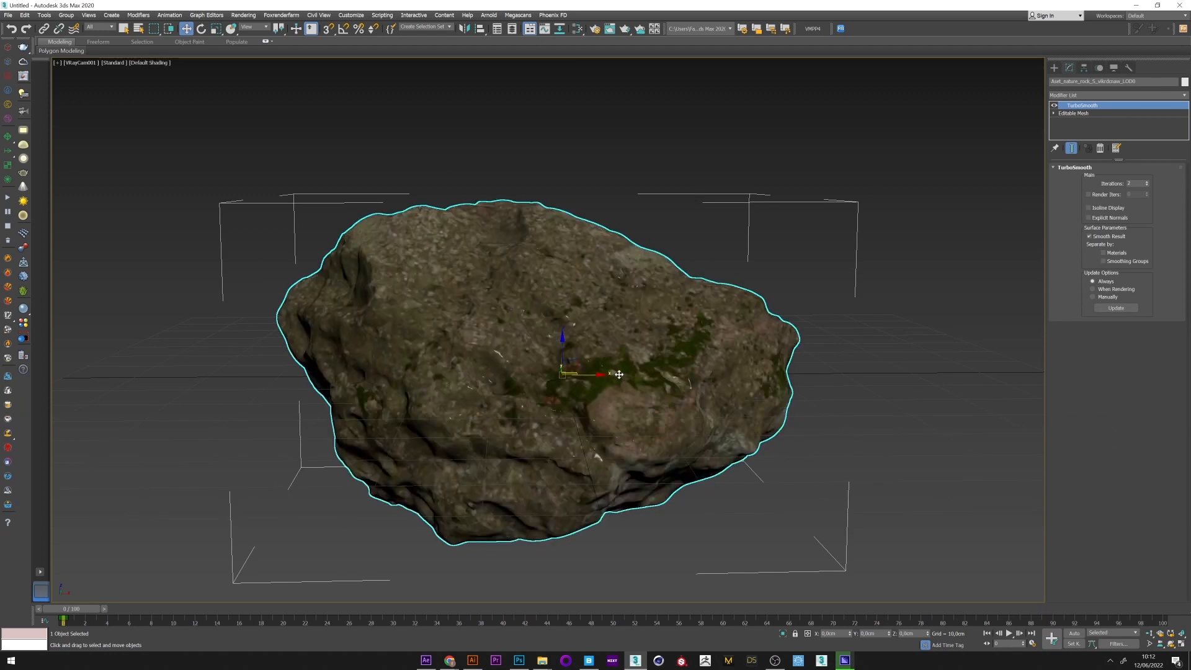
{"action": "left_click", "coordinate": [1075, 113]}
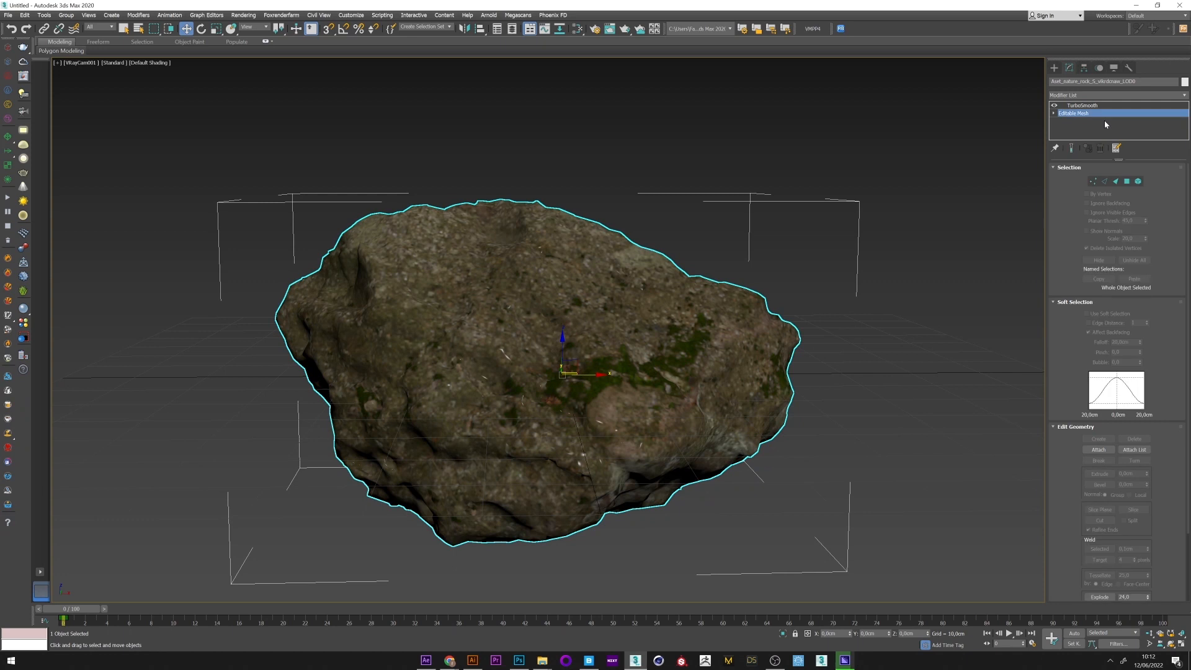
Step: In Vertex mode with Use Soft Selection, pick vertices on the rock's left side
{"action": "left_click", "coordinate": [1092, 182]}
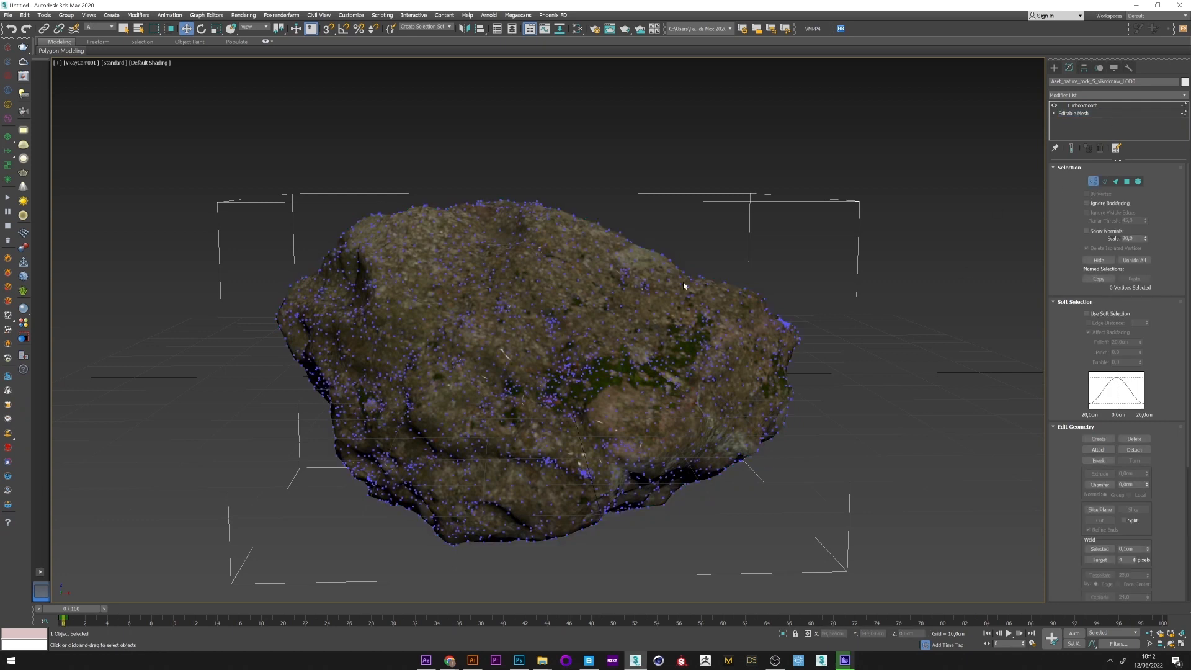
{"action": "left_click", "coordinate": [698, 285]}
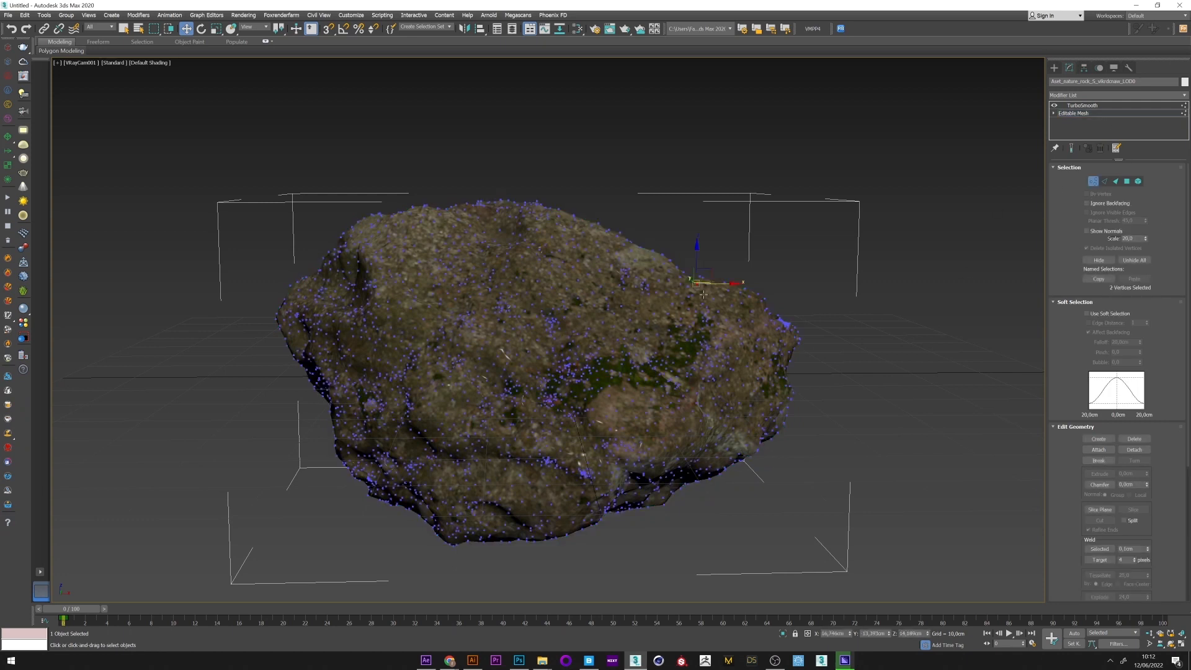
{"action": "left_click", "coordinate": [1088, 314]}
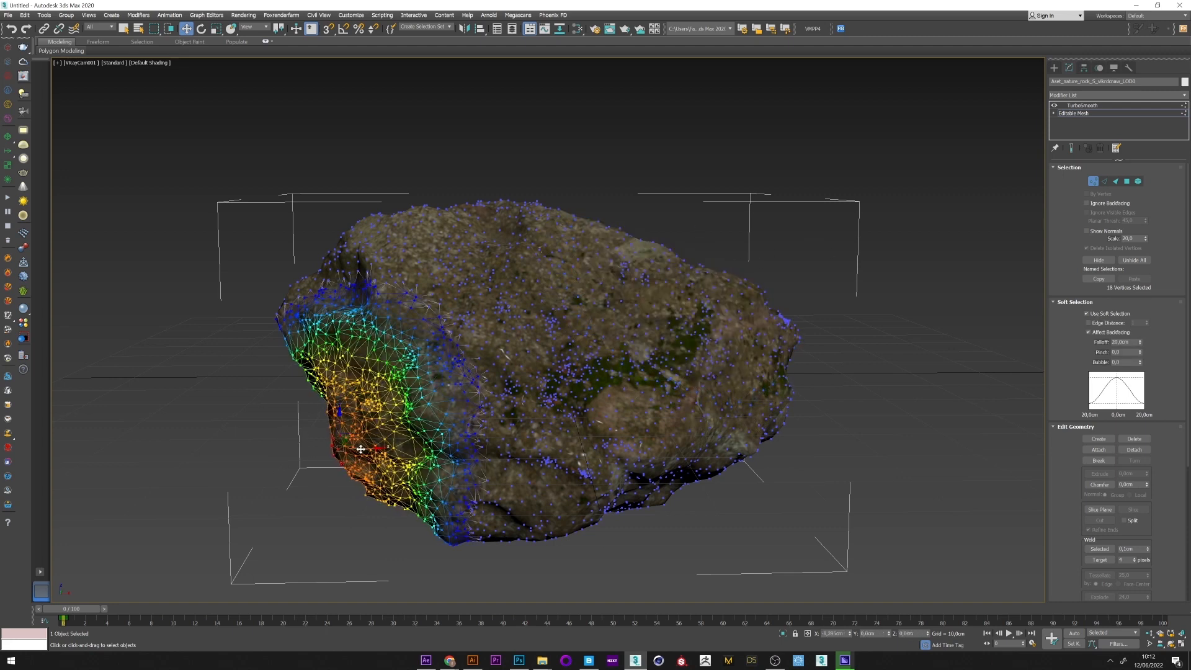
{"action": "left_click", "coordinate": [641, 293]}
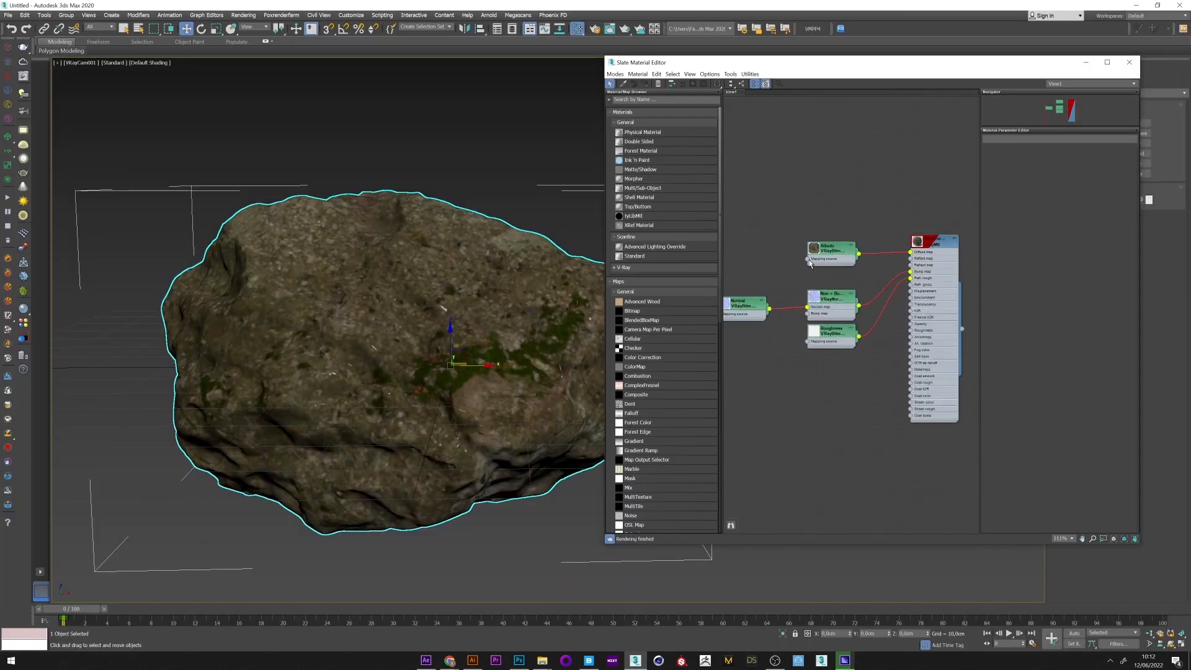
Step: Inspect the rock's texture nodes and drive a VRayDisplacementMod with the displacement VRayBitmap
{"action": "left_click", "coordinate": [831, 297]}
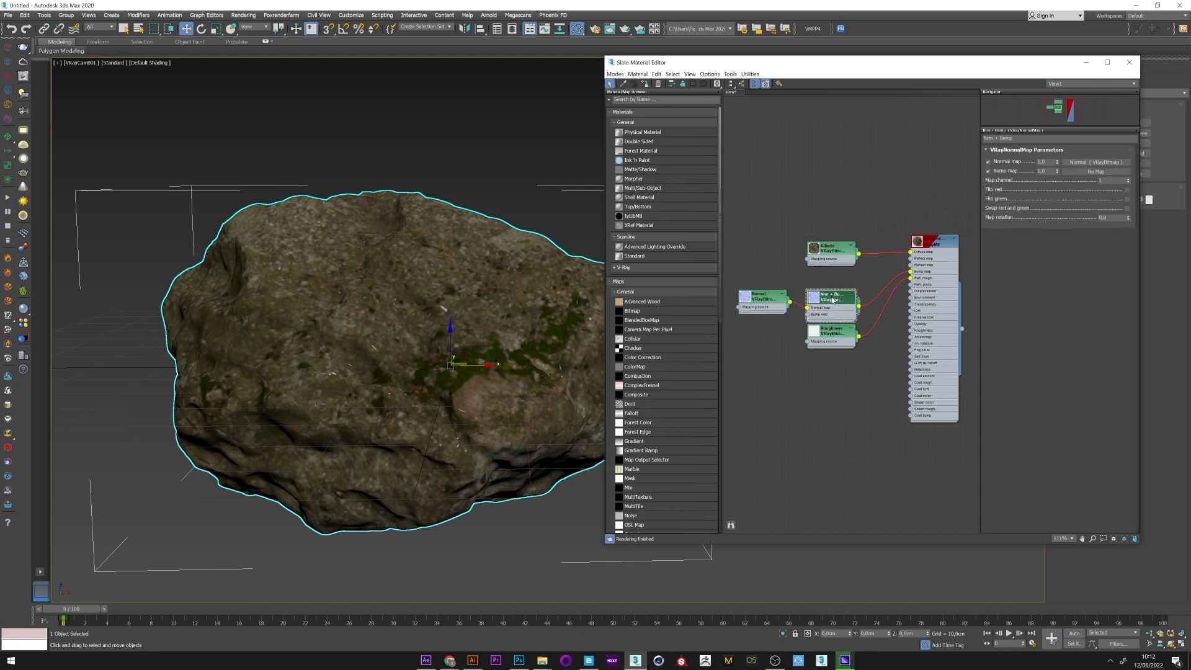
{"action": "left_click", "coordinate": [830, 330]}
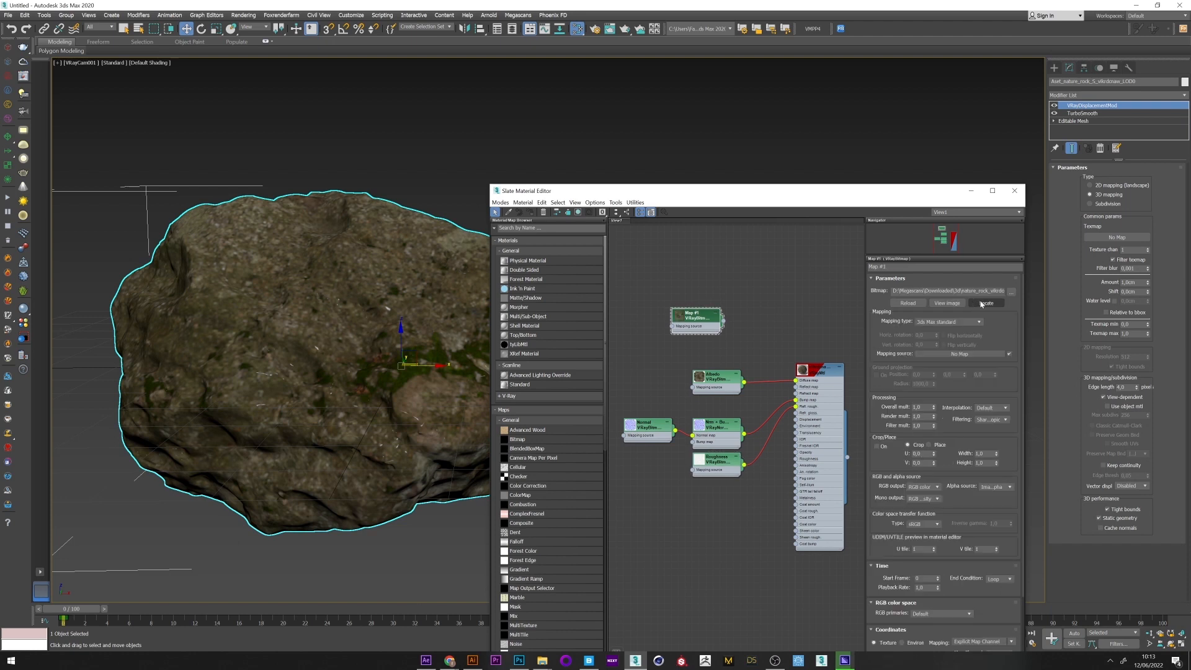
{"action": "left_click", "coordinate": [1012, 291]}
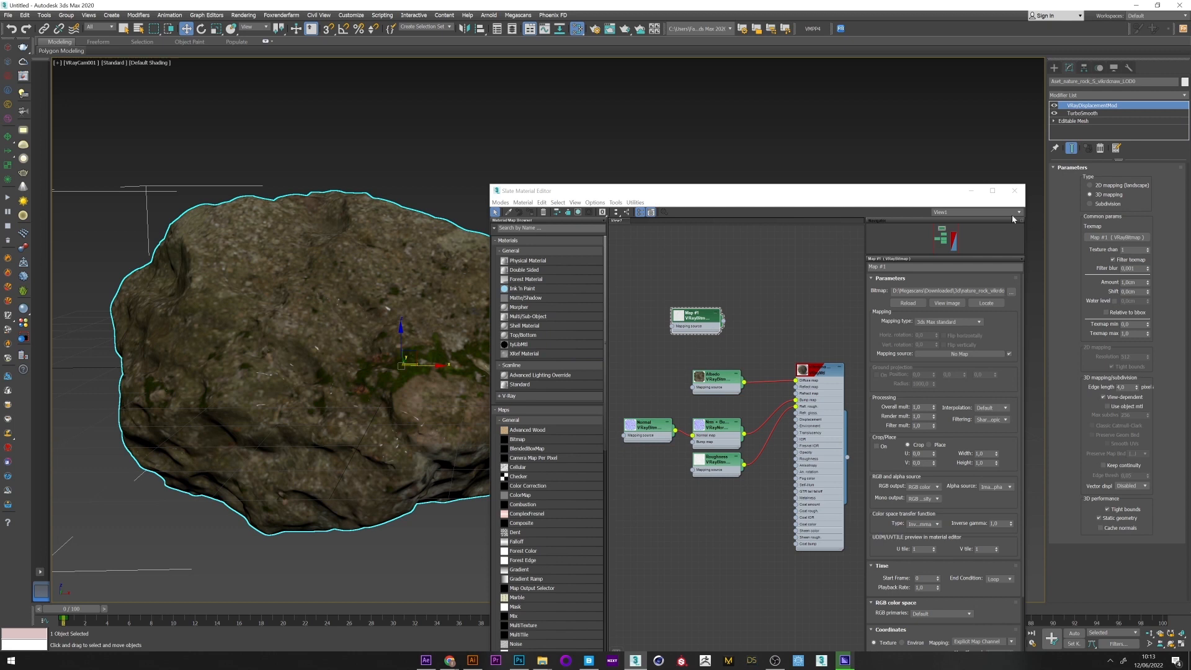
{"action": "left_click", "coordinate": [1014, 191]}
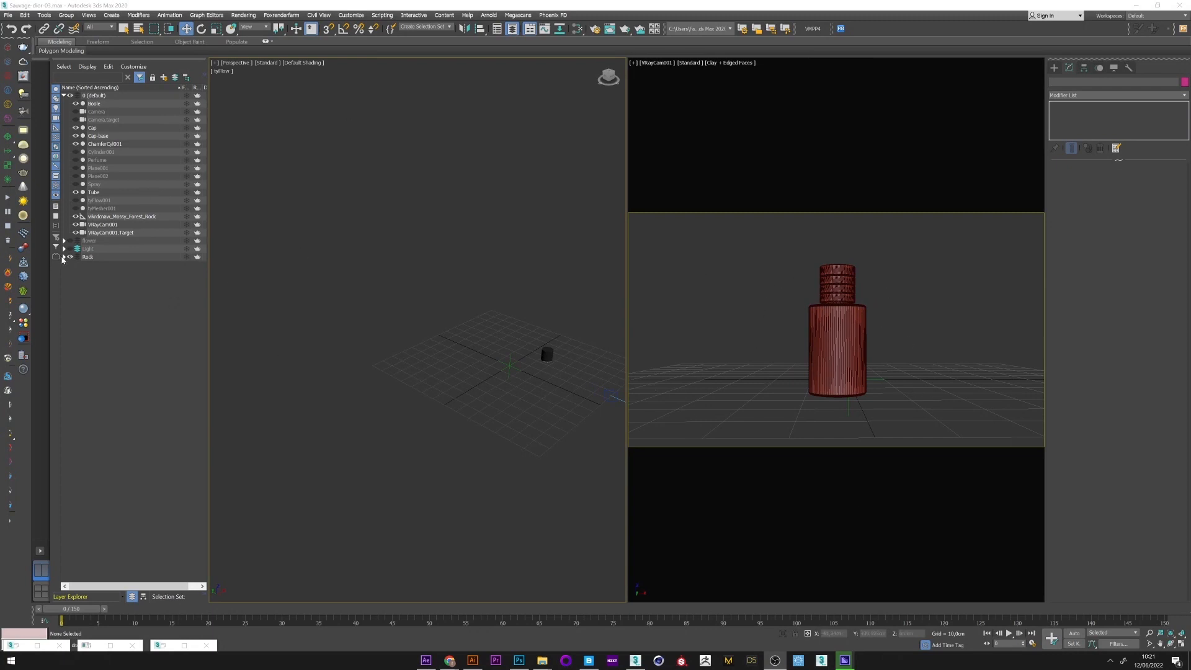
Step: Expand the Rock layer and move/scale a selected rock into place around the bottle
{"action": "left_click", "coordinate": [63, 257]}
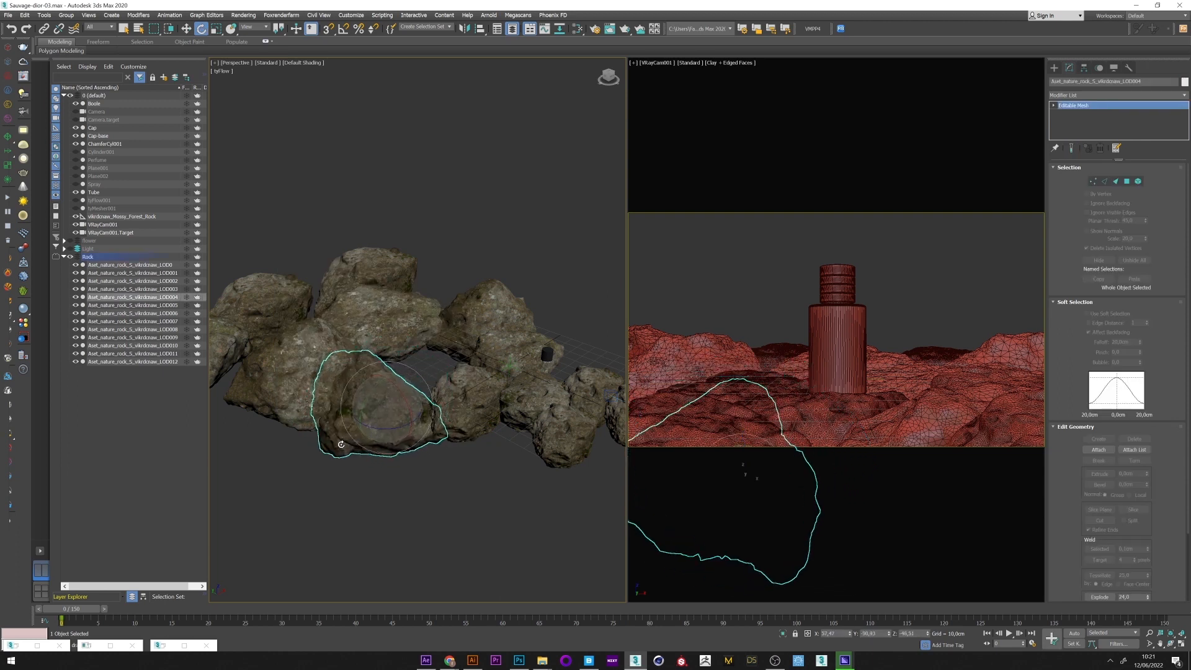
{"action": "right_click", "coordinate": [387, 402]}
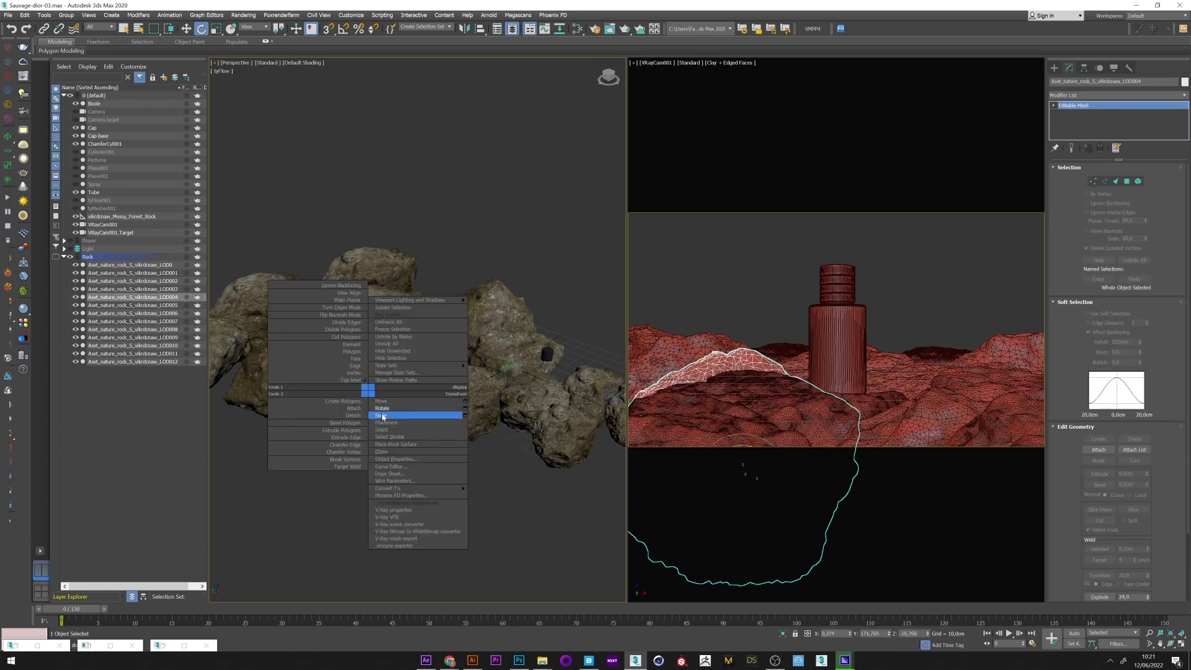
{"action": "left_click", "coordinate": [380, 401]}
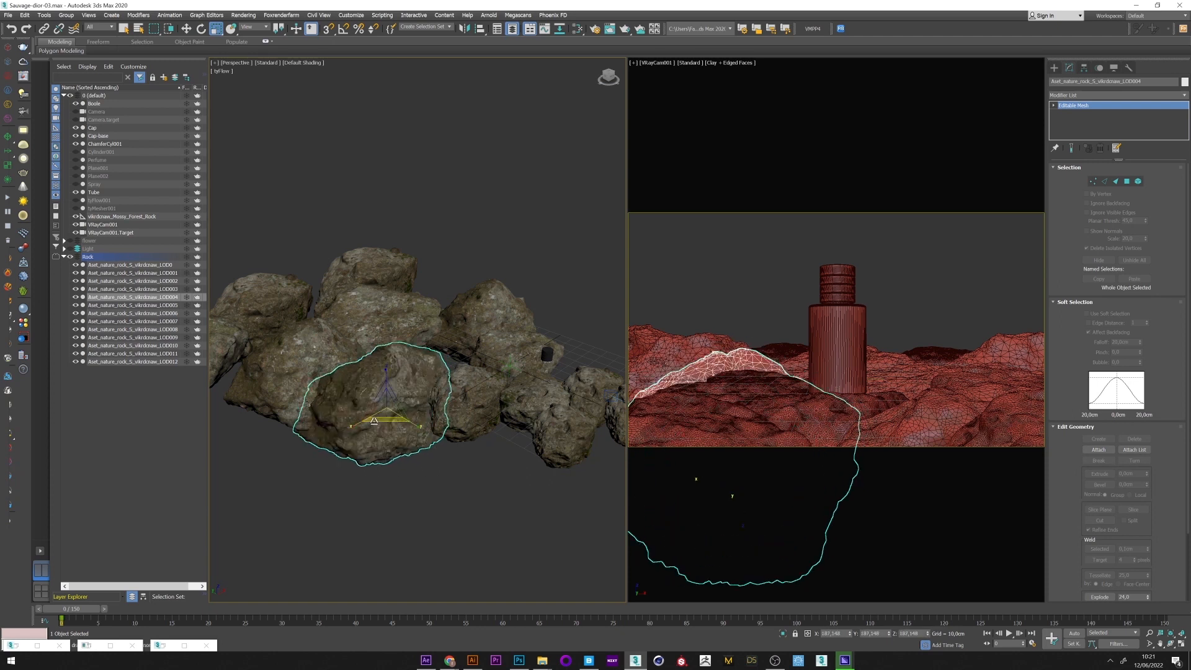
{"action": "left_click", "coordinate": [1054, 67]}
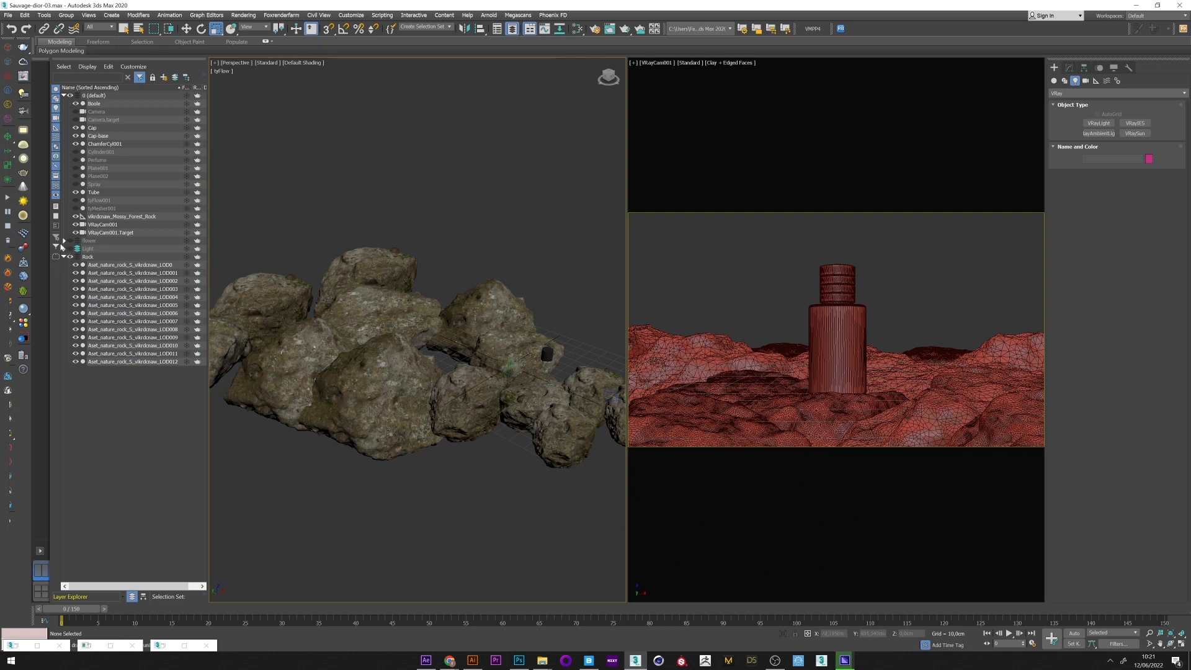
Step: Expand the Bush layer and resize the grass clump beside the rocks
{"action": "left_click", "coordinate": [64, 240]}
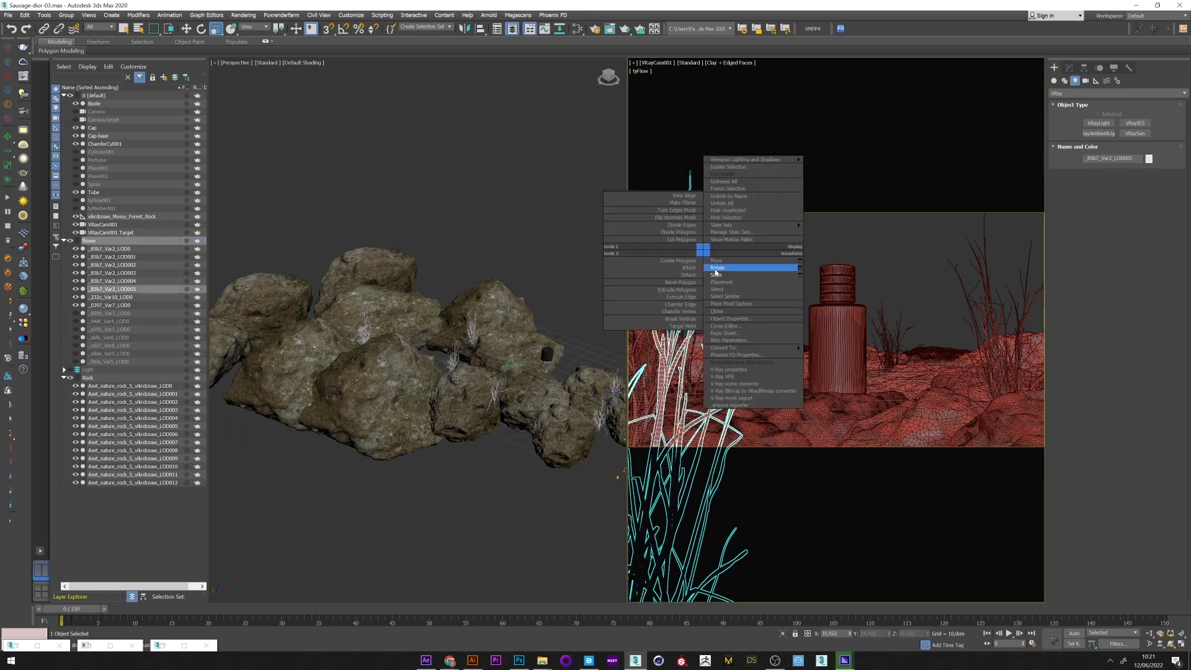
{"action": "left_click", "coordinate": [717, 267]}
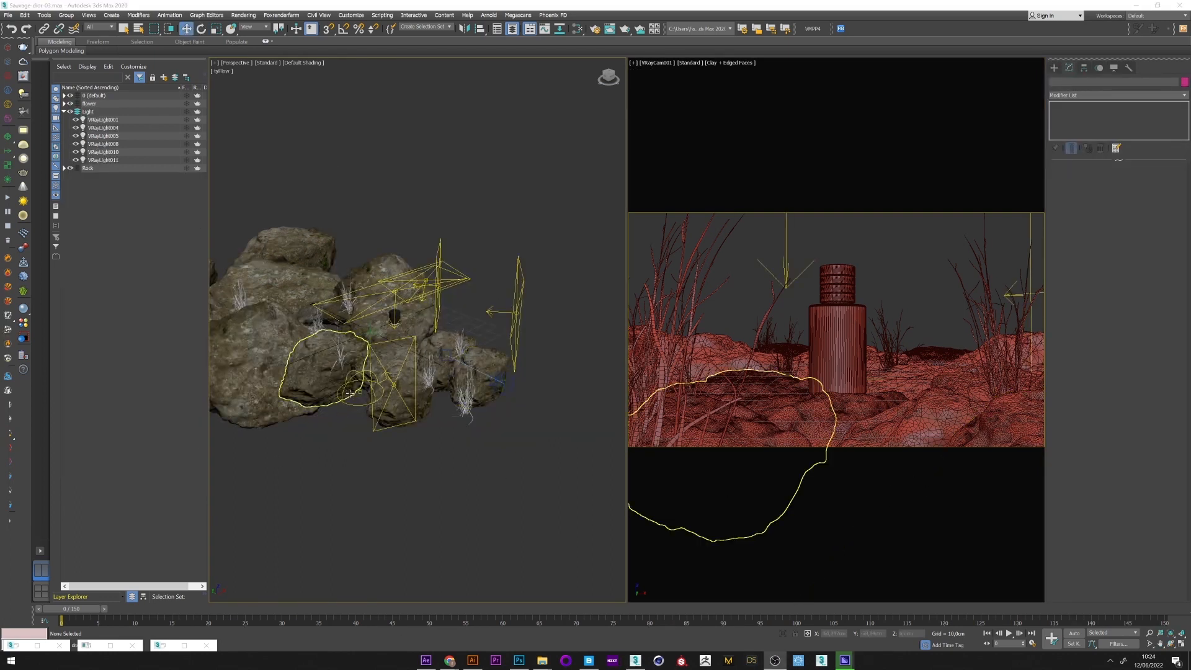
Step: Select VRayLight005 and VRayLight008 in the Light layer and review their General colour and intensity
{"action": "left_click", "coordinate": [103, 119]}
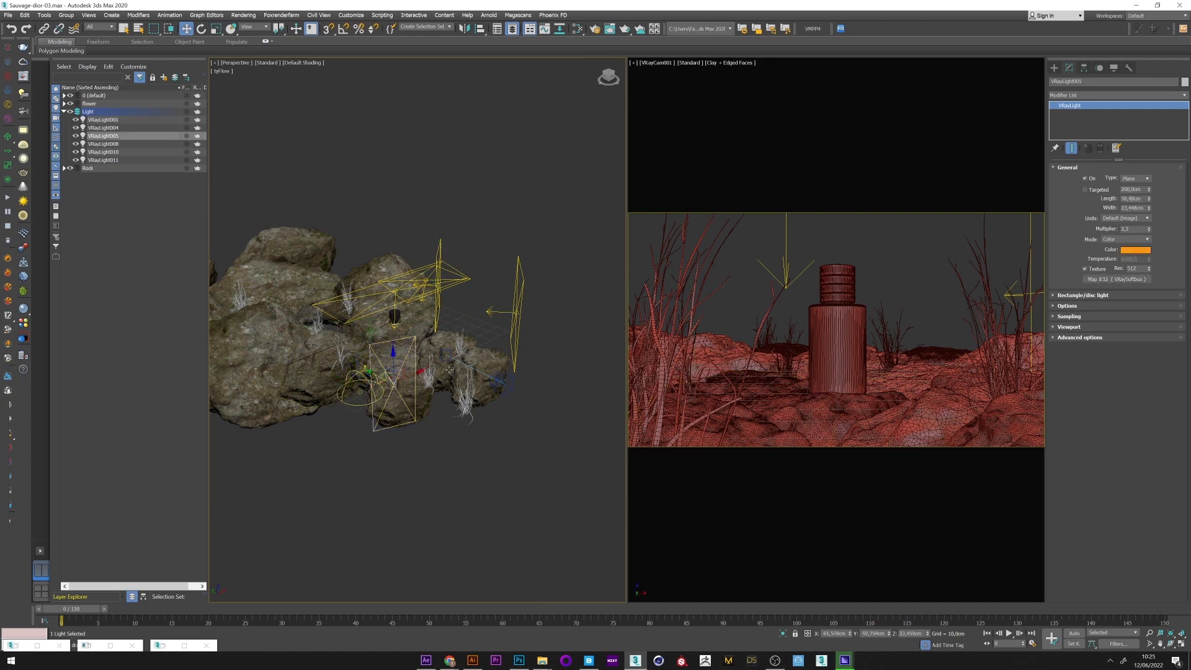
{"action": "left_click", "coordinate": [103, 144]}
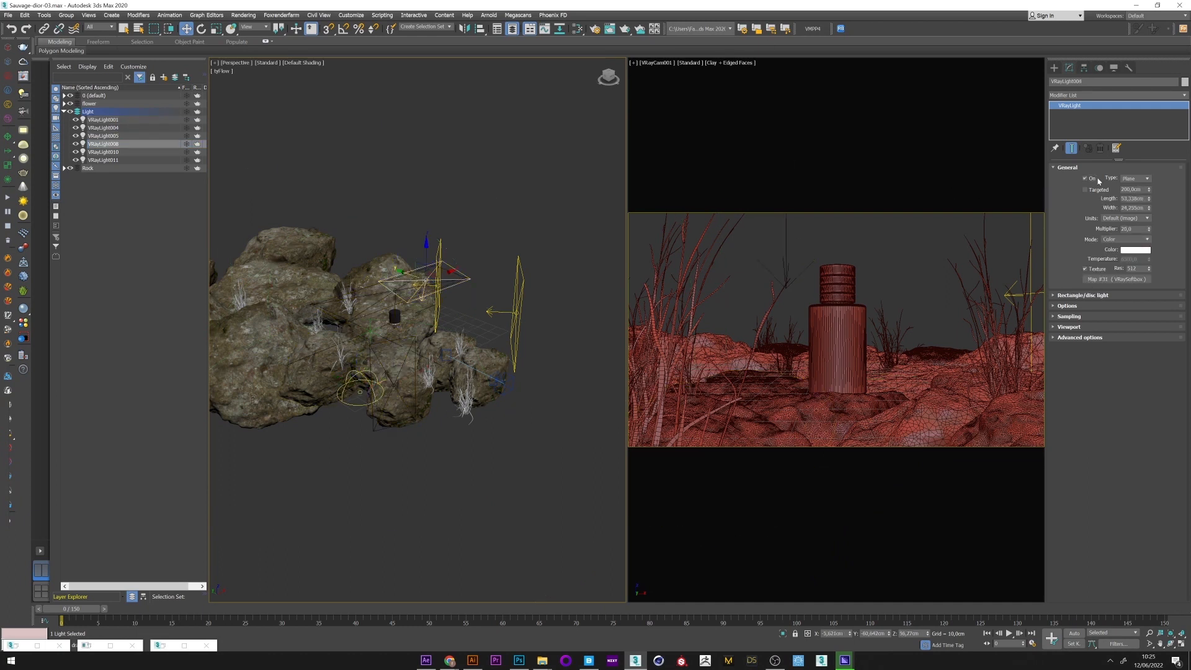
{"action": "left_click", "coordinate": [103, 120]}
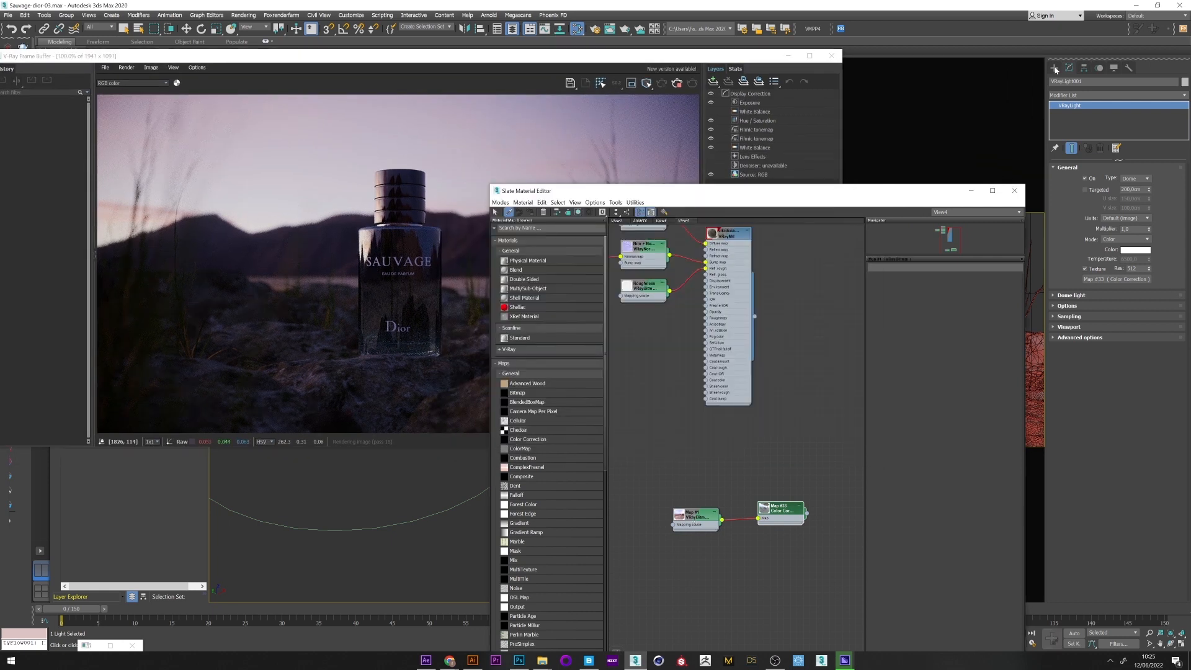
Step: Swap the dome light's environment VRayBitmap to a different HDR sky image
{"action": "left_click", "coordinate": [692, 515]}
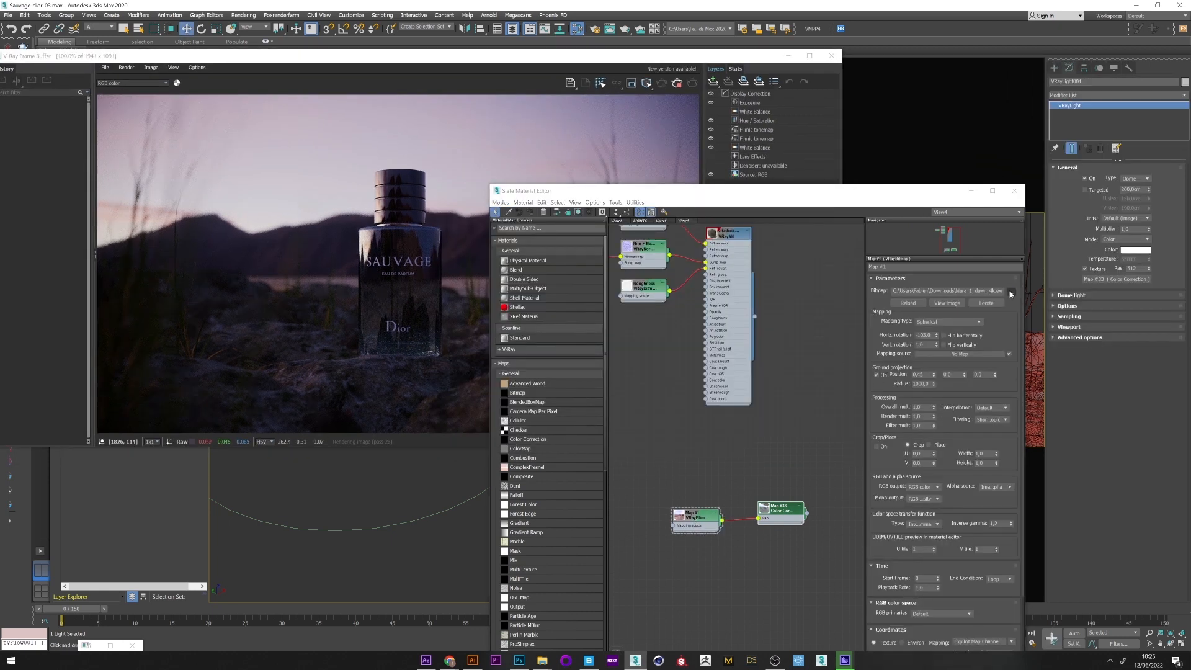
{"action": "left_click", "coordinate": [1010, 296]}
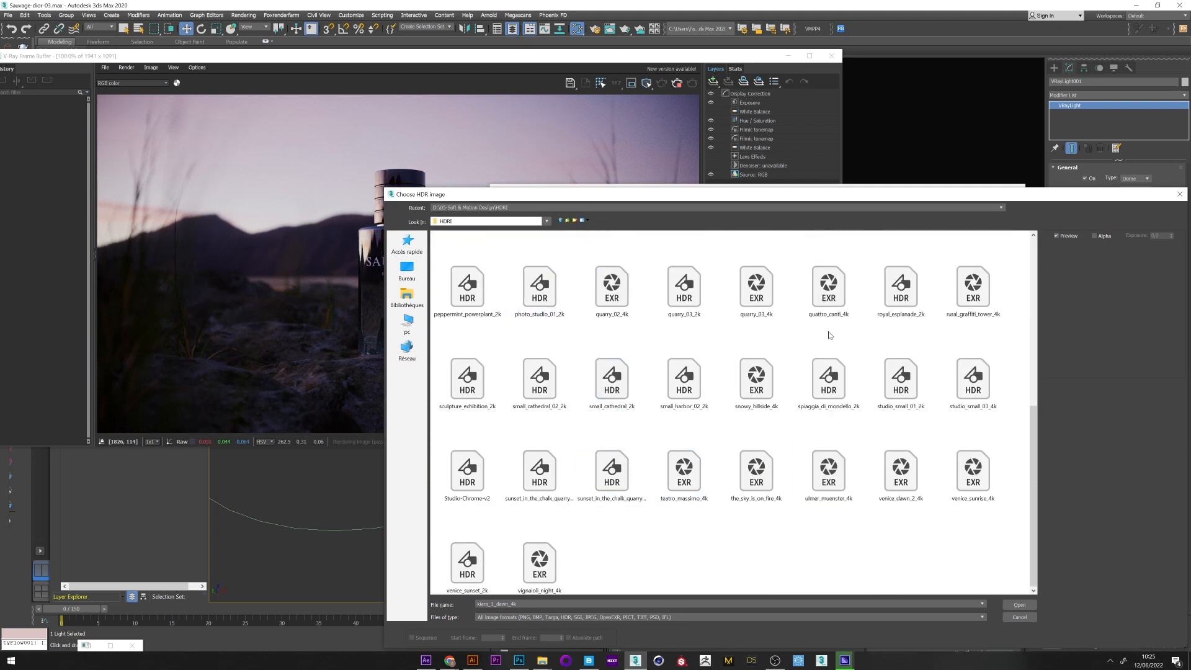
{"action": "left_click", "coordinate": [1018, 604]}
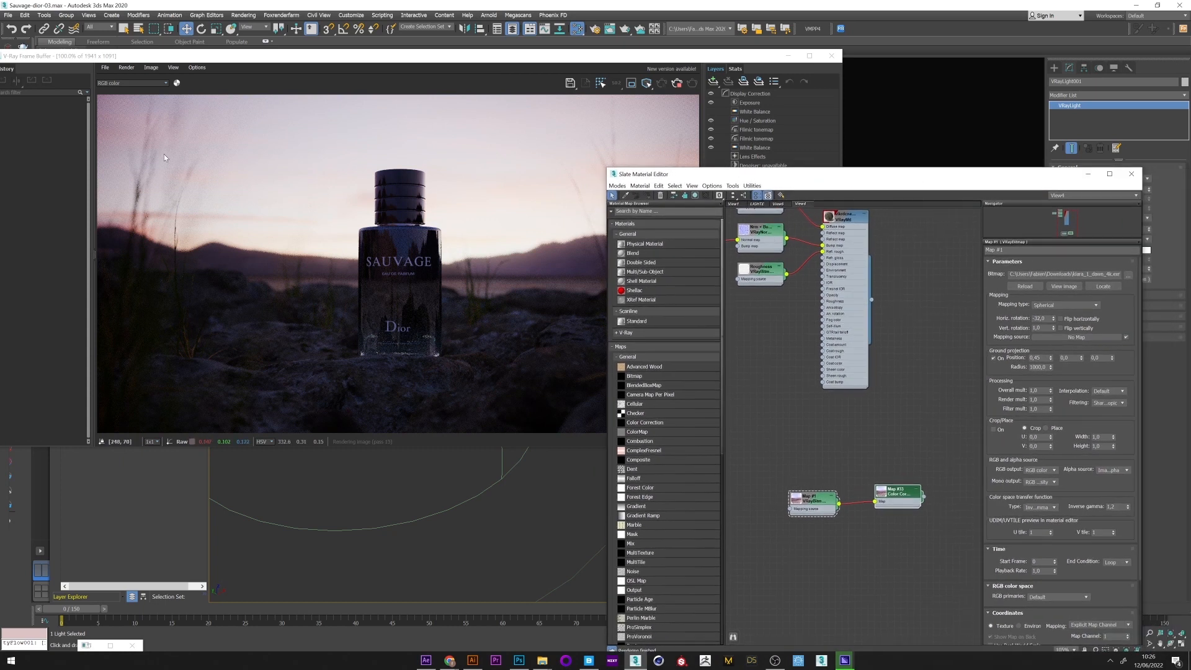
{"action": "mouse_move", "coordinate": [649, 486]}
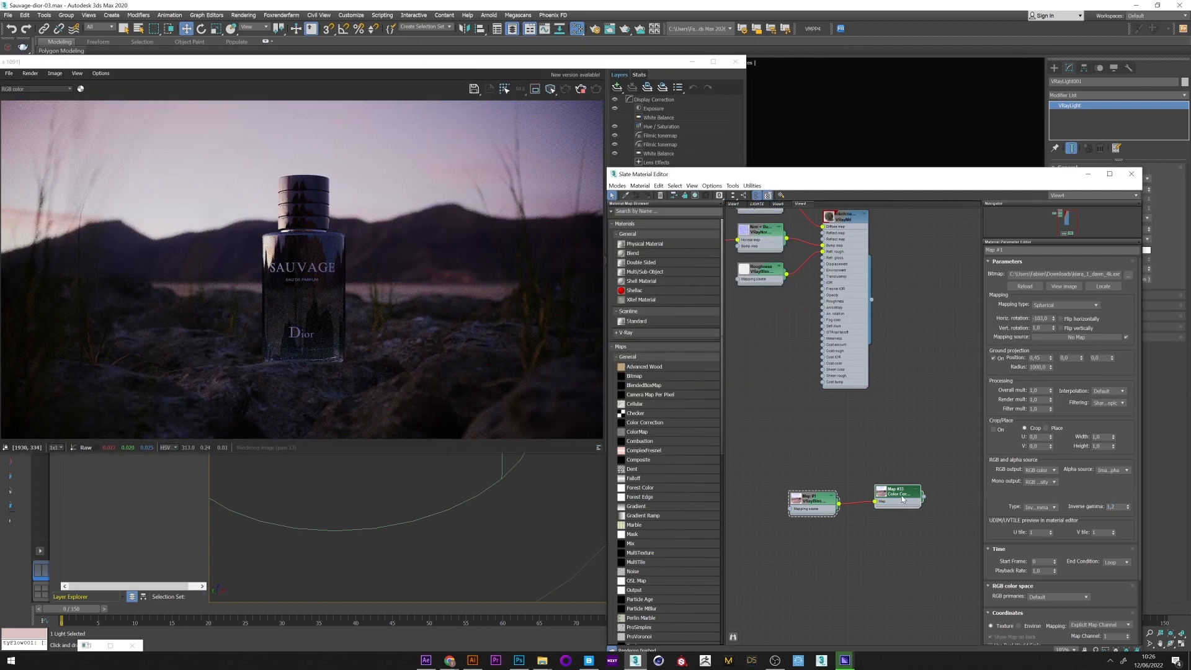
Step: Adjust the Color Correction map's hue/saturation on the dome image and return to the render
{"action": "left_click", "coordinate": [898, 495]}
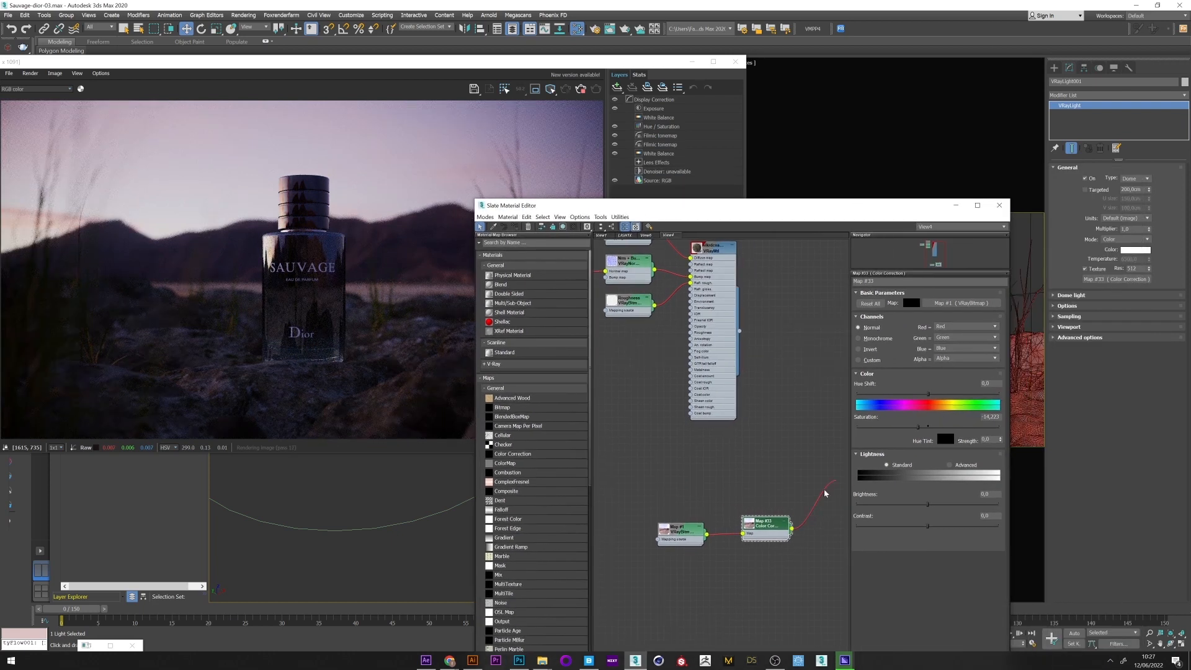
{"action": "left_click", "coordinate": [1068, 305]}
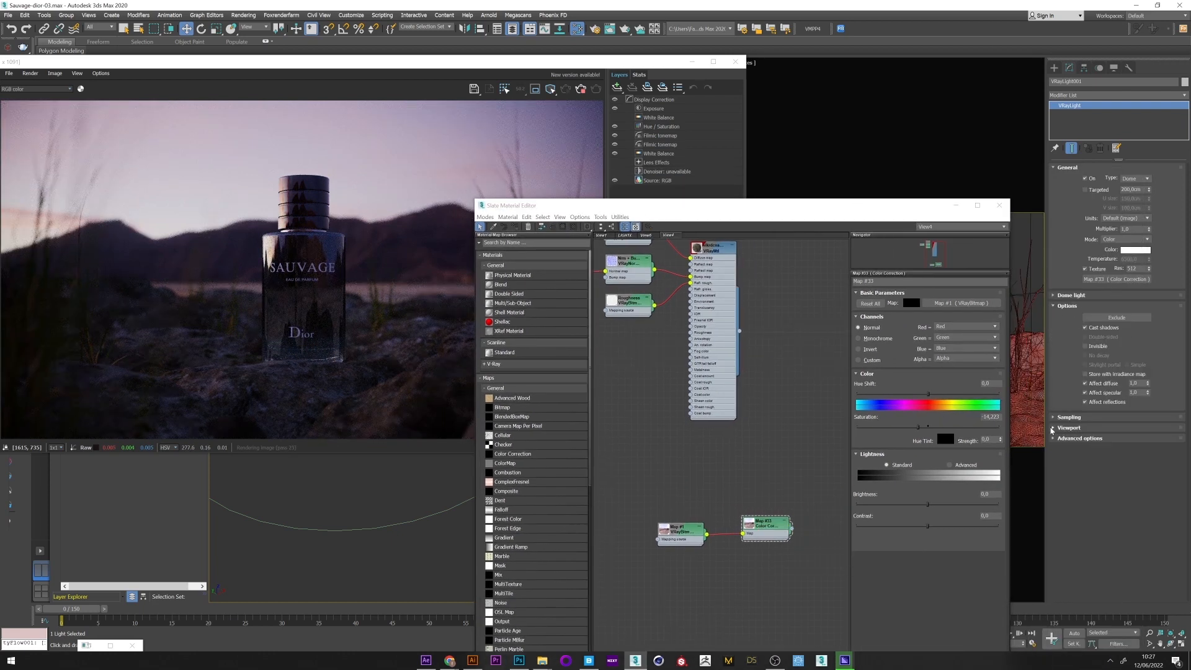
{"action": "left_click", "coordinate": [1071, 295]}
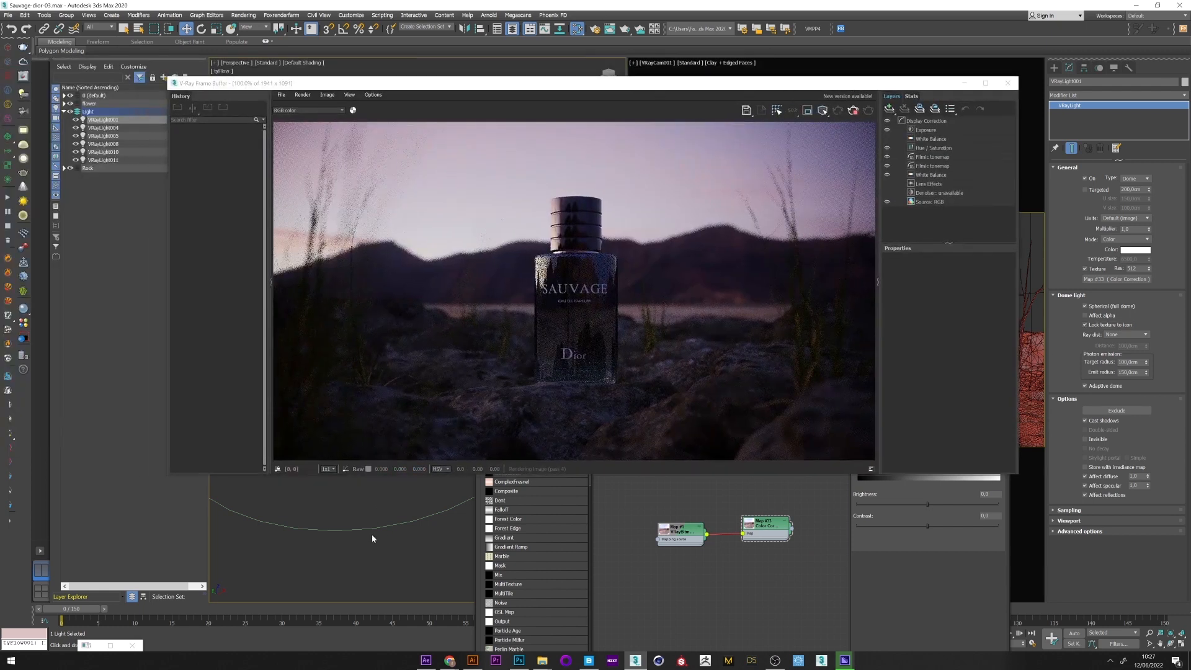
Step: Bring the light rig into view and select rectangle light VRayLight004 in the Scene Explorer
{"action": "right_click", "coordinate": [373, 516]}
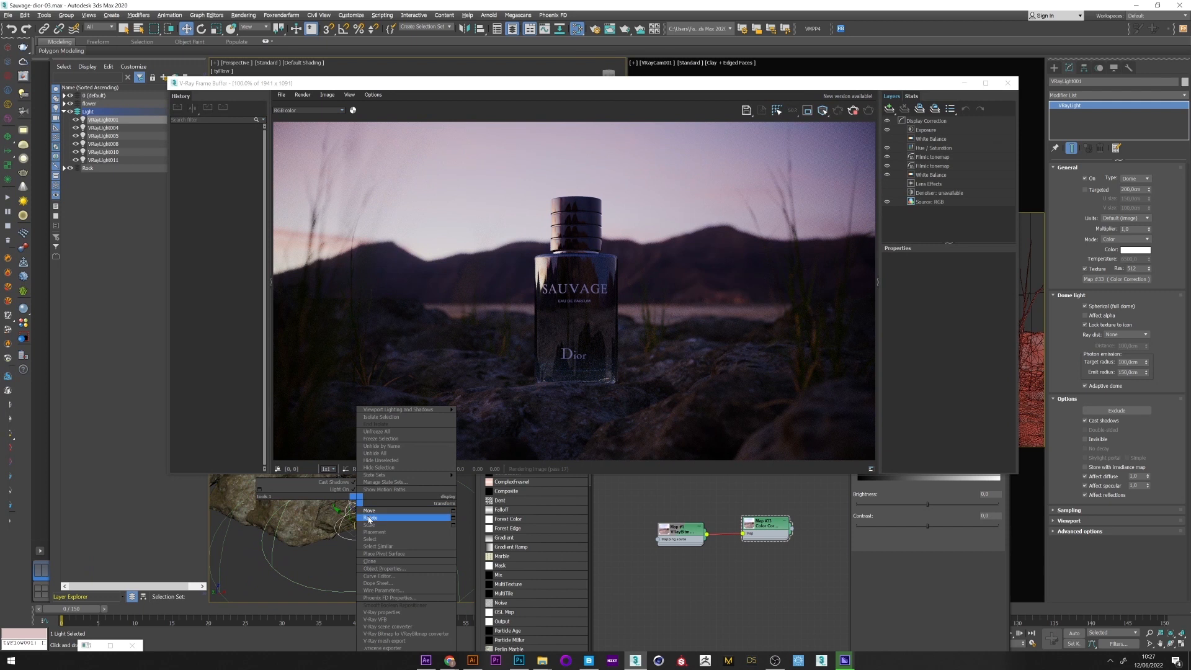
{"action": "left_click", "coordinate": [371, 519]}
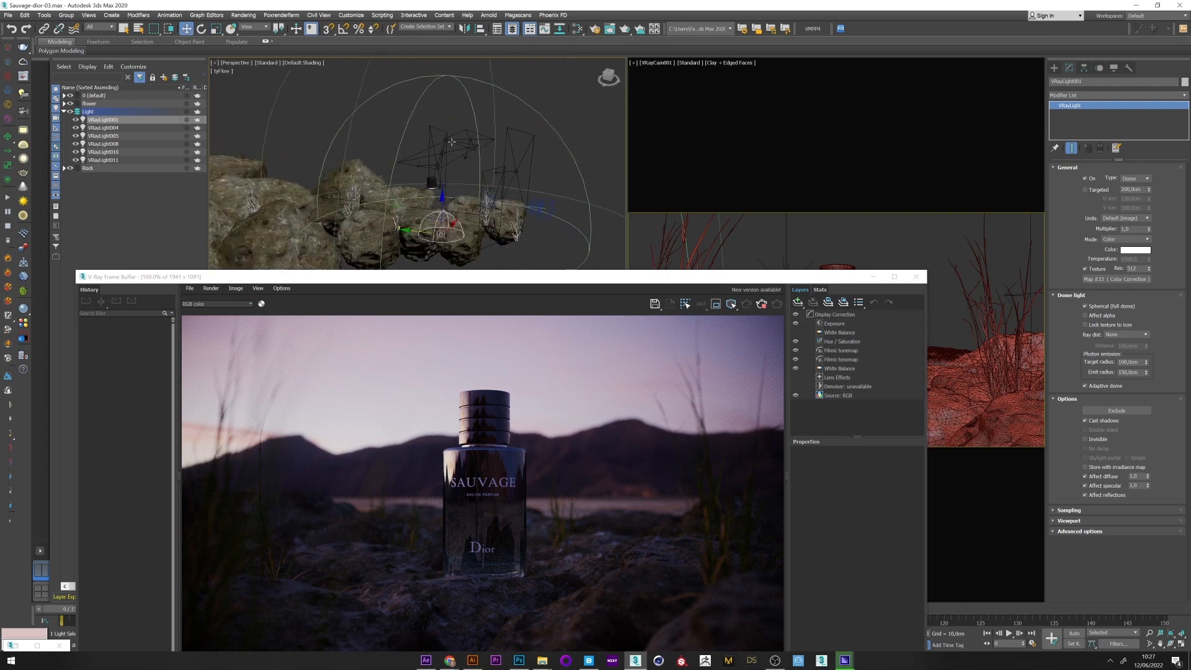
{"action": "left_click", "coordinate": [103, 127]}
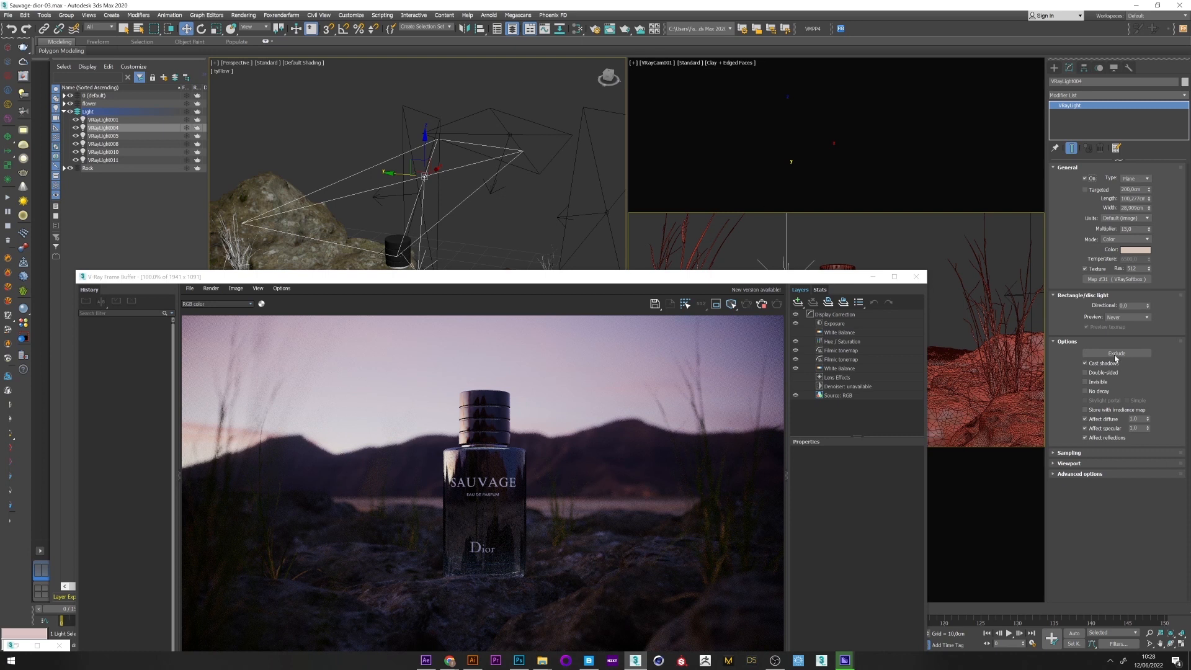
Step: Exclude the rock meshes from VRayLight004's illumination, then select plane light VRayLight011
{"action": "left_click", "coordinate": [1116, 352]}
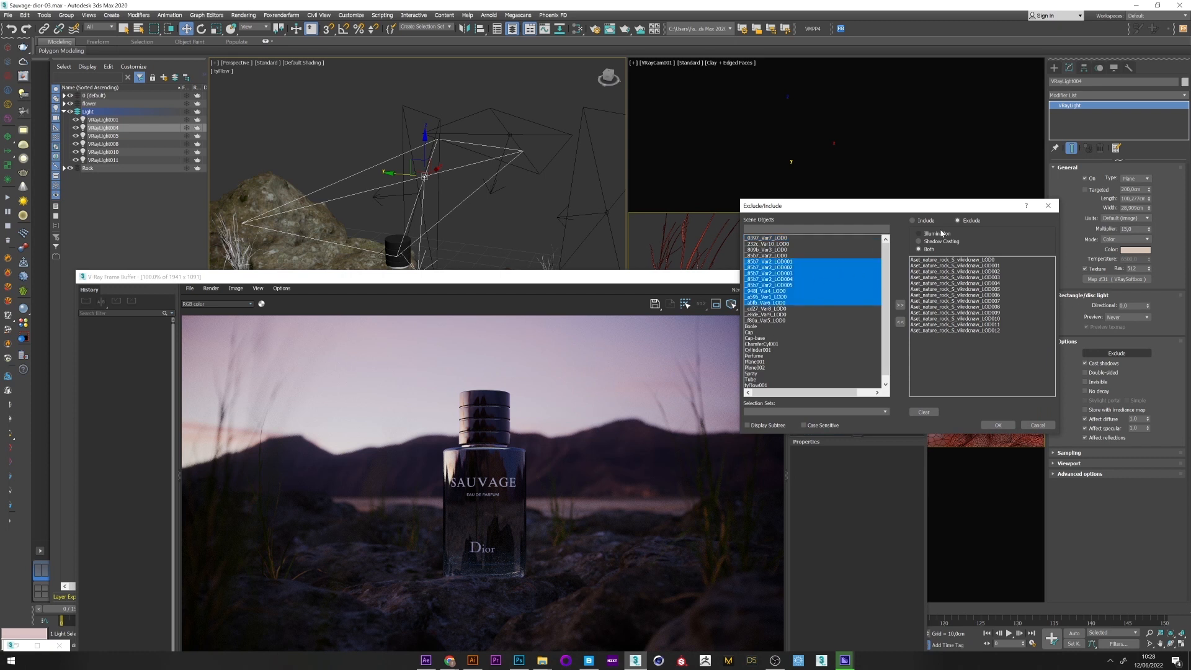
{"action": "left_click", "coordinate": [919, 249]}
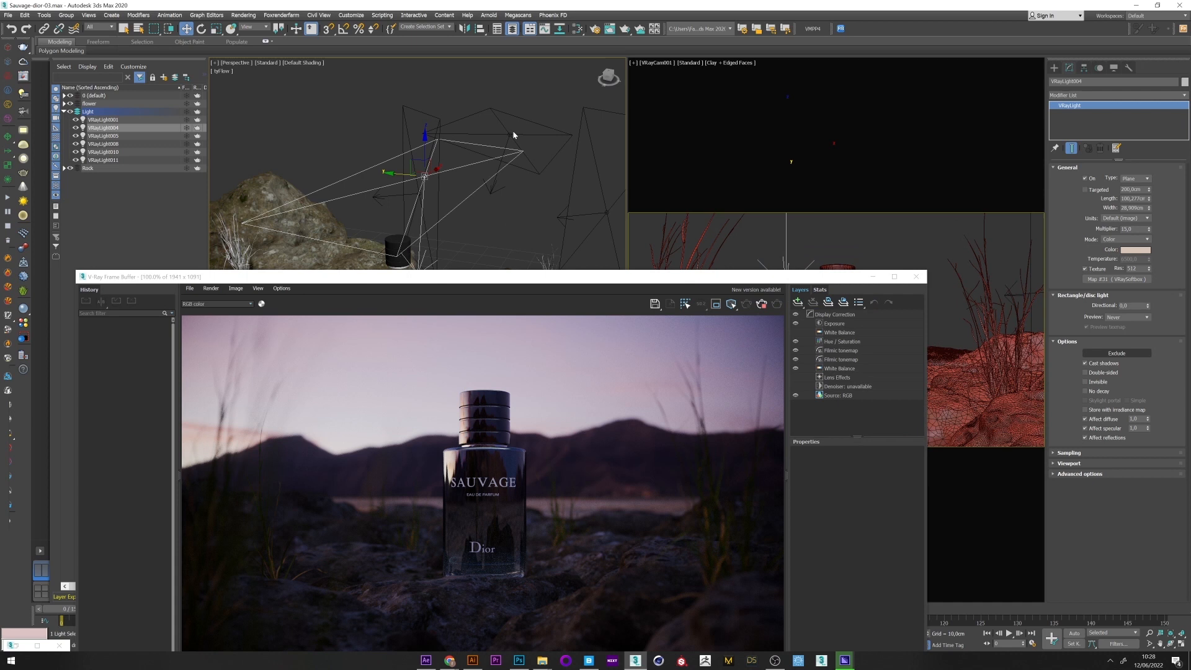
{"action": "left_click", "coordinate": [103, 144]}
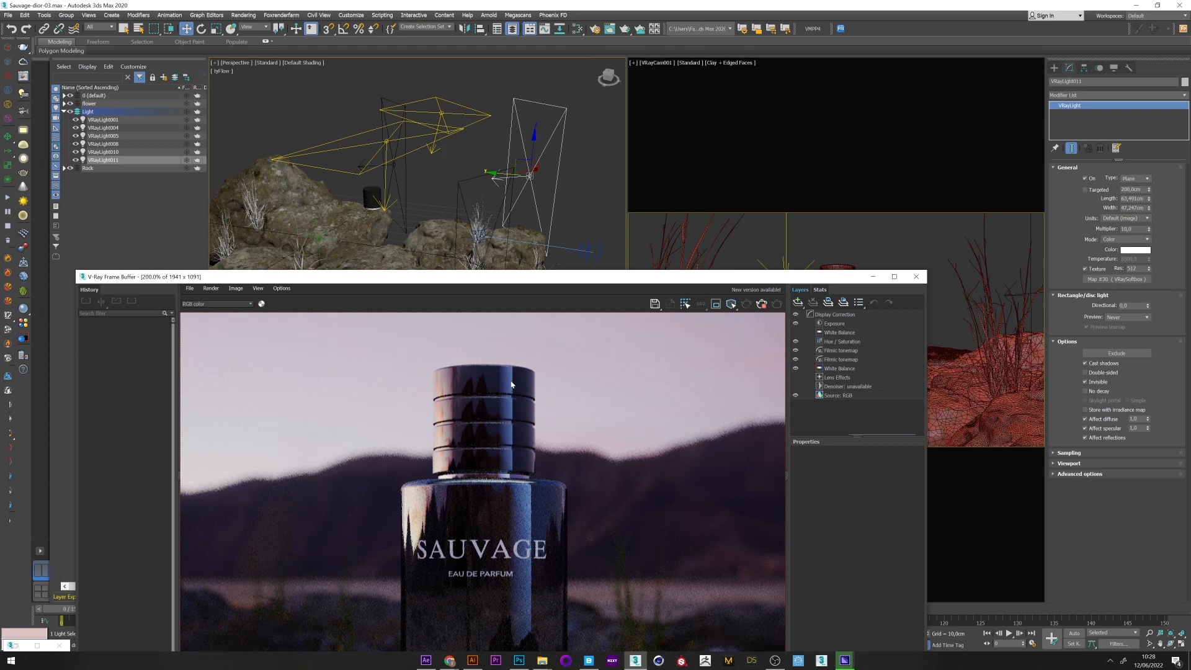
{"action": "mouse_move", "coordinate": [498, 379]}
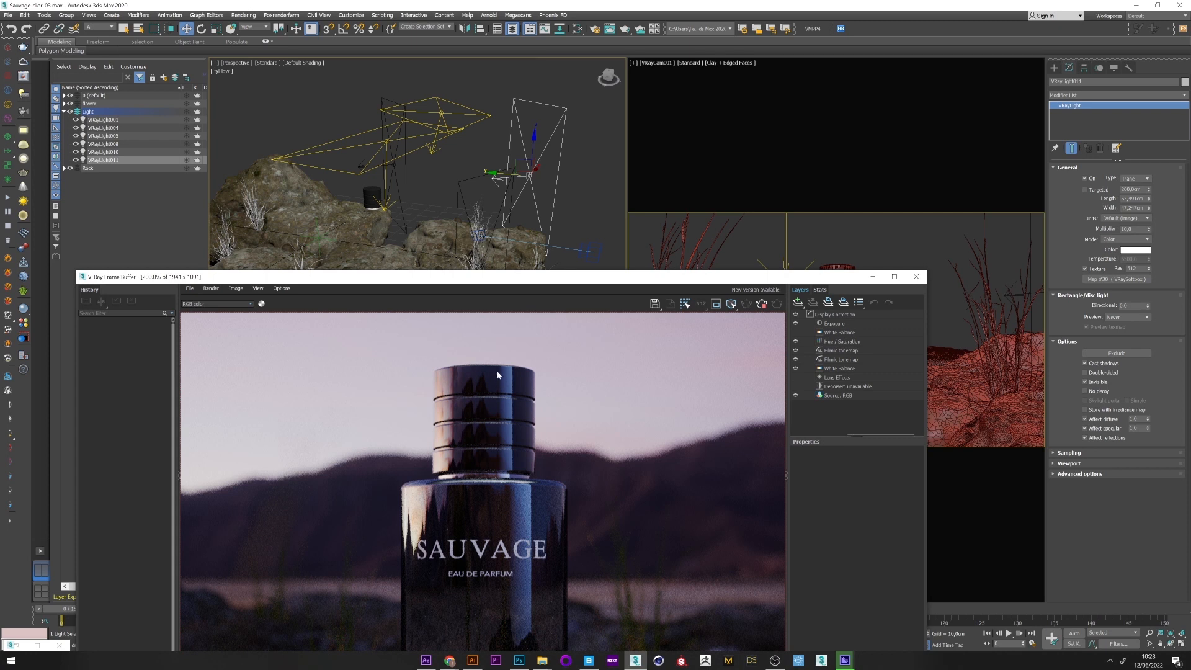
{"action": "mouse_move", "coordinate": [497, 434]}
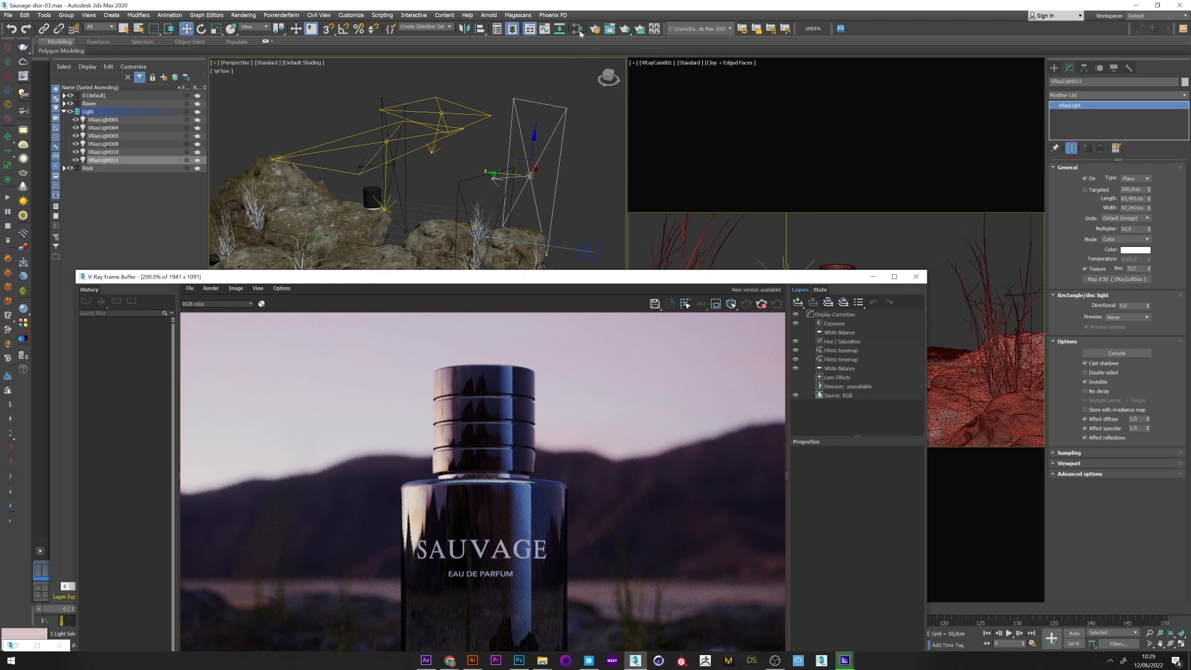
Step: Bring up the Slate Material Editor on the plane light's colour correction map
{"action": "left_click", "coordinate": [577, 29]}
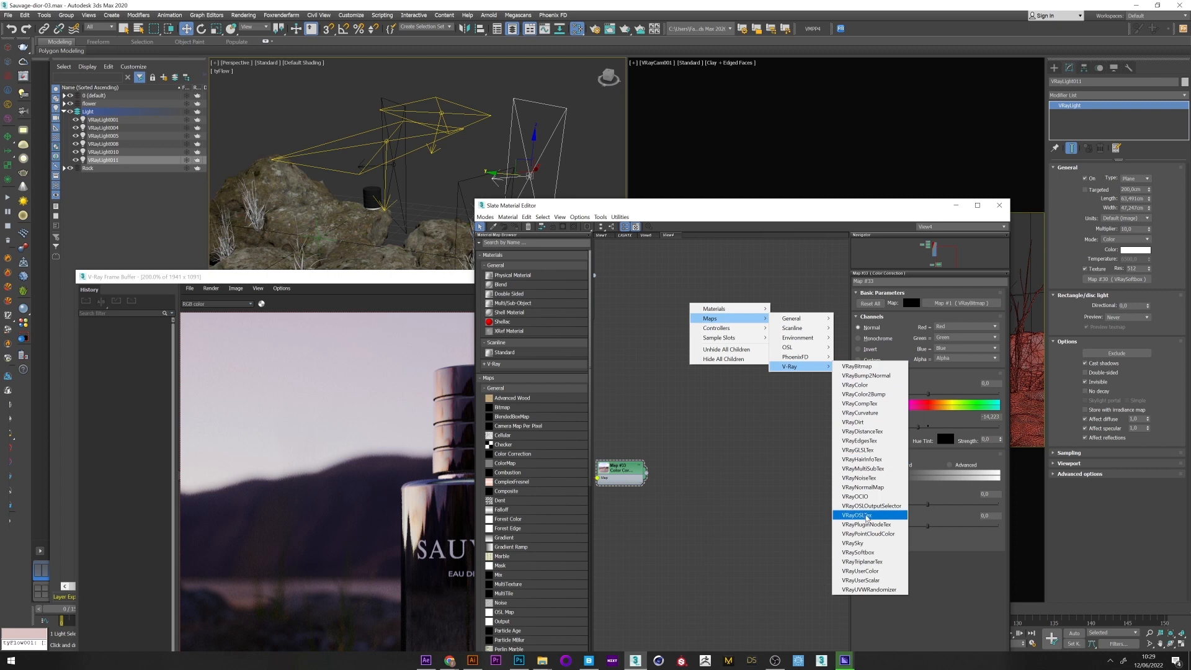
Step: Add a VRaySoftbox map to the rim light with a blue-grey base colour
{"action": "left_click", "coordinate": [859, 552]}
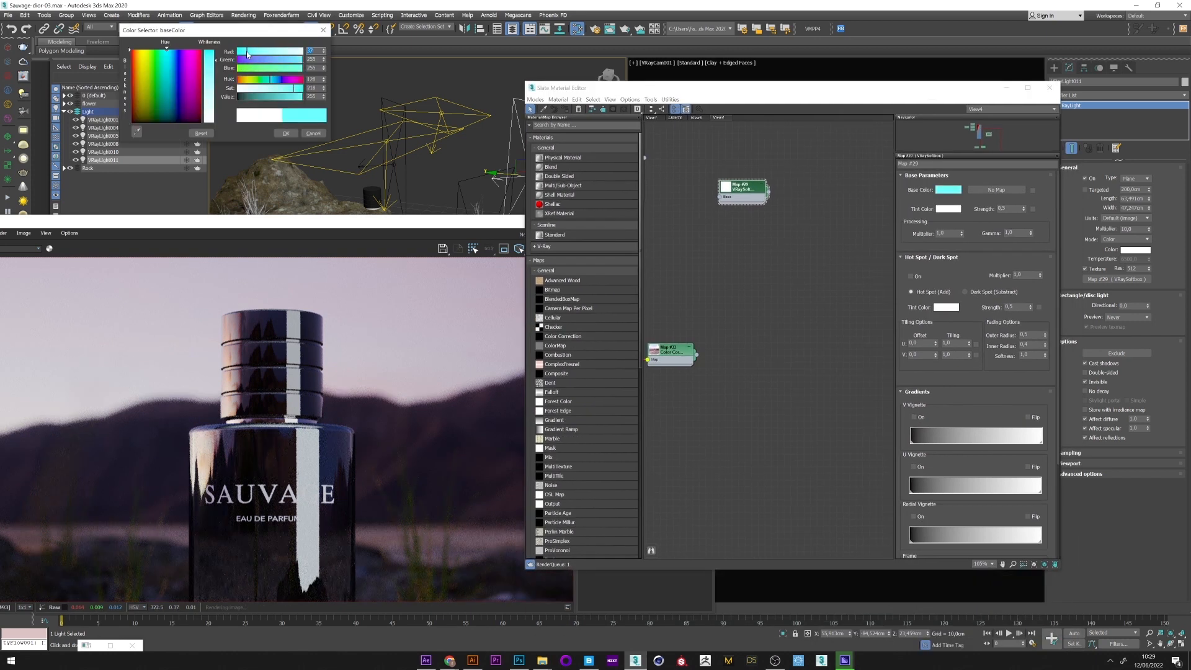
{"action": "left_click", "coordinate": [172, 104]}
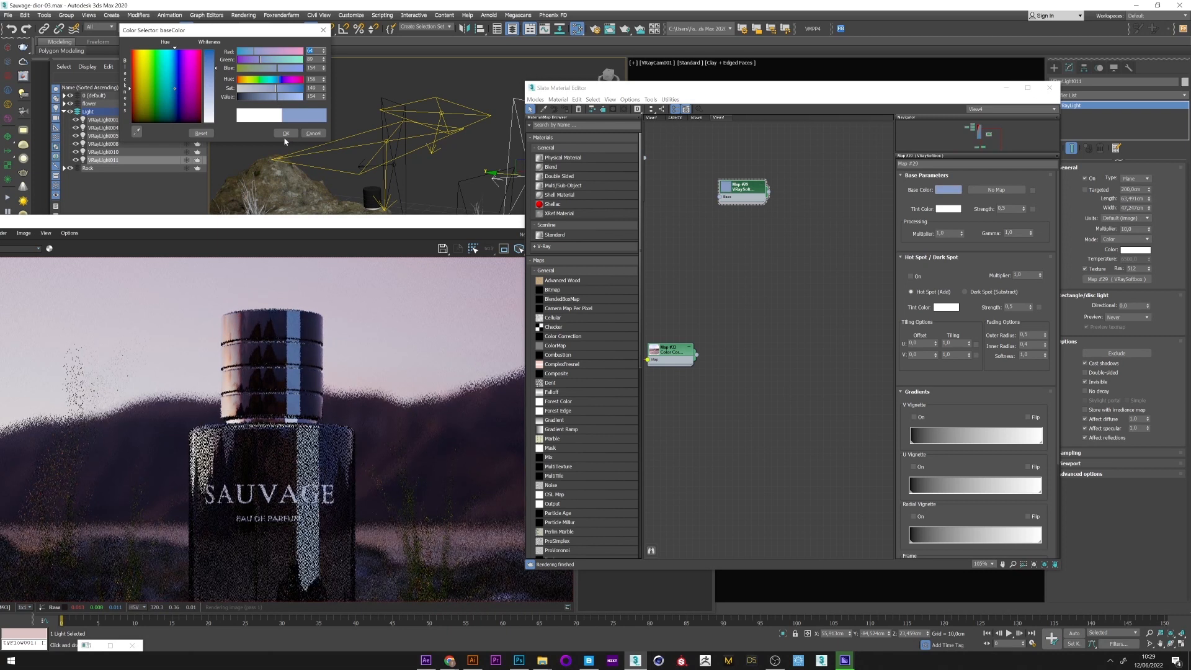
{"action": "left_click", "coordinate": [287, 134]}
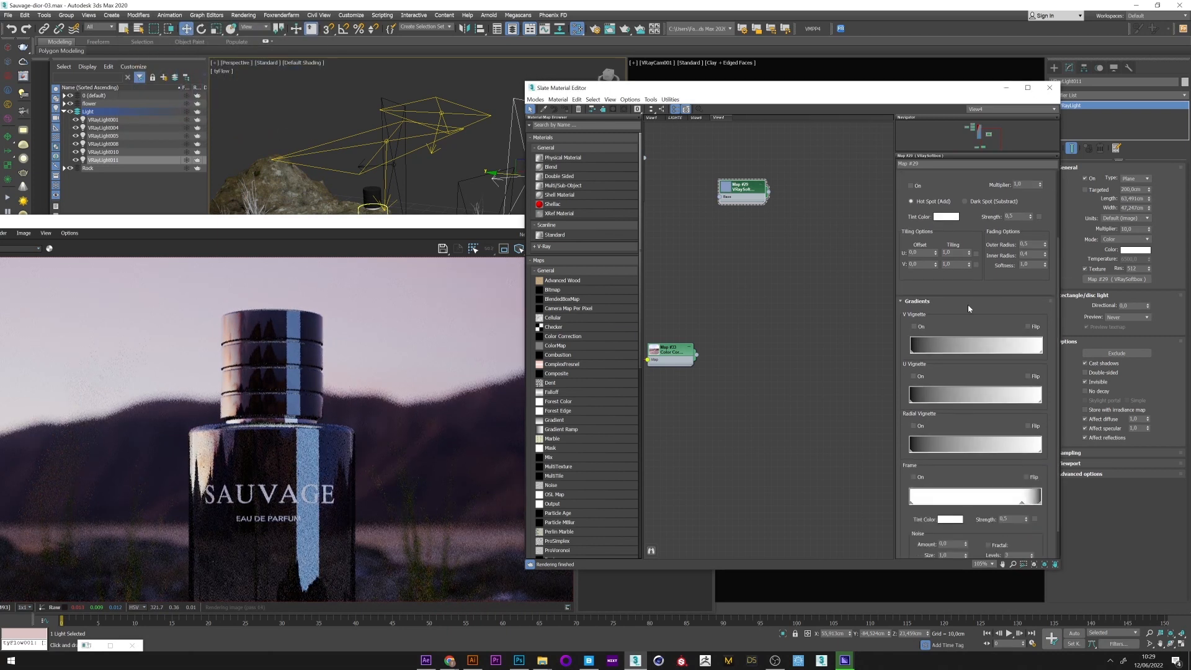
Step: Enable the softbox's horizontal vignette and frame fade gradients
{"action": "left_click", "coordinate": [915, 326]}
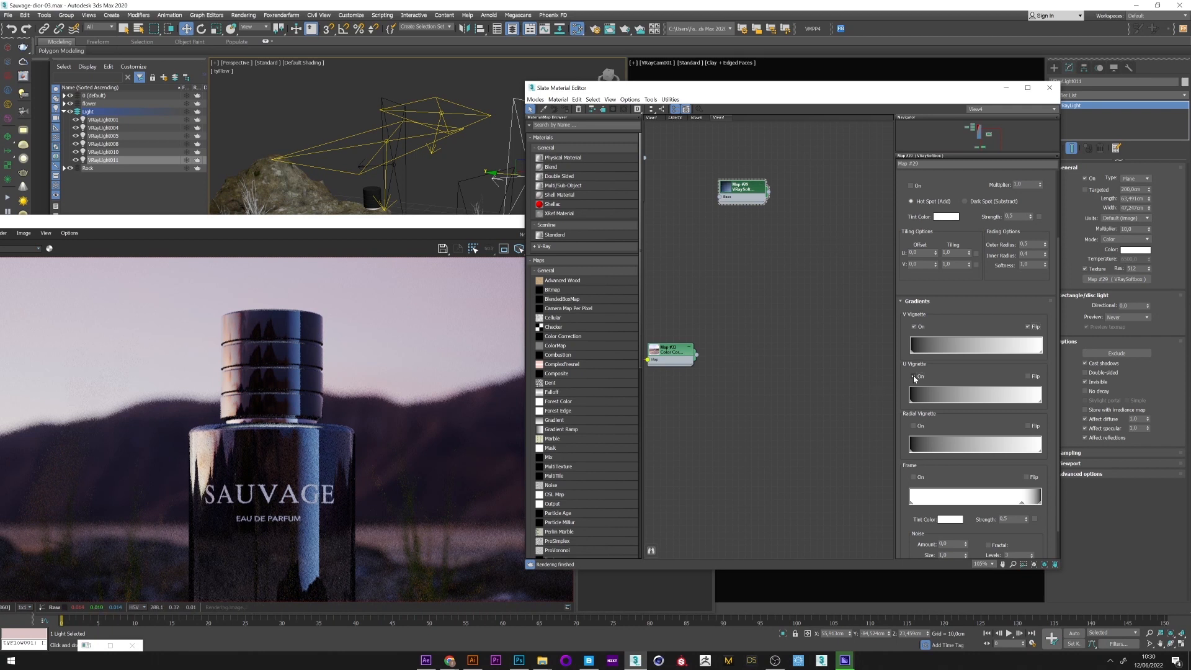
{"action": "left_click", "coordinate": [914, 378]}
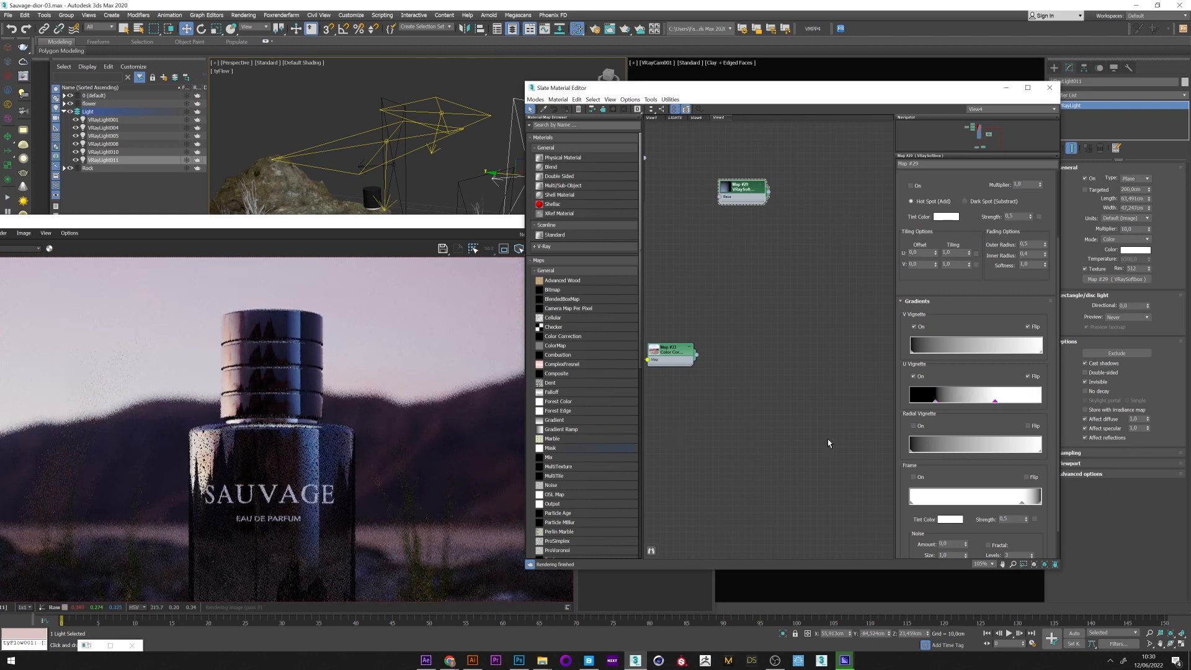
{"action": "scroll", "scroll_direction": "down", "scroll_amount": 3}
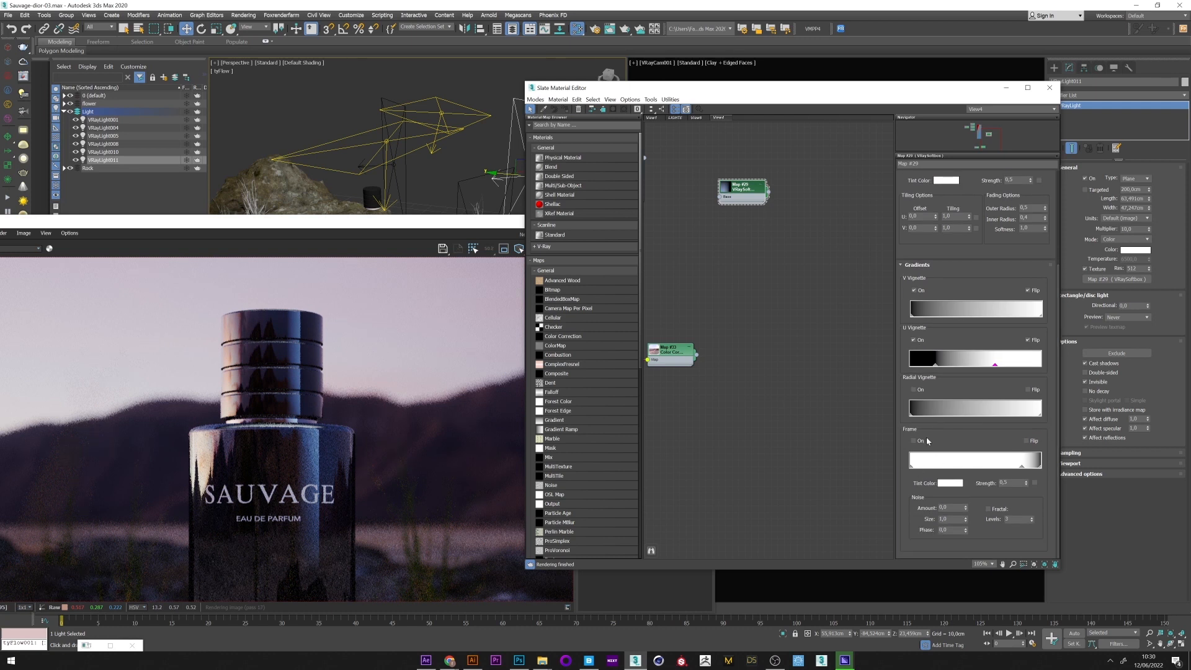
{"action": "left_click", "coordinate": [914, 441]}
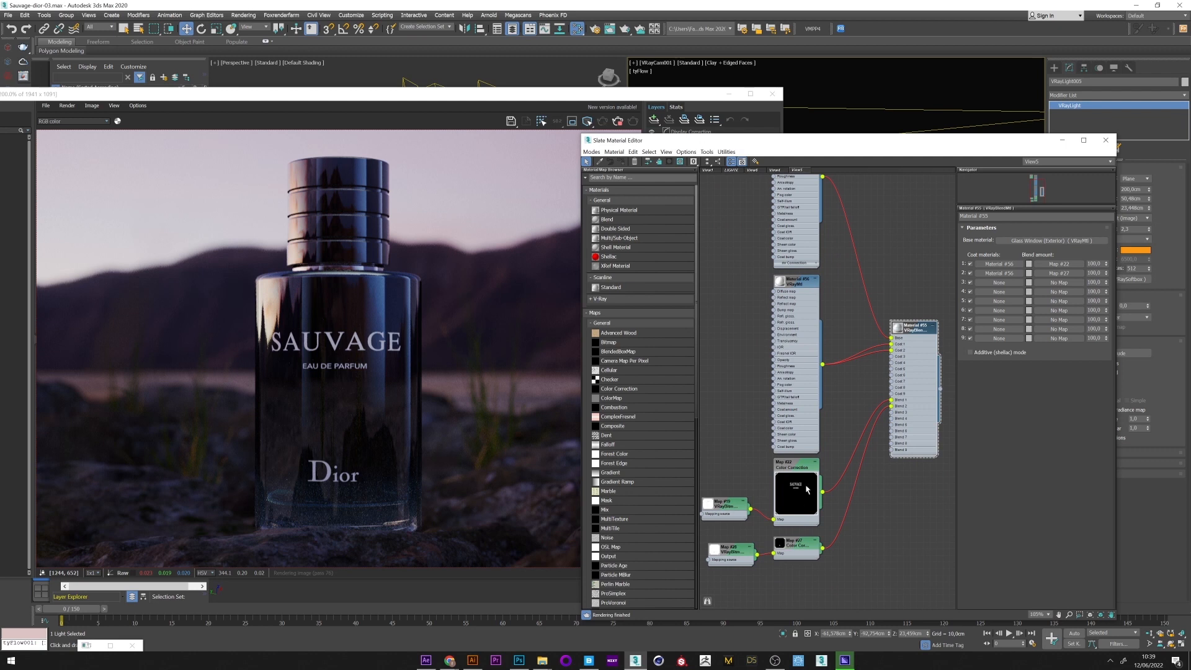
{"action": "mouse_move", "coordinate": [746, 526]}
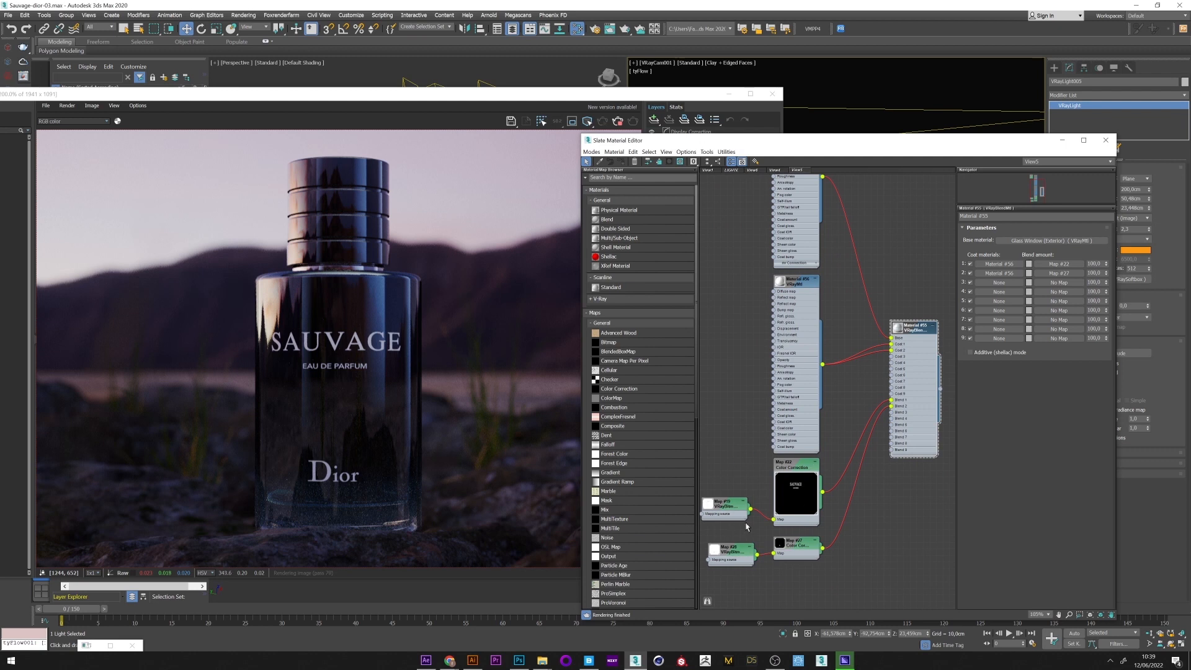
{"action": "mouse_move", "coordinate": [890, 346]}
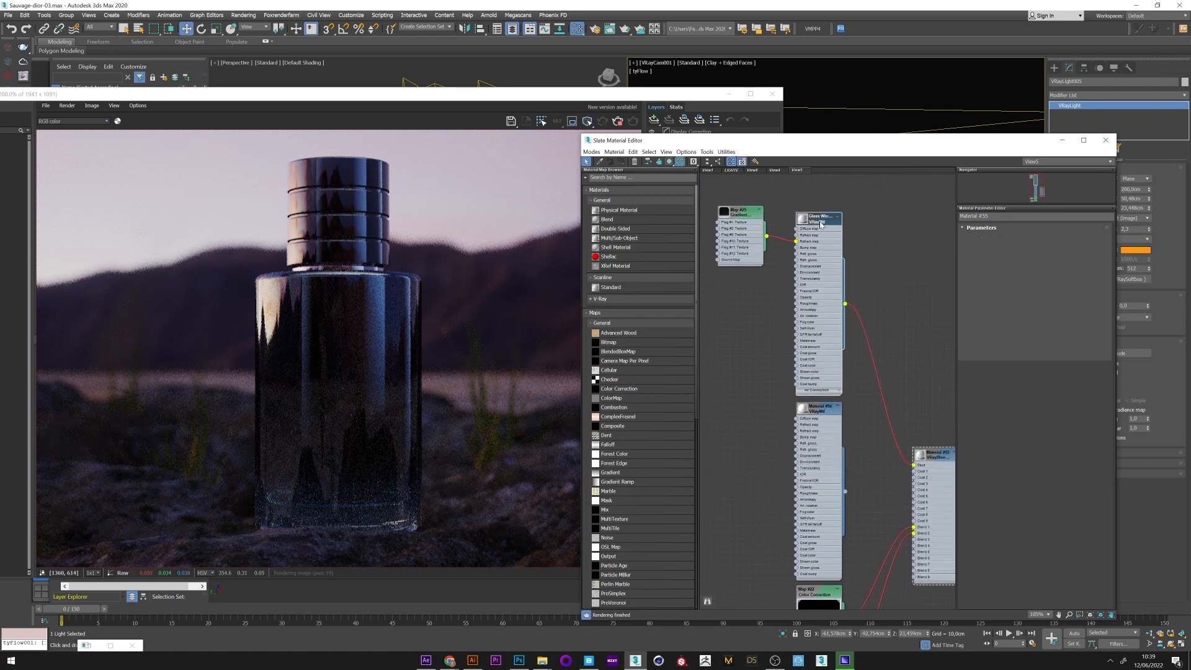
Step: Give the Glass Window VRayMtl a pale blue diffuse and white refraction for clear glass
{"action": "left_click", "coordinate": [819, 218]}
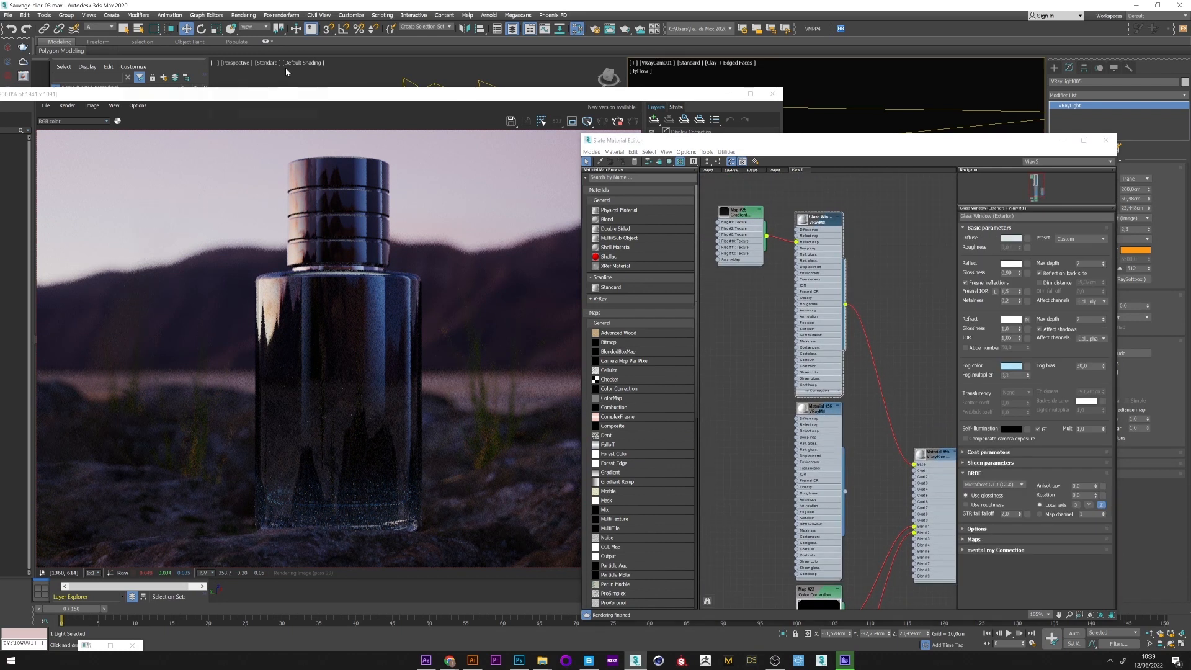
{"action": "left_click", "coordinate": [1011, 238]}
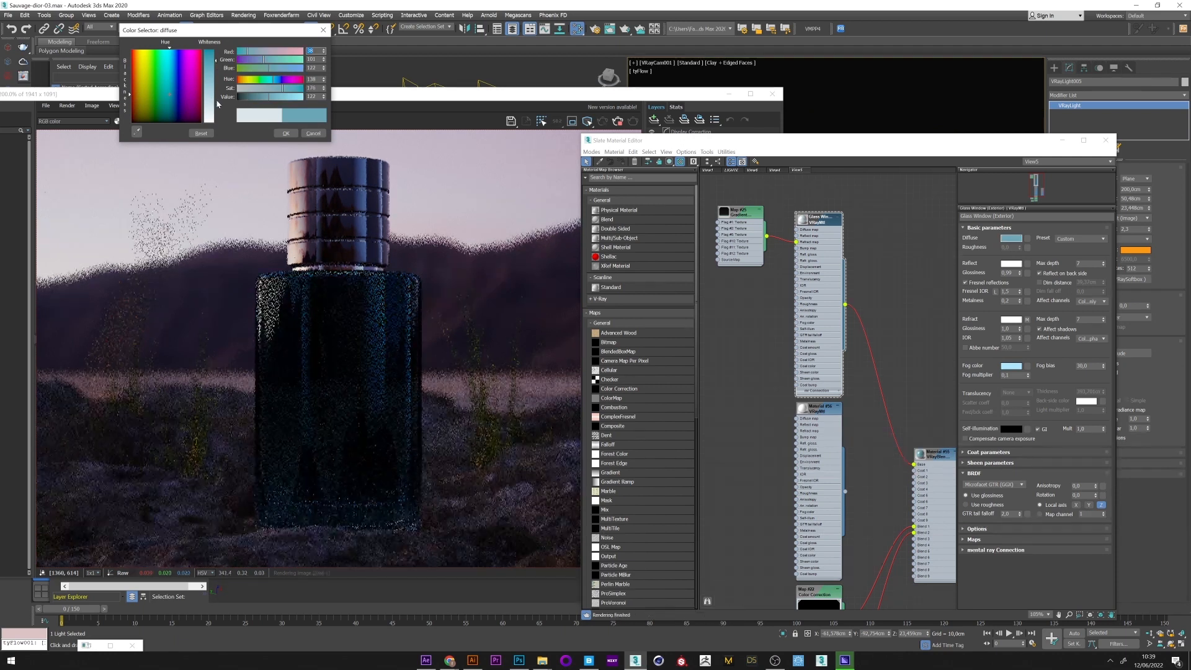
{"action": "left_click", "coordinate": [187, 104]}
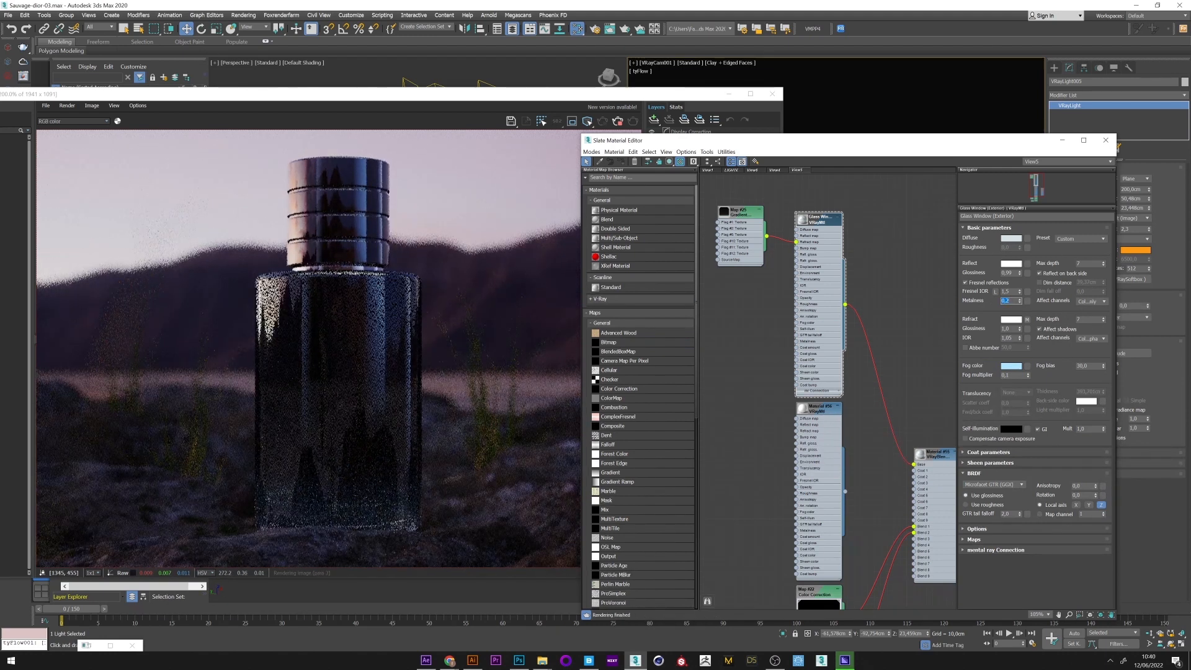
{"action": "left_click", "coordinate": [1011, 319]}
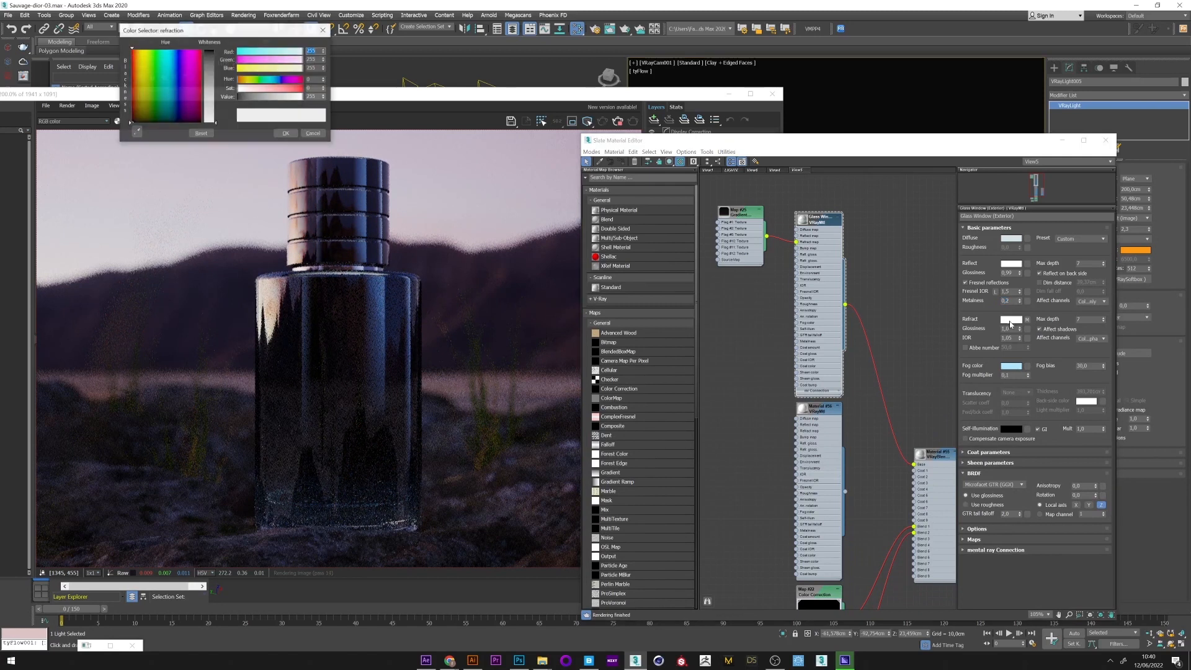
{"action": "left_click", "coordinate": [285, 133]}
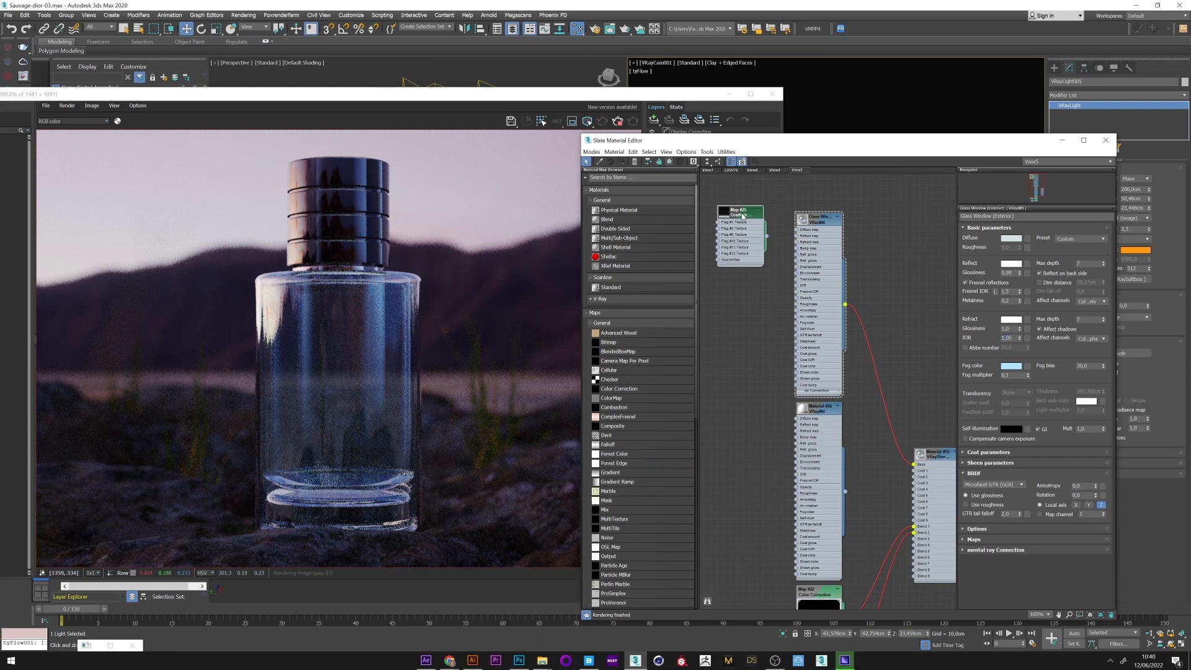
Step: Add a Gradient Ramp map to the glass VRayMtl network to darken the bottle's tint
{"action": "left_click", "coordinate": [740, 215]}
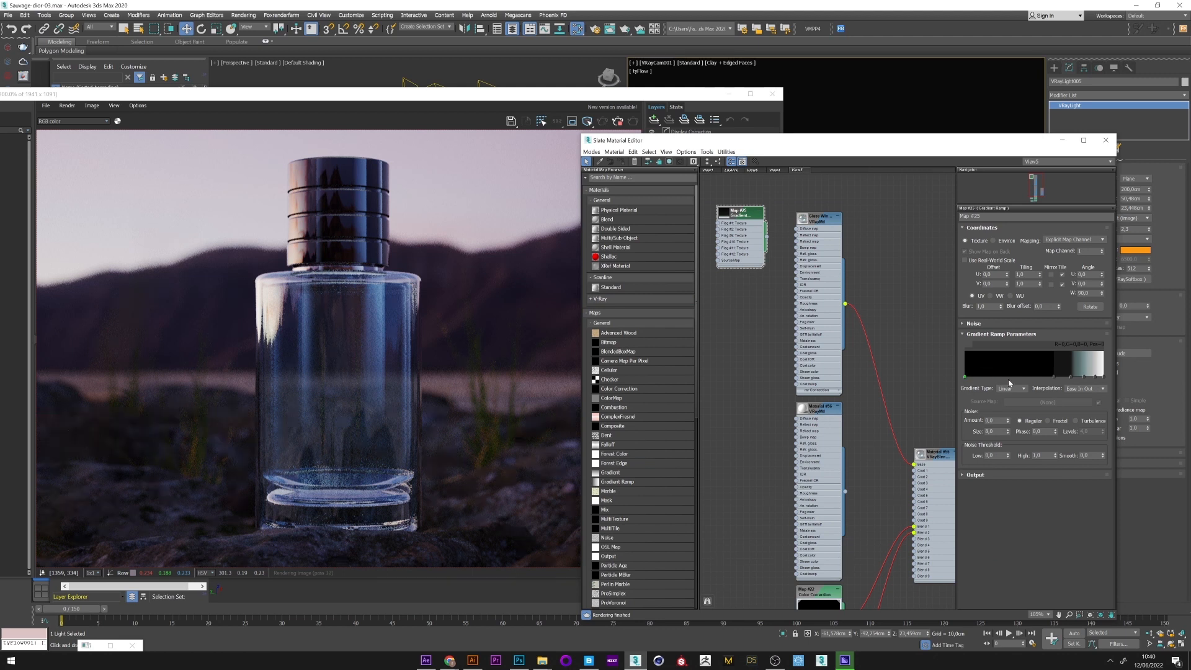
{"action": "mouse_move", "coordinate": [1092, 381]}
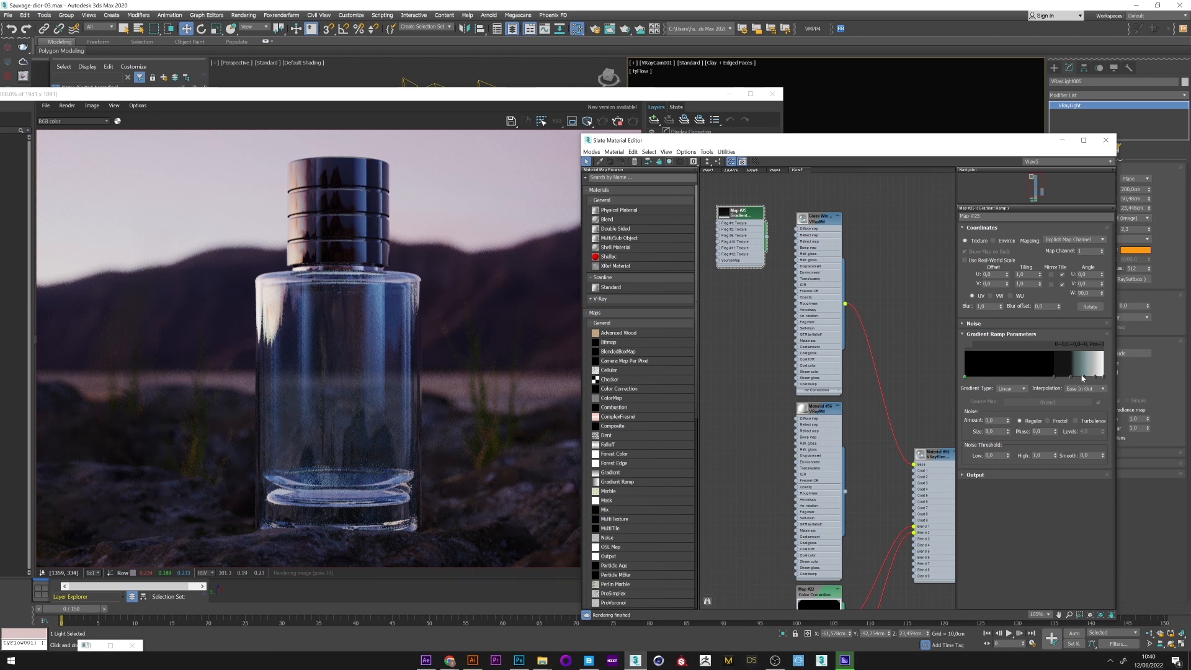
{"action": "right_click", "coordinate": [734, 309]}
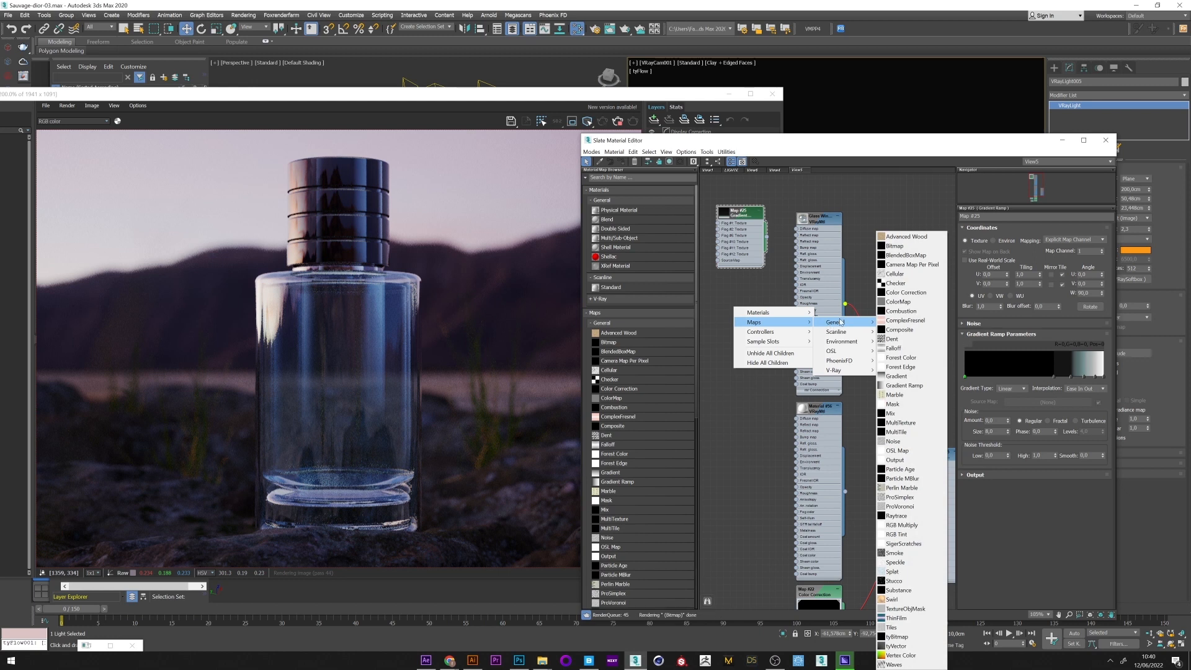
{"action": "mouse_move", "coordinate": [902, 384]}
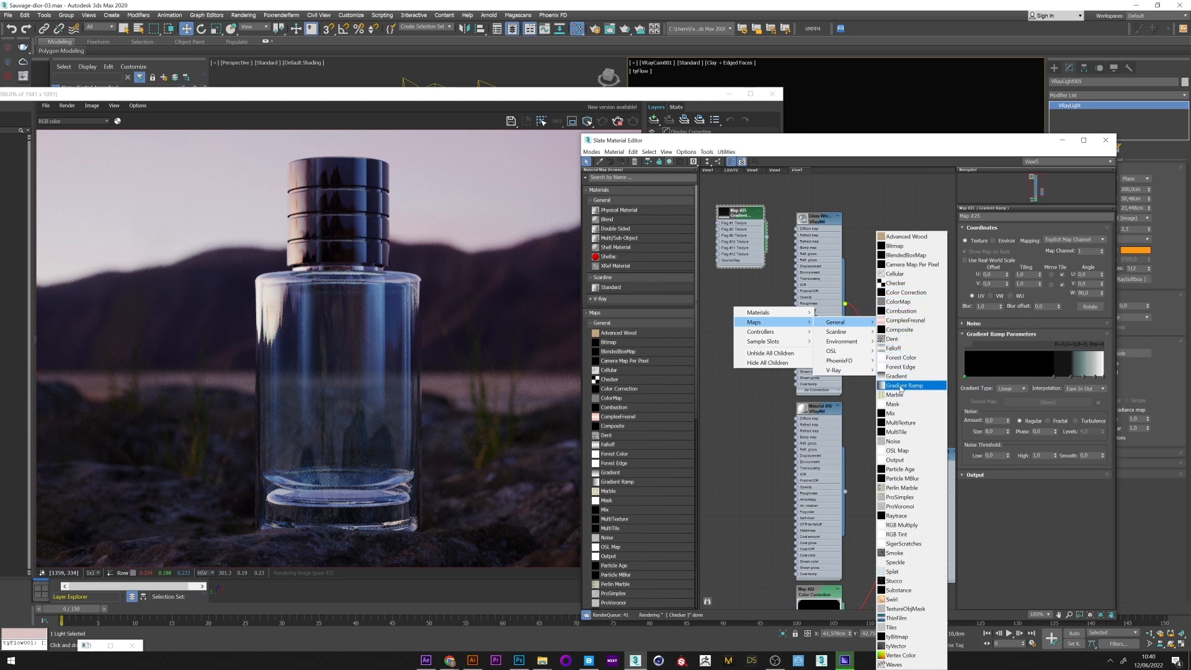
{"action": "left_click", "coordinate": [904, 384]}
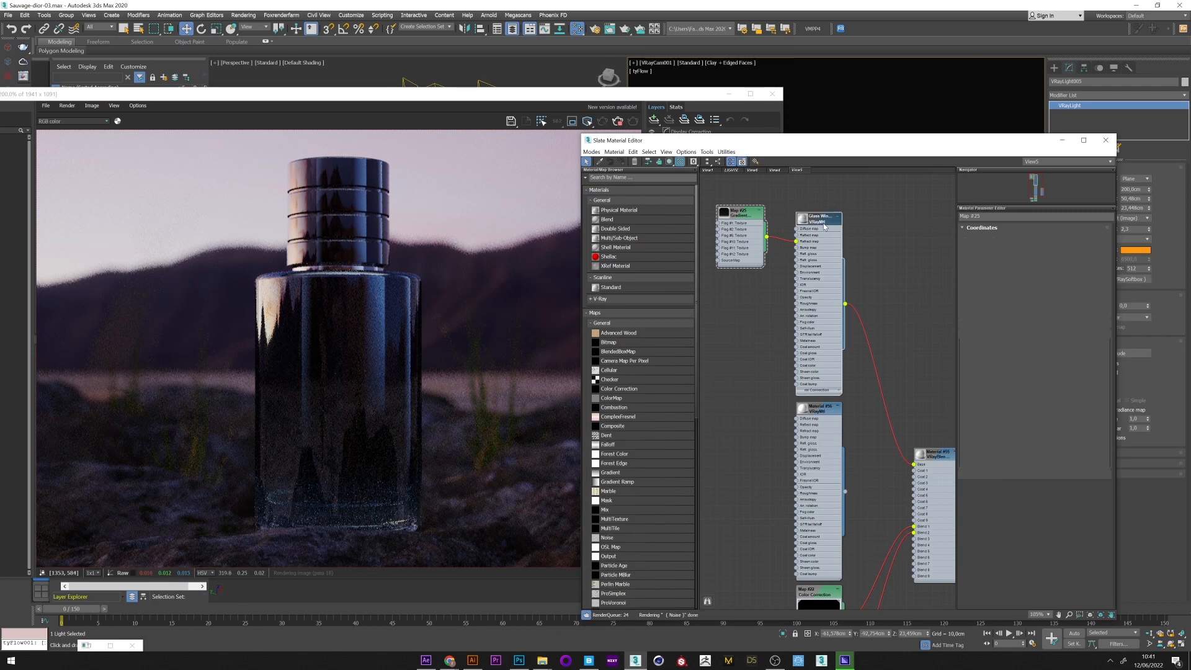
{"action": "left_click", "coordinate": [819, 218]}
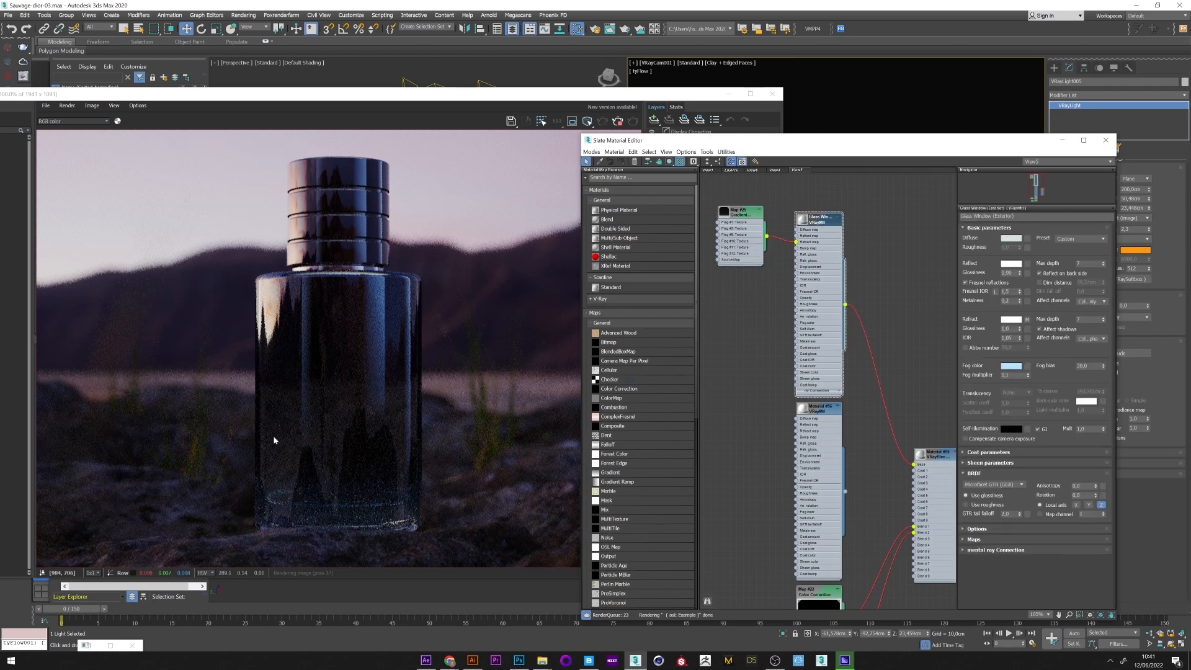
{"action": "mouse_move", "coordinate": [1006, 372]}
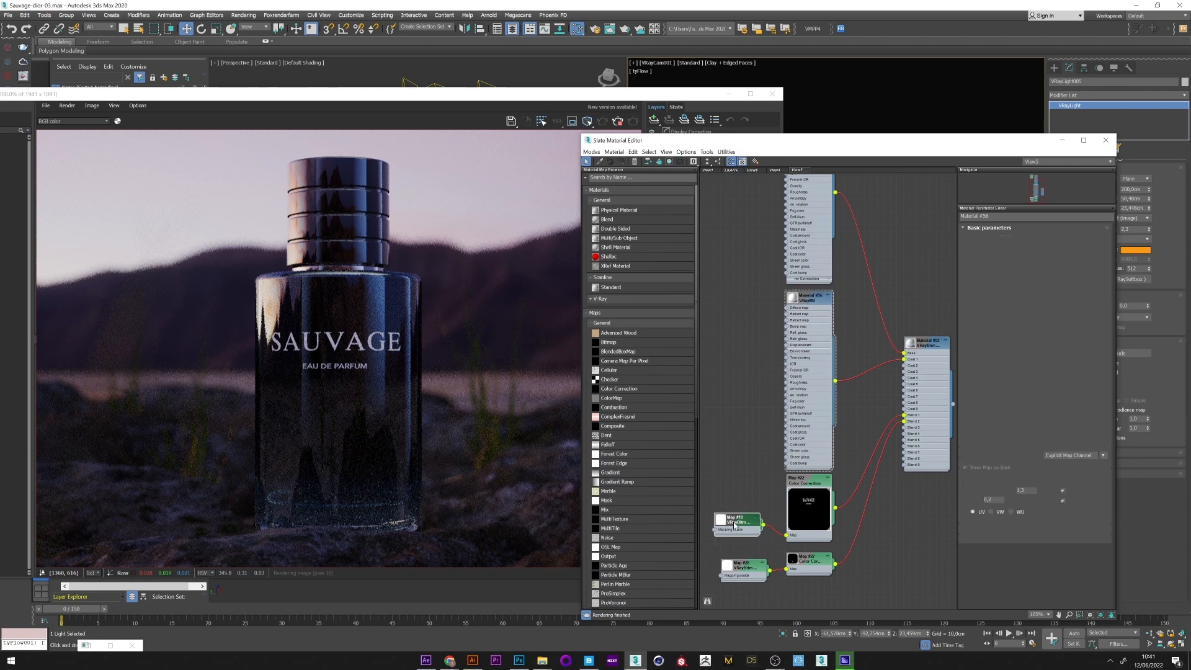
Step: Adjust the label VRayBitmap and its Color Correction so the Dior logo shows below SAUVAGE
{"action": "left_click", "coordinate": [737, 519]}
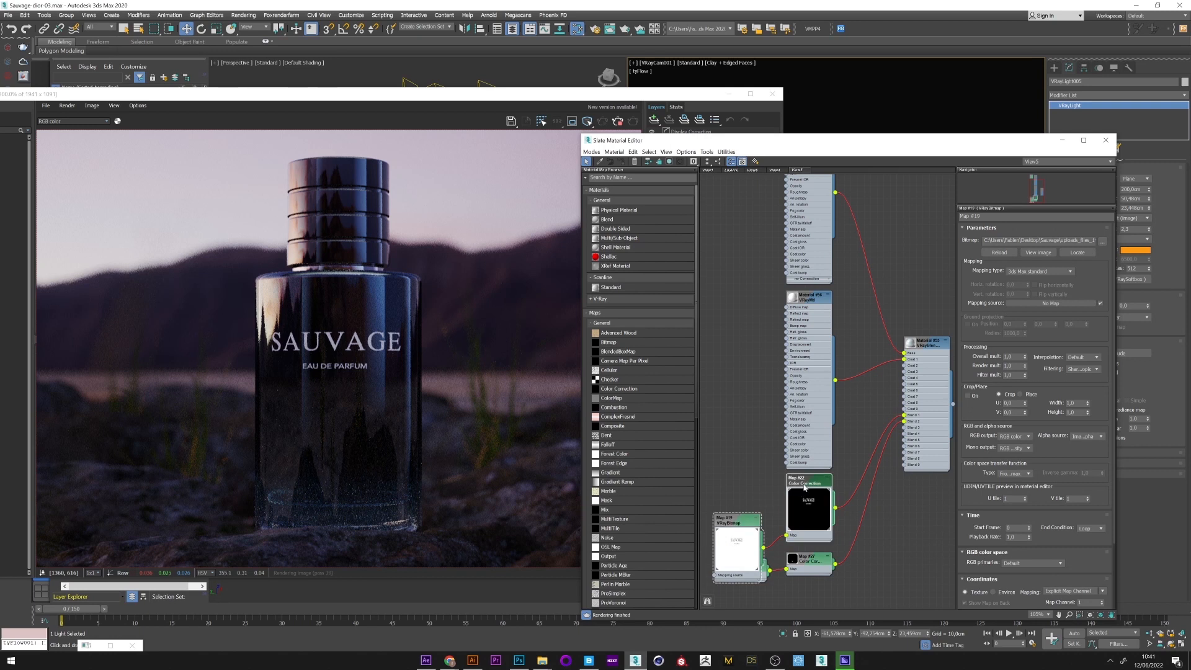
{"action": "left_click", "coordinate": [809, 491]}
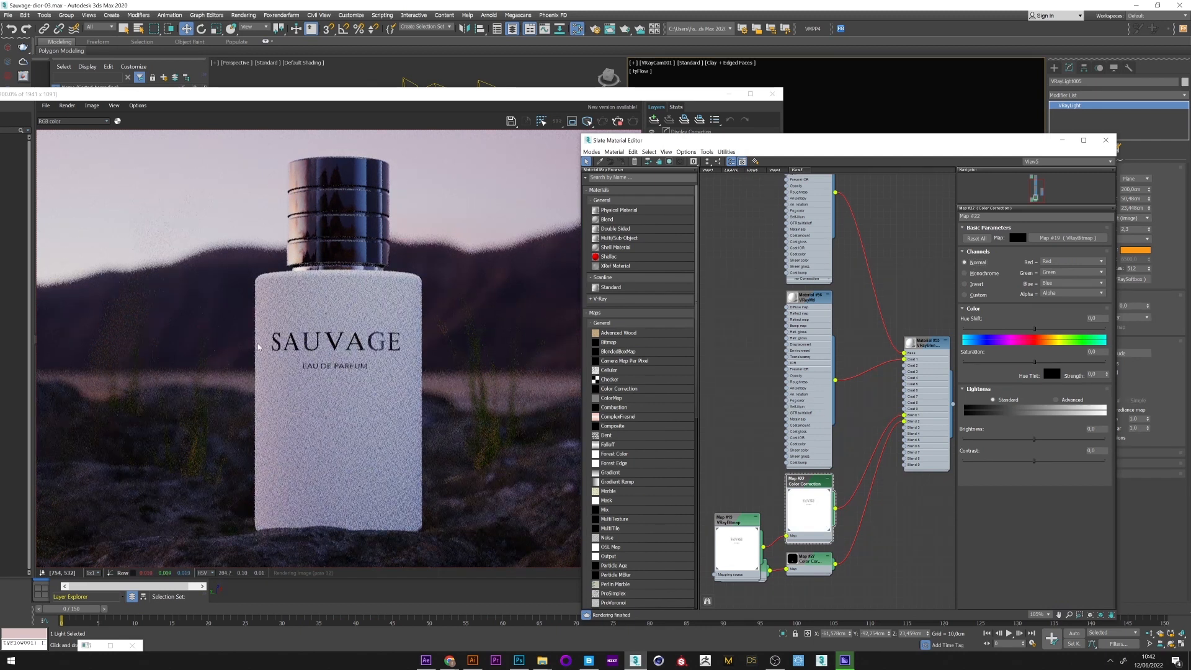
{"action": "left_click", "coordinate": [964, 284]}
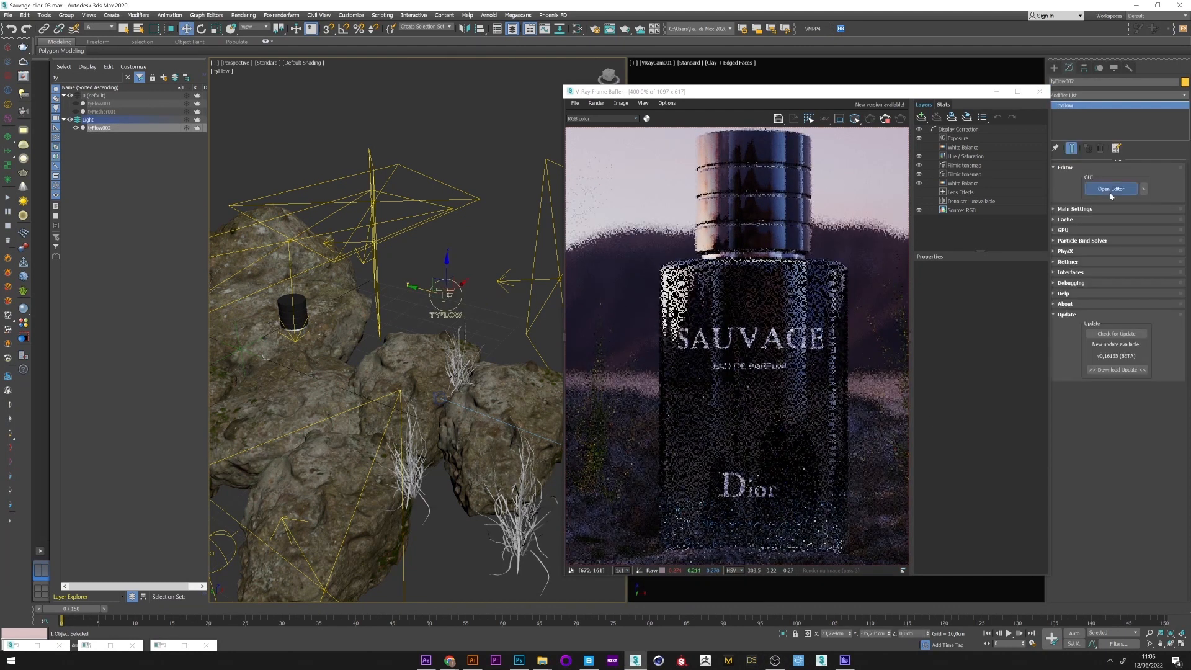
Step: Build a tyFlow birth event showing 2000 blue sphere particles on the bottle's faces
{"action": "left_click", "coordinate": [1111, 189]}
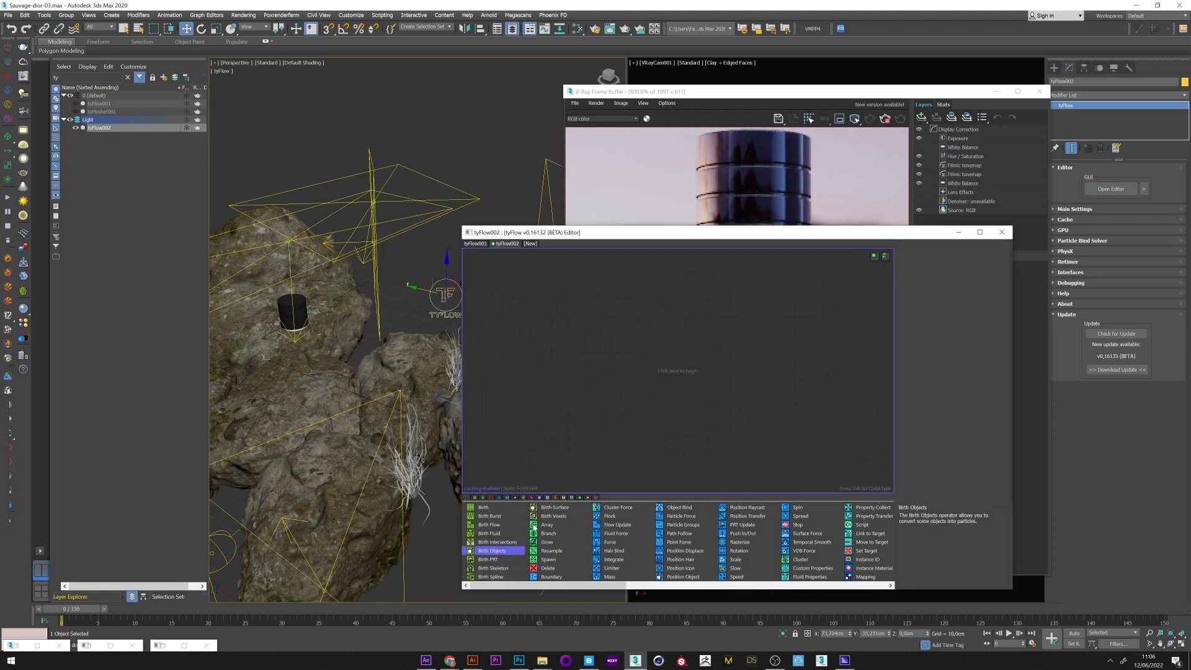
{"action": "left_click", "coordinate": [482, 507]}
{"action": "type", "text": "pos"}
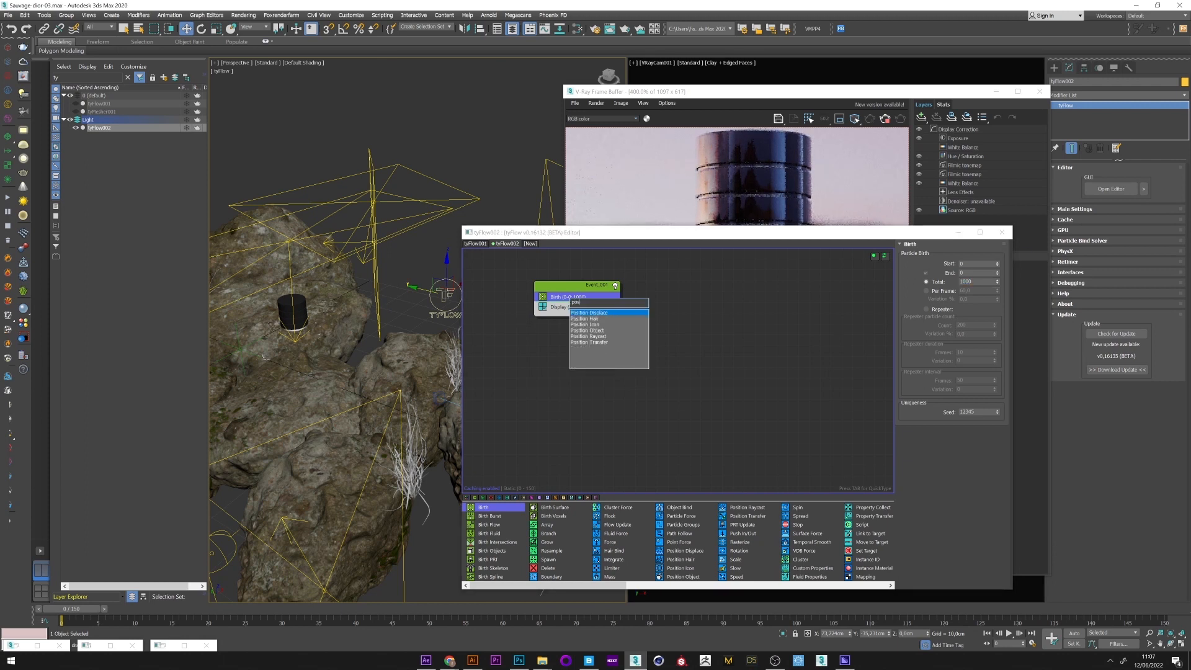
{"action": "mouse_move", "coordinate": [588, 330]}
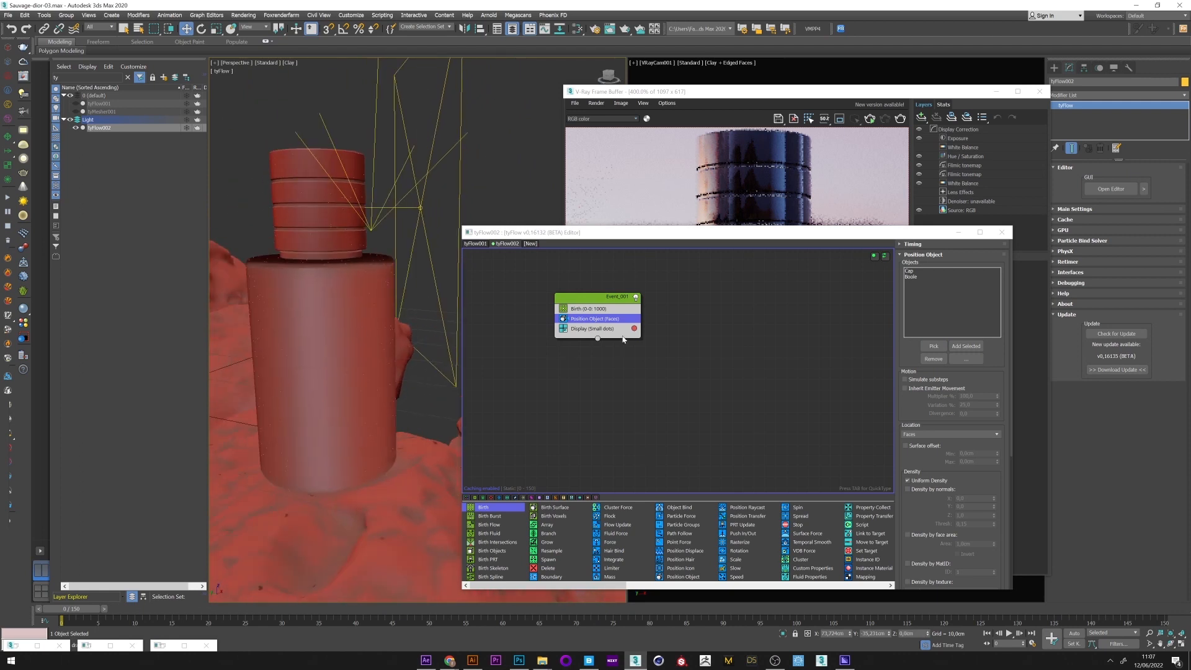
{"action": "left_click", "coordinate": [592, 328]}
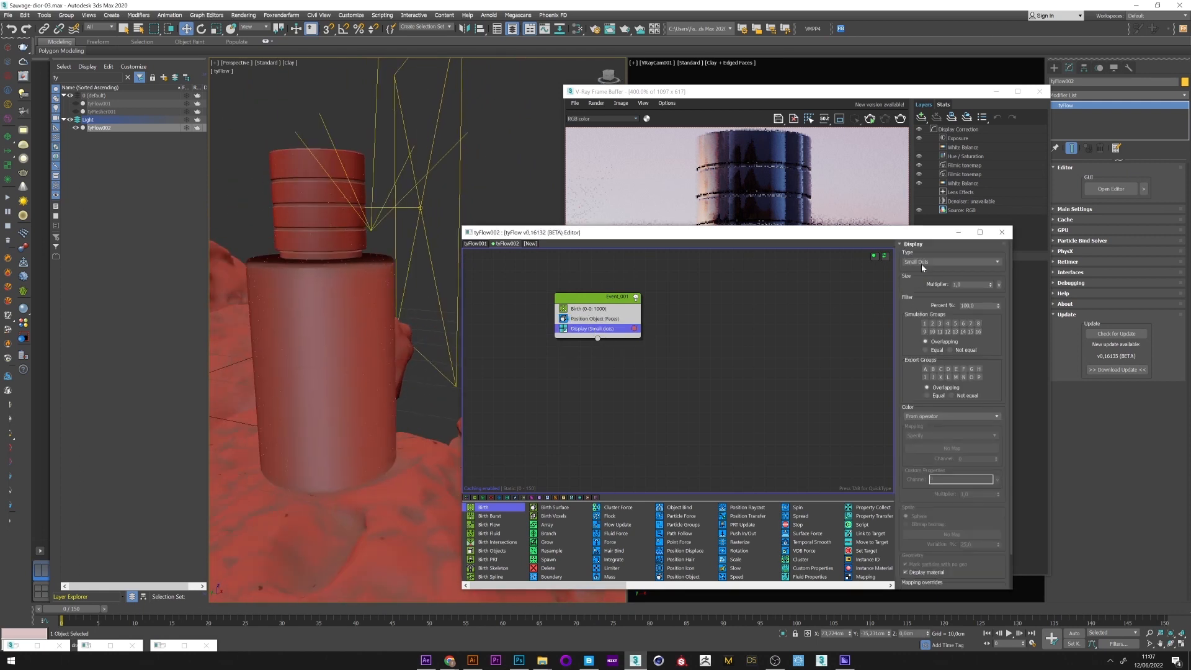
{"action": "left_click", "coordinate": [950, 262]}
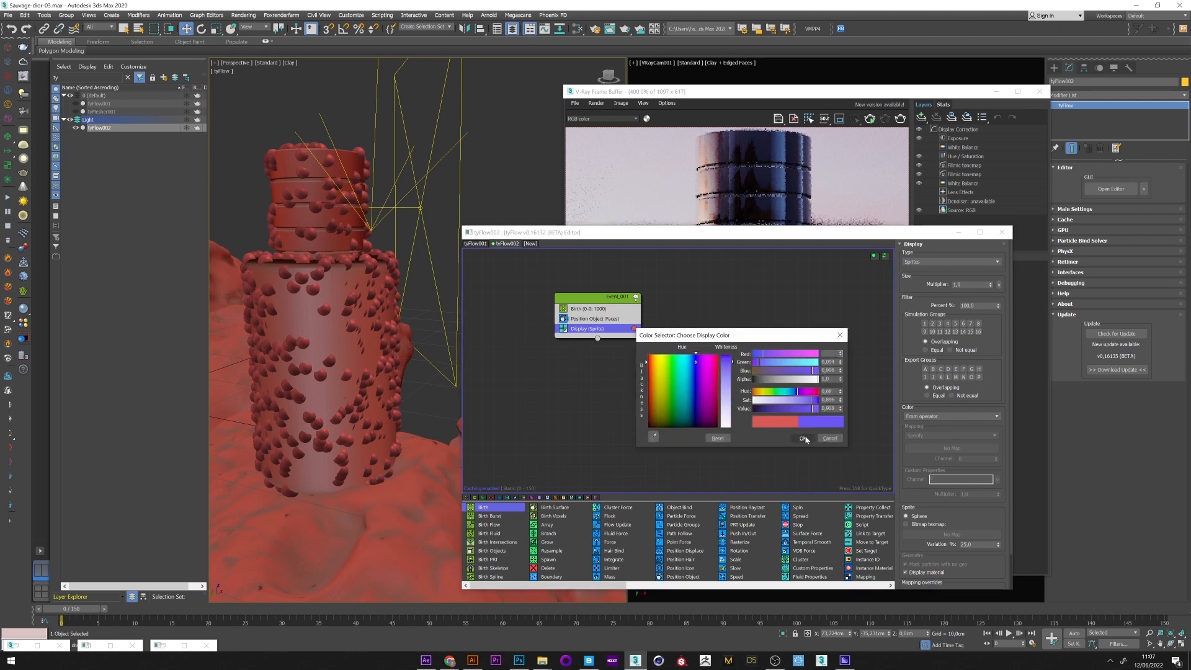
{"action": "left_click", "coordinate": [804, 438]}
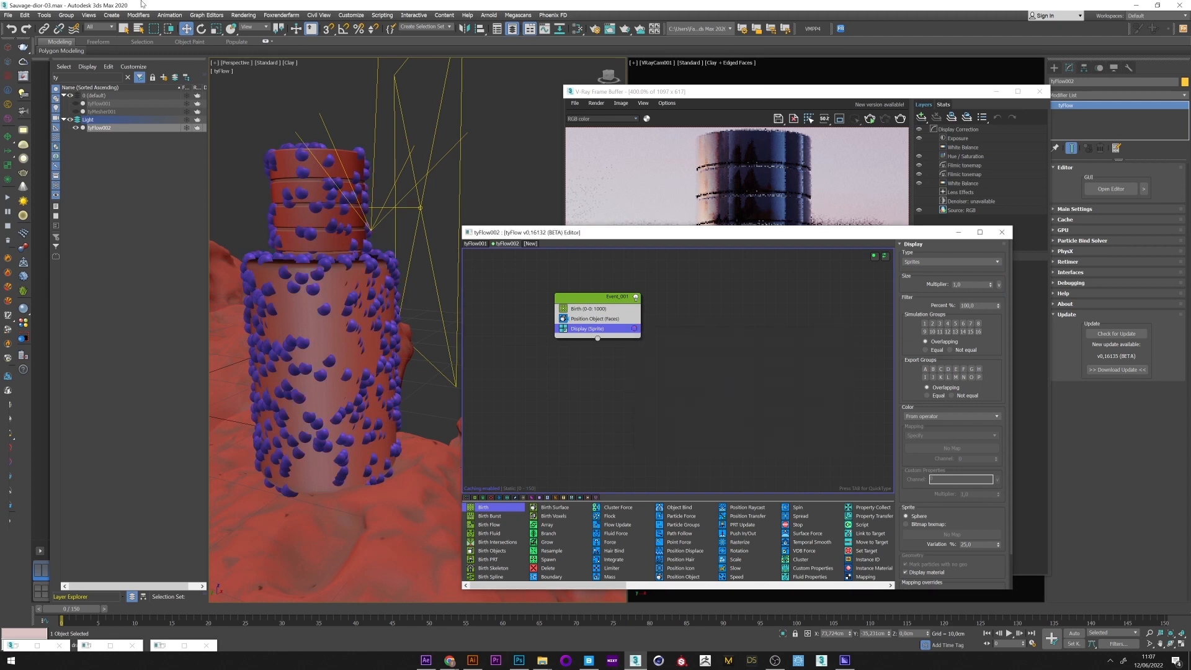
{"action": "left_click", "coordinate": [588, 309]}
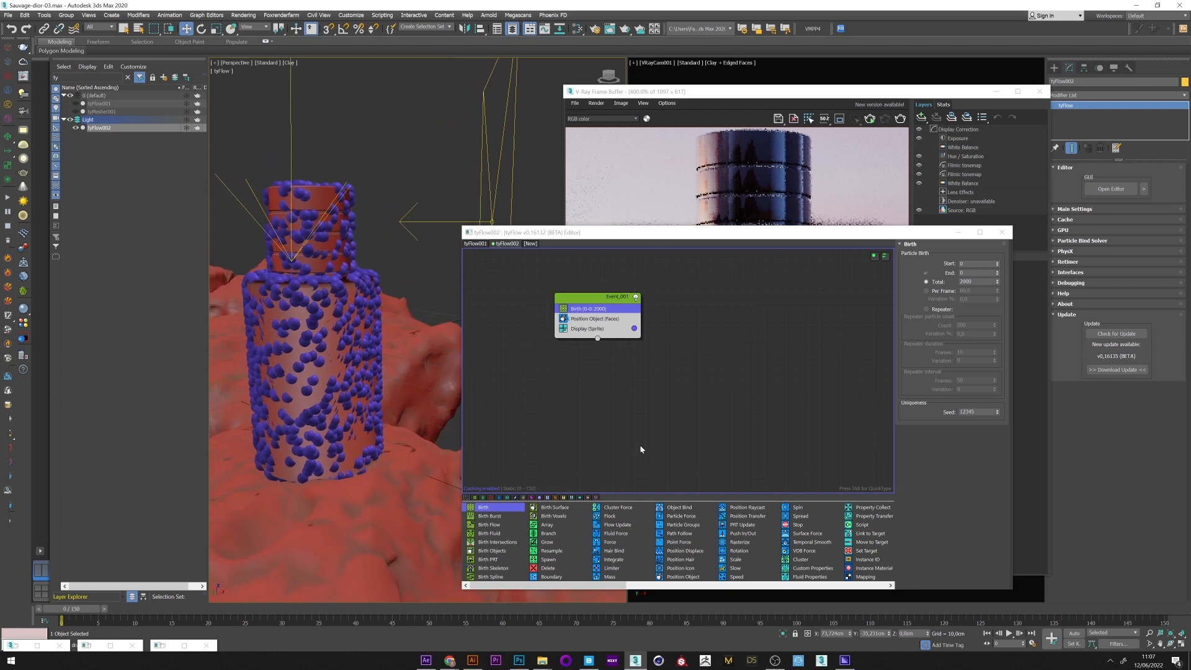
Step: Create a tyMesher object from the tyFlow object types
{"action": "left_click", "coordinate": [1055, 67]}
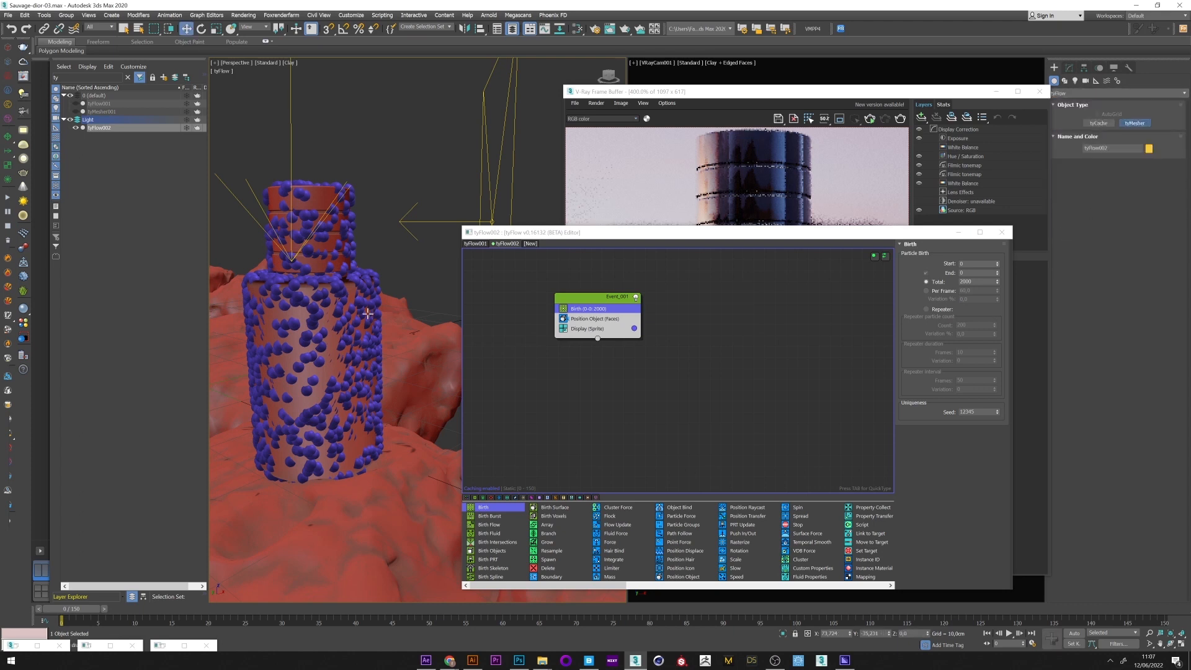
{"action": "left_click", "coordinate": [102, 135]}
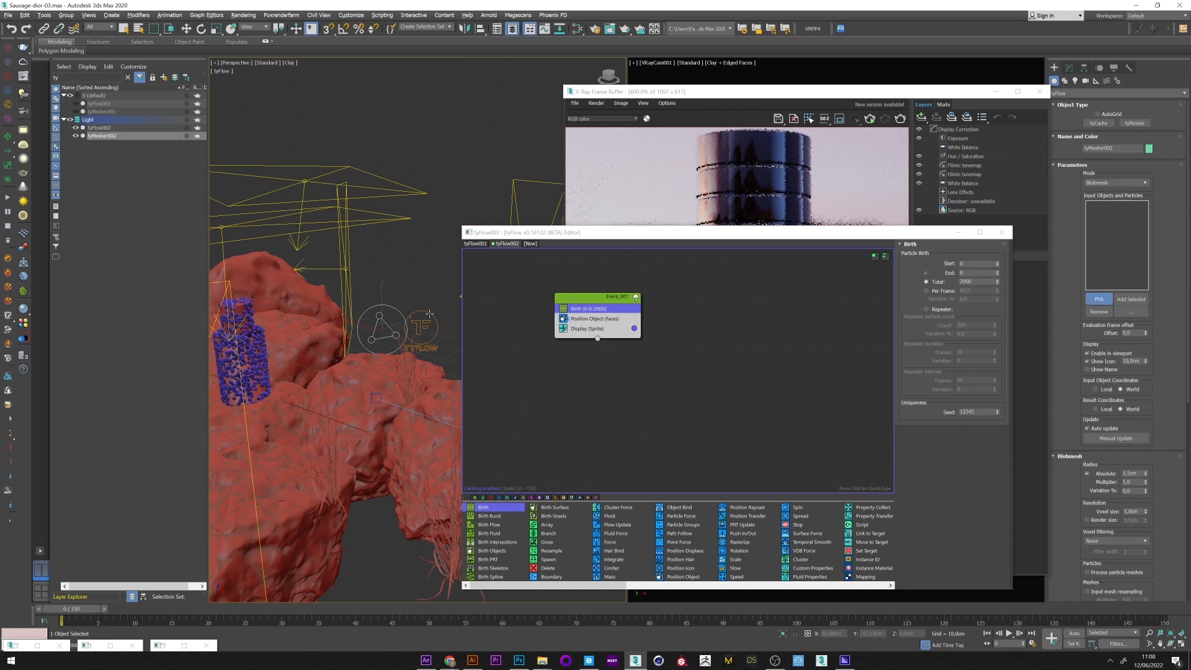
Step: Feed tyFlow002 into the tyMesher as a blobmesh with 0.25cm radius and 40 variation
{"action": "left_click", "coordinate": [102, 135]}
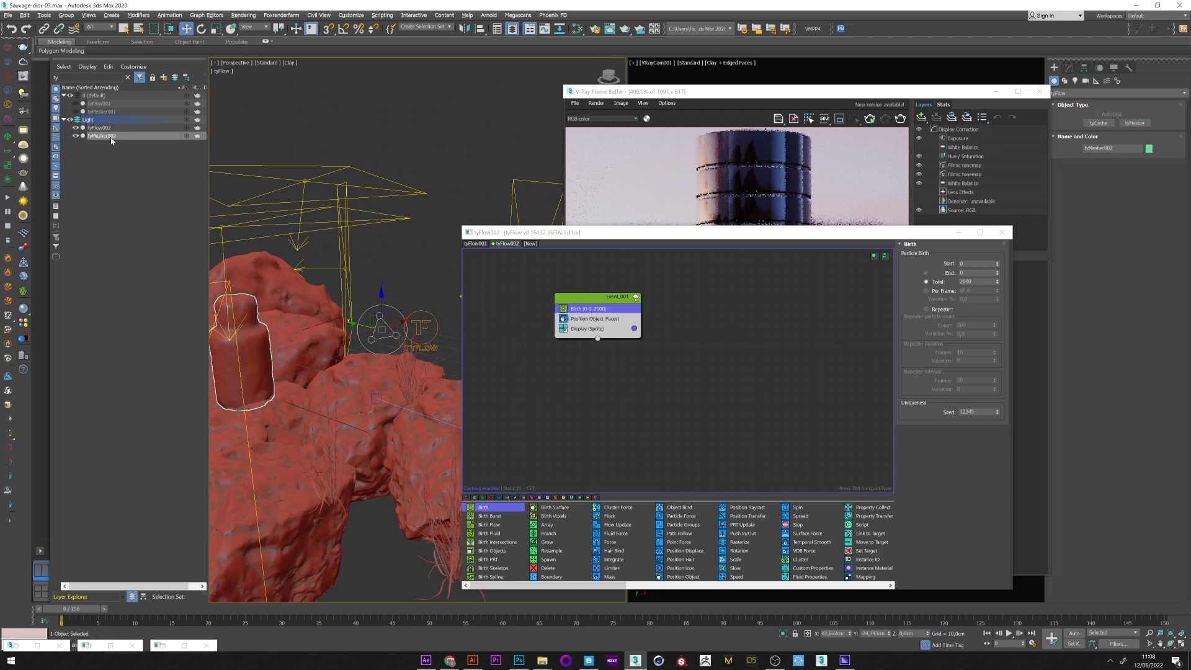
{"action": "left_click", "coordinate": [103, 136]}
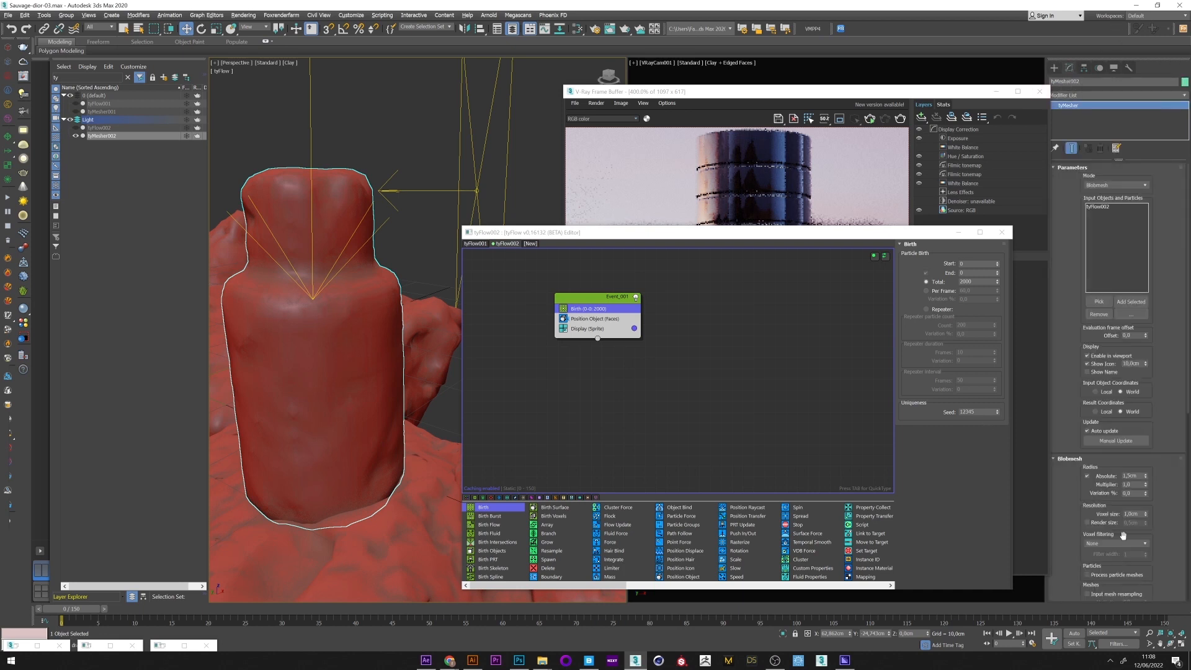
{"action": "triple_click", "coordinate": [1132, 476]}
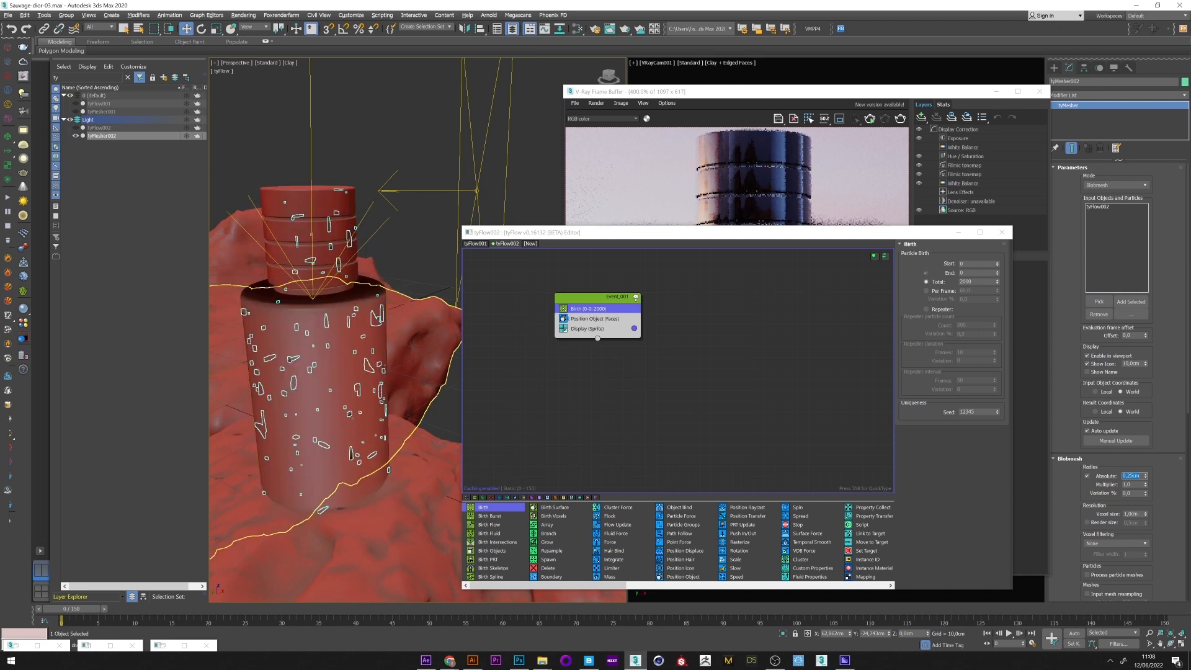
{"action": "triple_click", "coordinate": [1129, 514]}
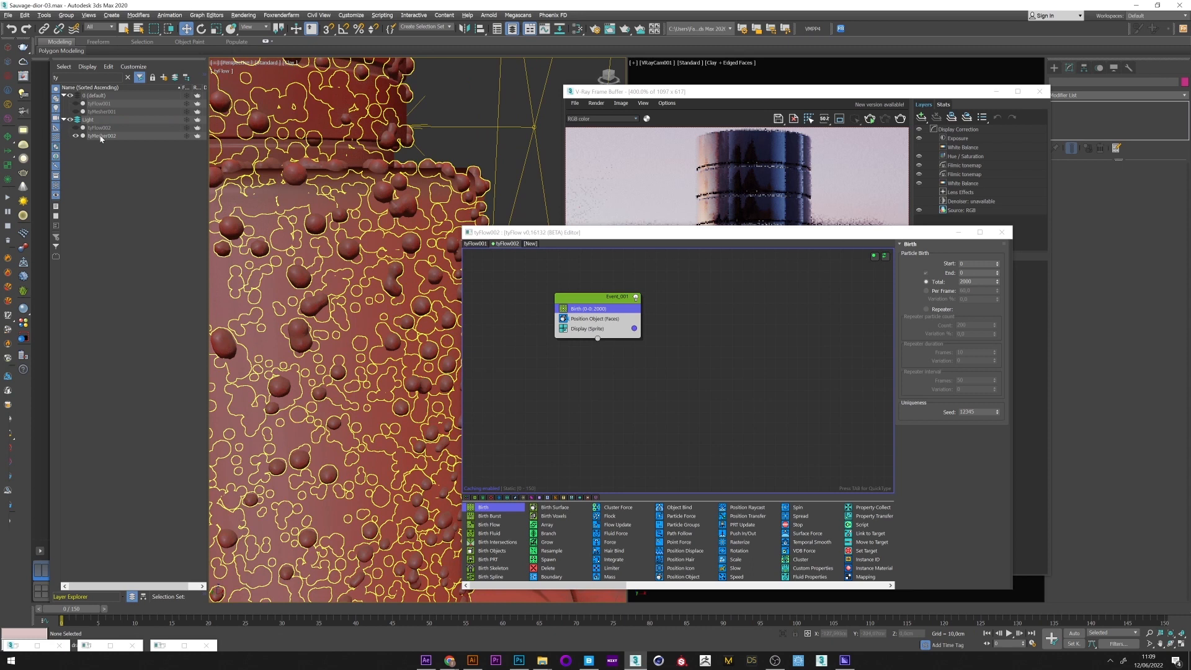
{"action": "left_click", "coordinate": [102, 135]}
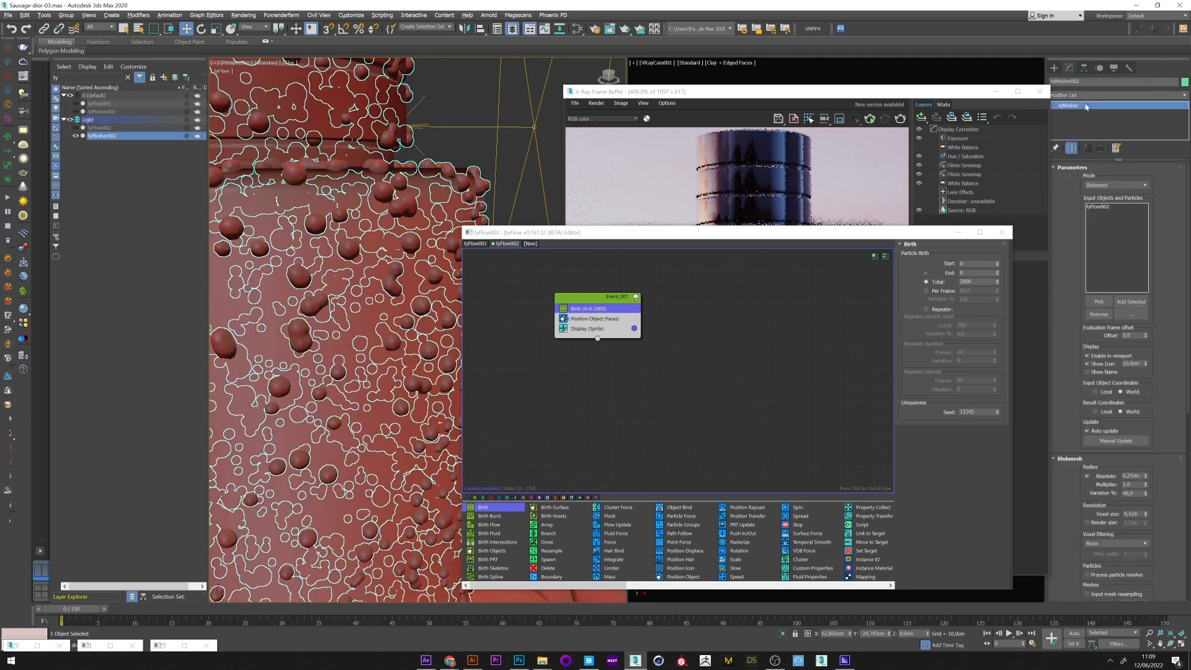
Step: Add a Relax modifier to tyMesher002, set its Relax Value, and raise the Birth Total to 2500
{"action": "left_click", "coordinate": [1113, 82]}
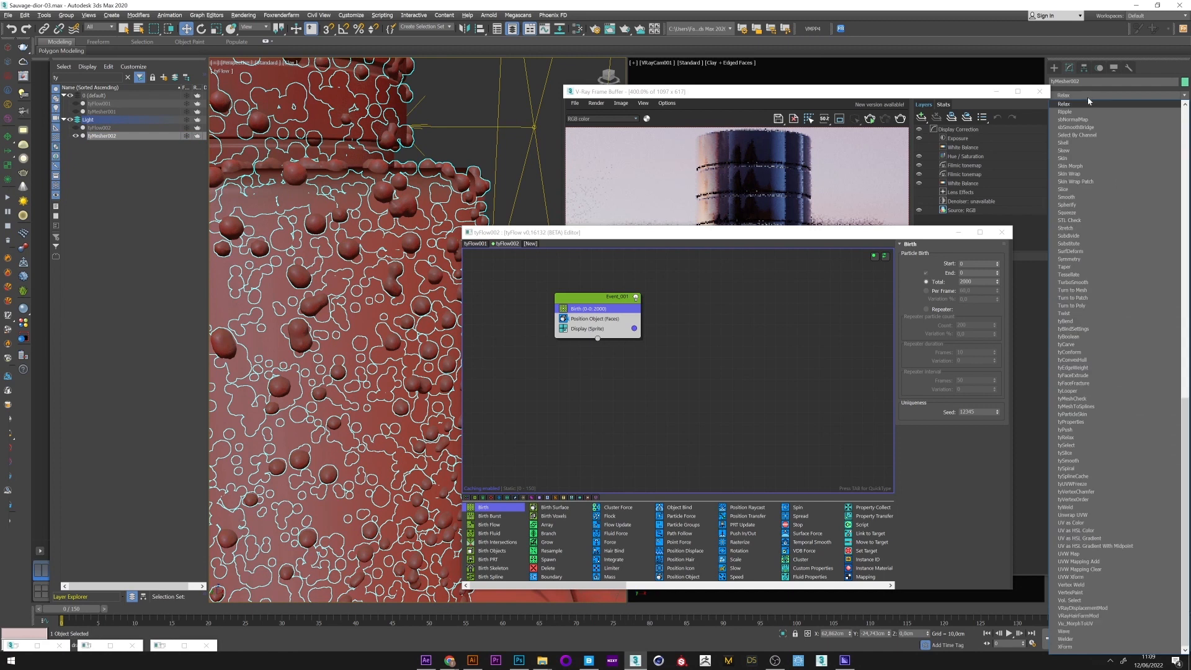
{"action": "left_click", "coordinate": [1064, 103]}
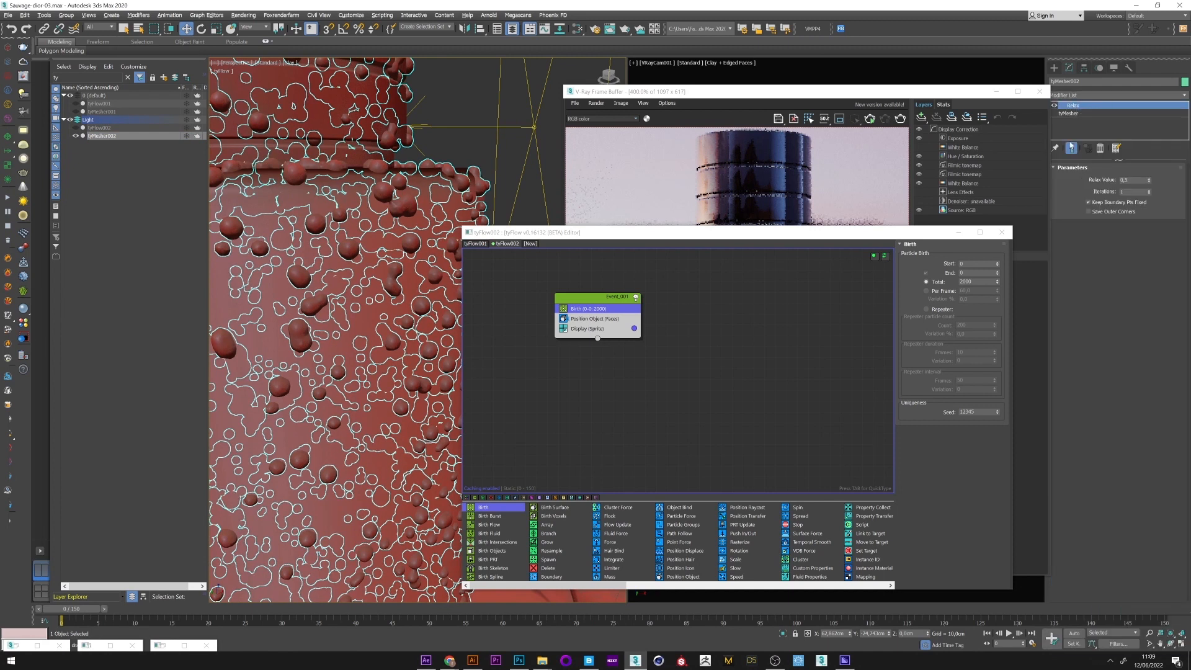
{"action": "triple_click", "coordinate": [1120, 180]}
{"action": "type", "text": "2500"}
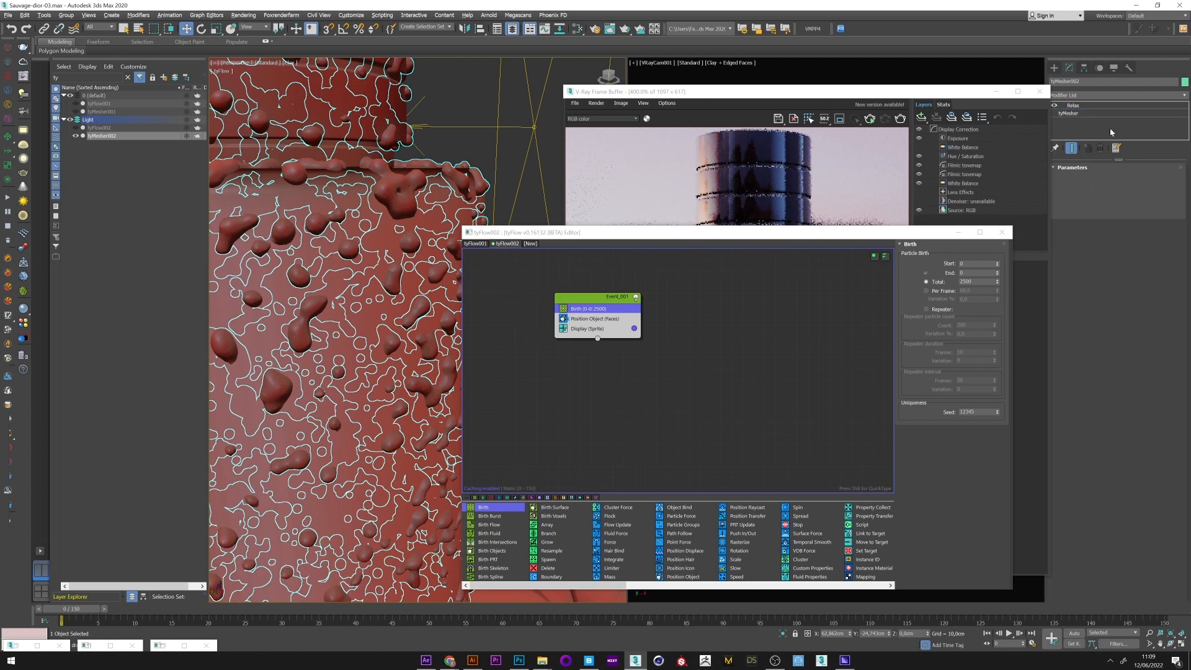
{"action": "left_click", "coordinate": [1073, 105]}
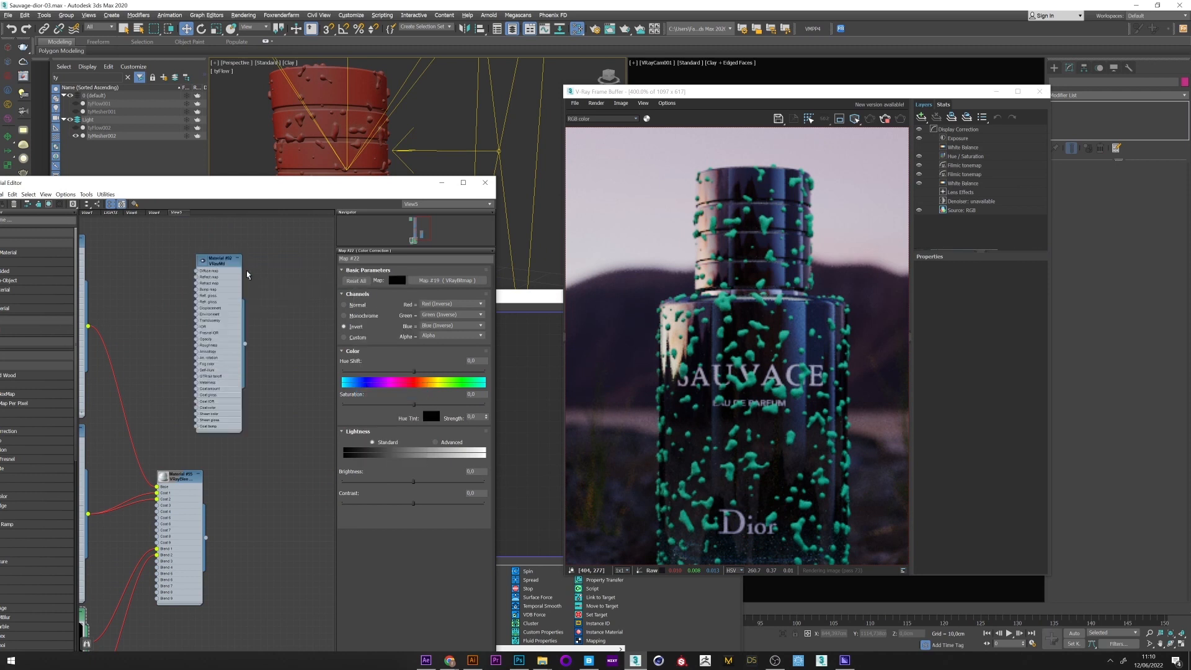
Step: Apply the Water preset to the VRayMtl from the Preset dropdown
{"action": "left_click", "coordinate": [481, 281]}
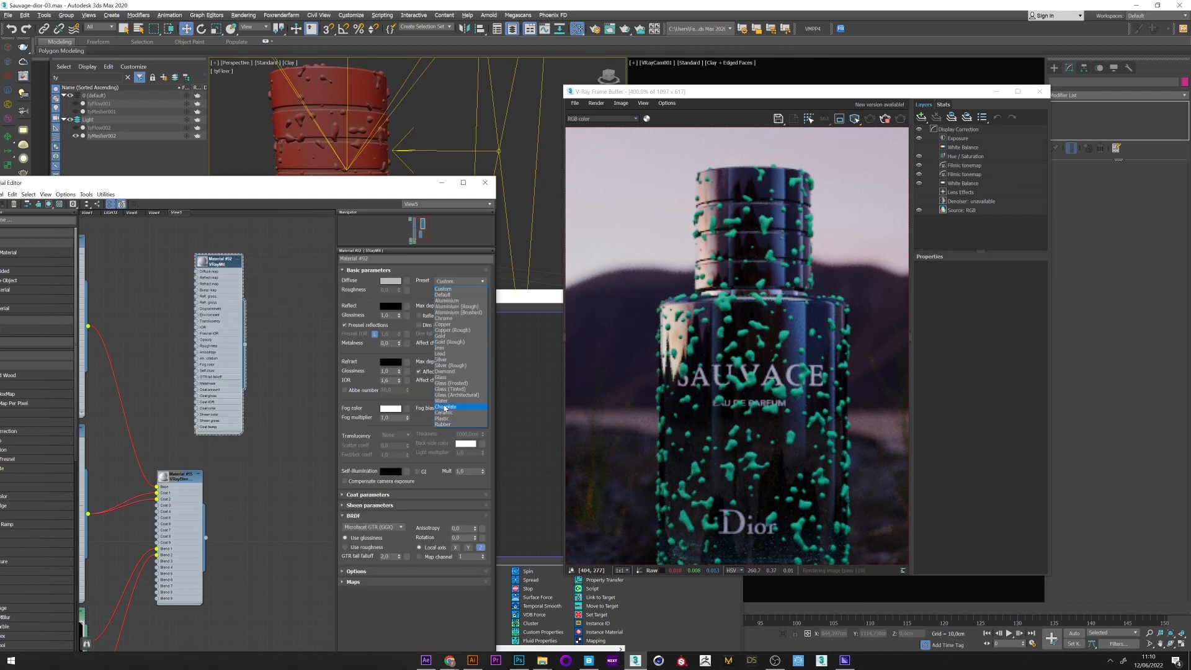
{"action": "left_click", "coordinate": [442, 401]}
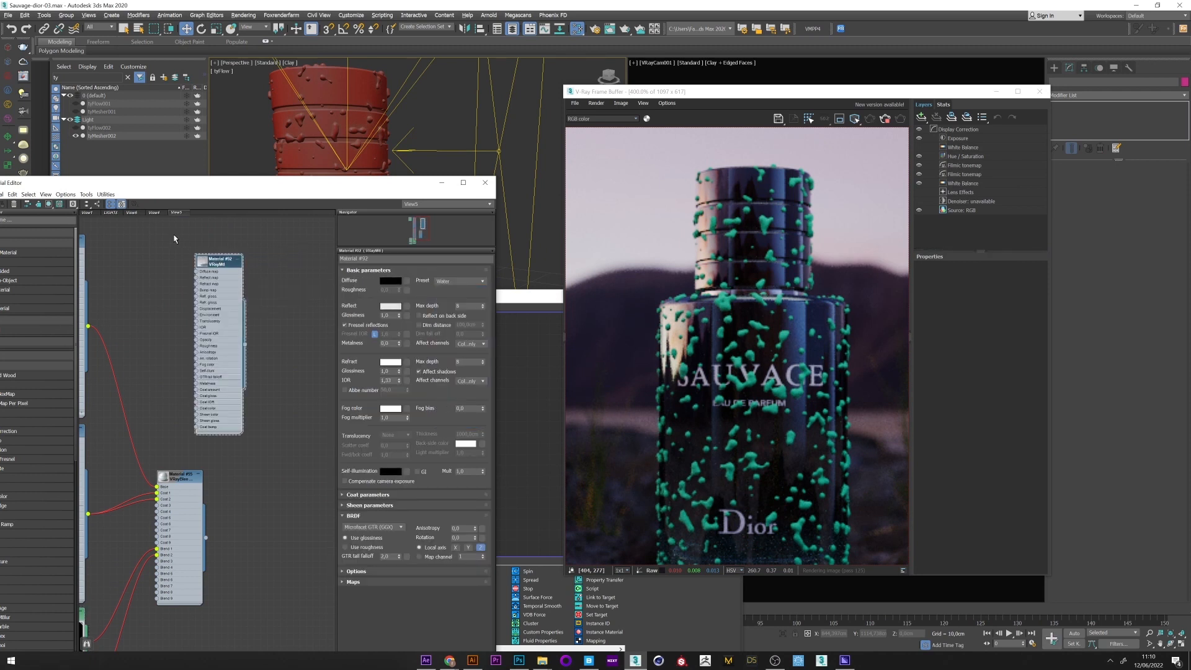